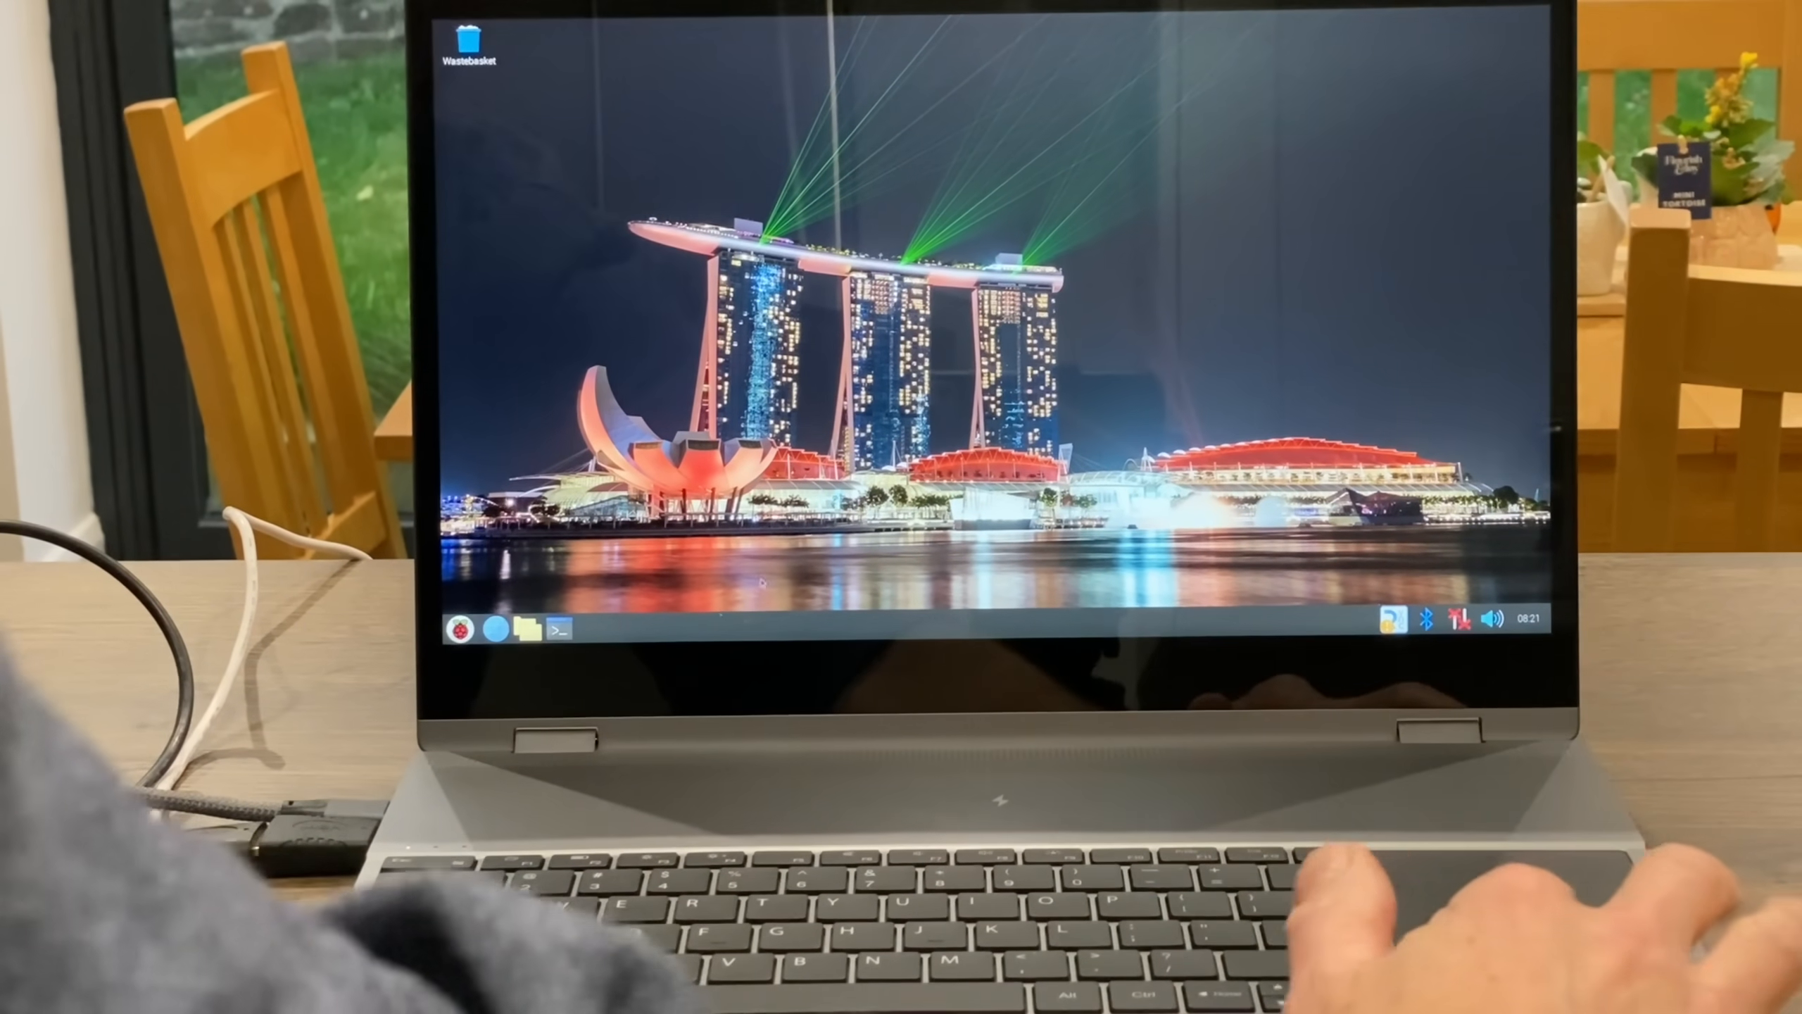
Open the Raspberry Pi application menu to start launching Chromium
click(462, 629)
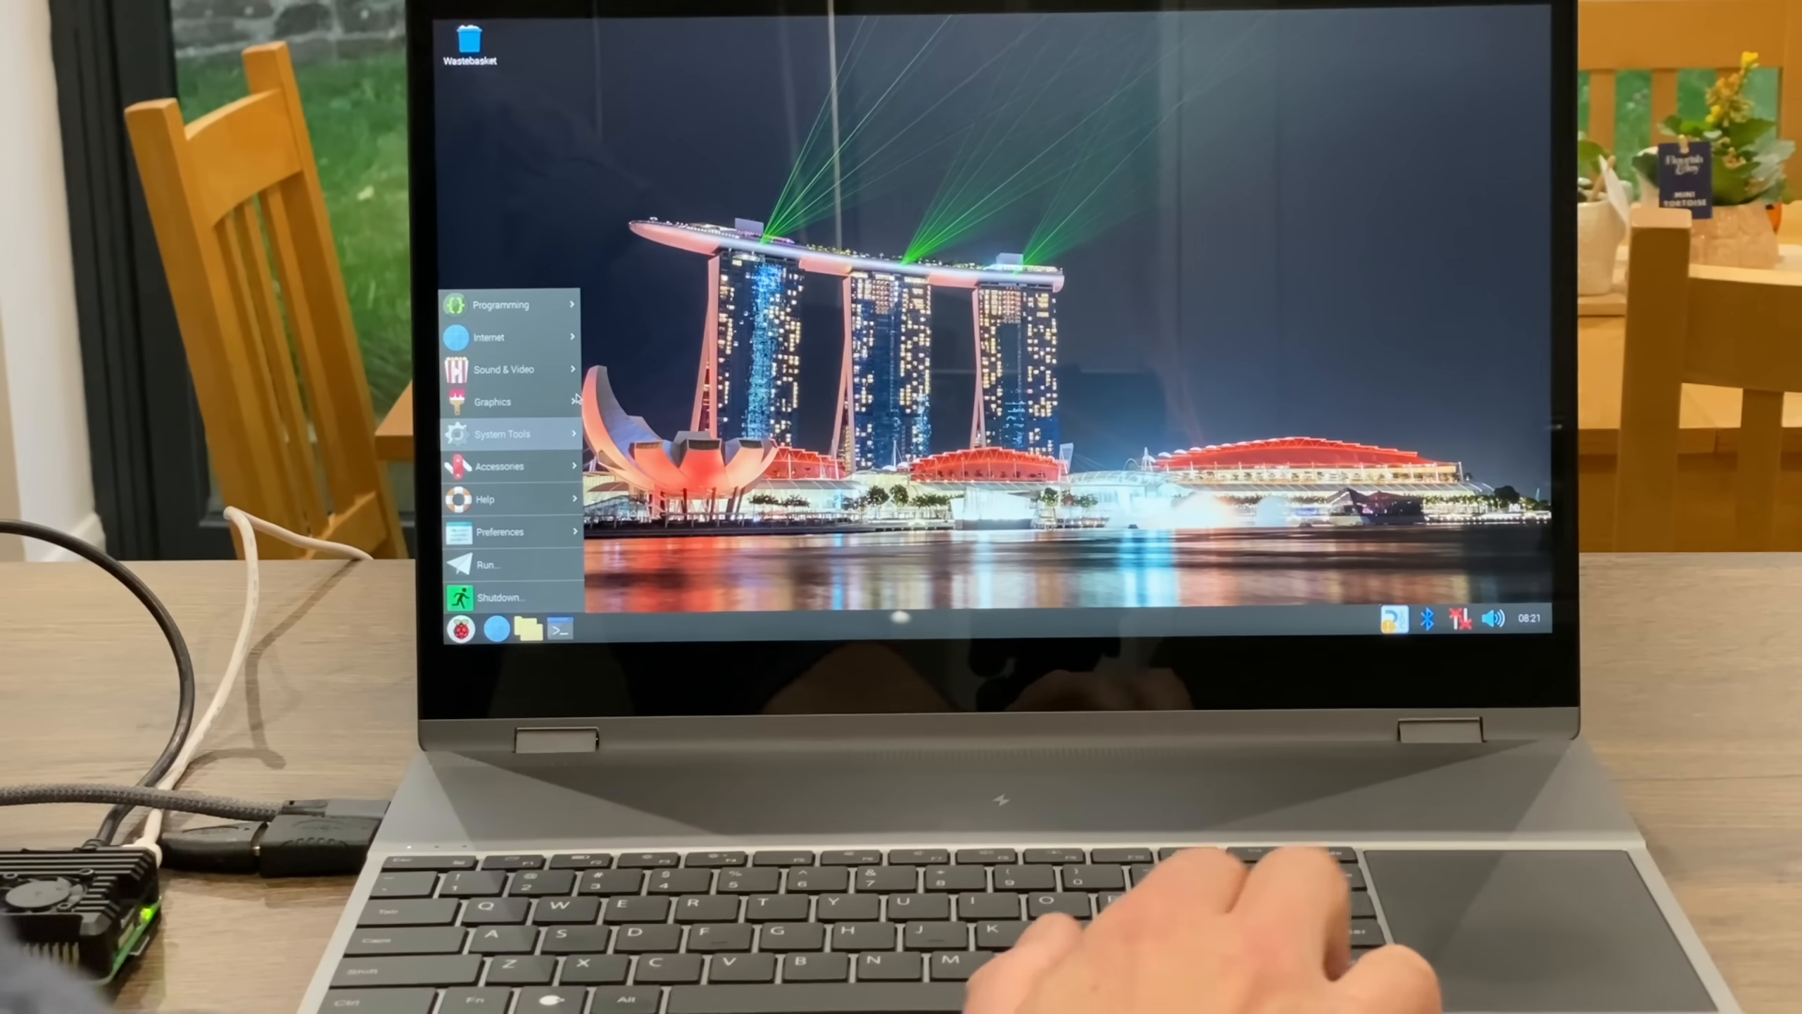
mouse_move(490, 337)
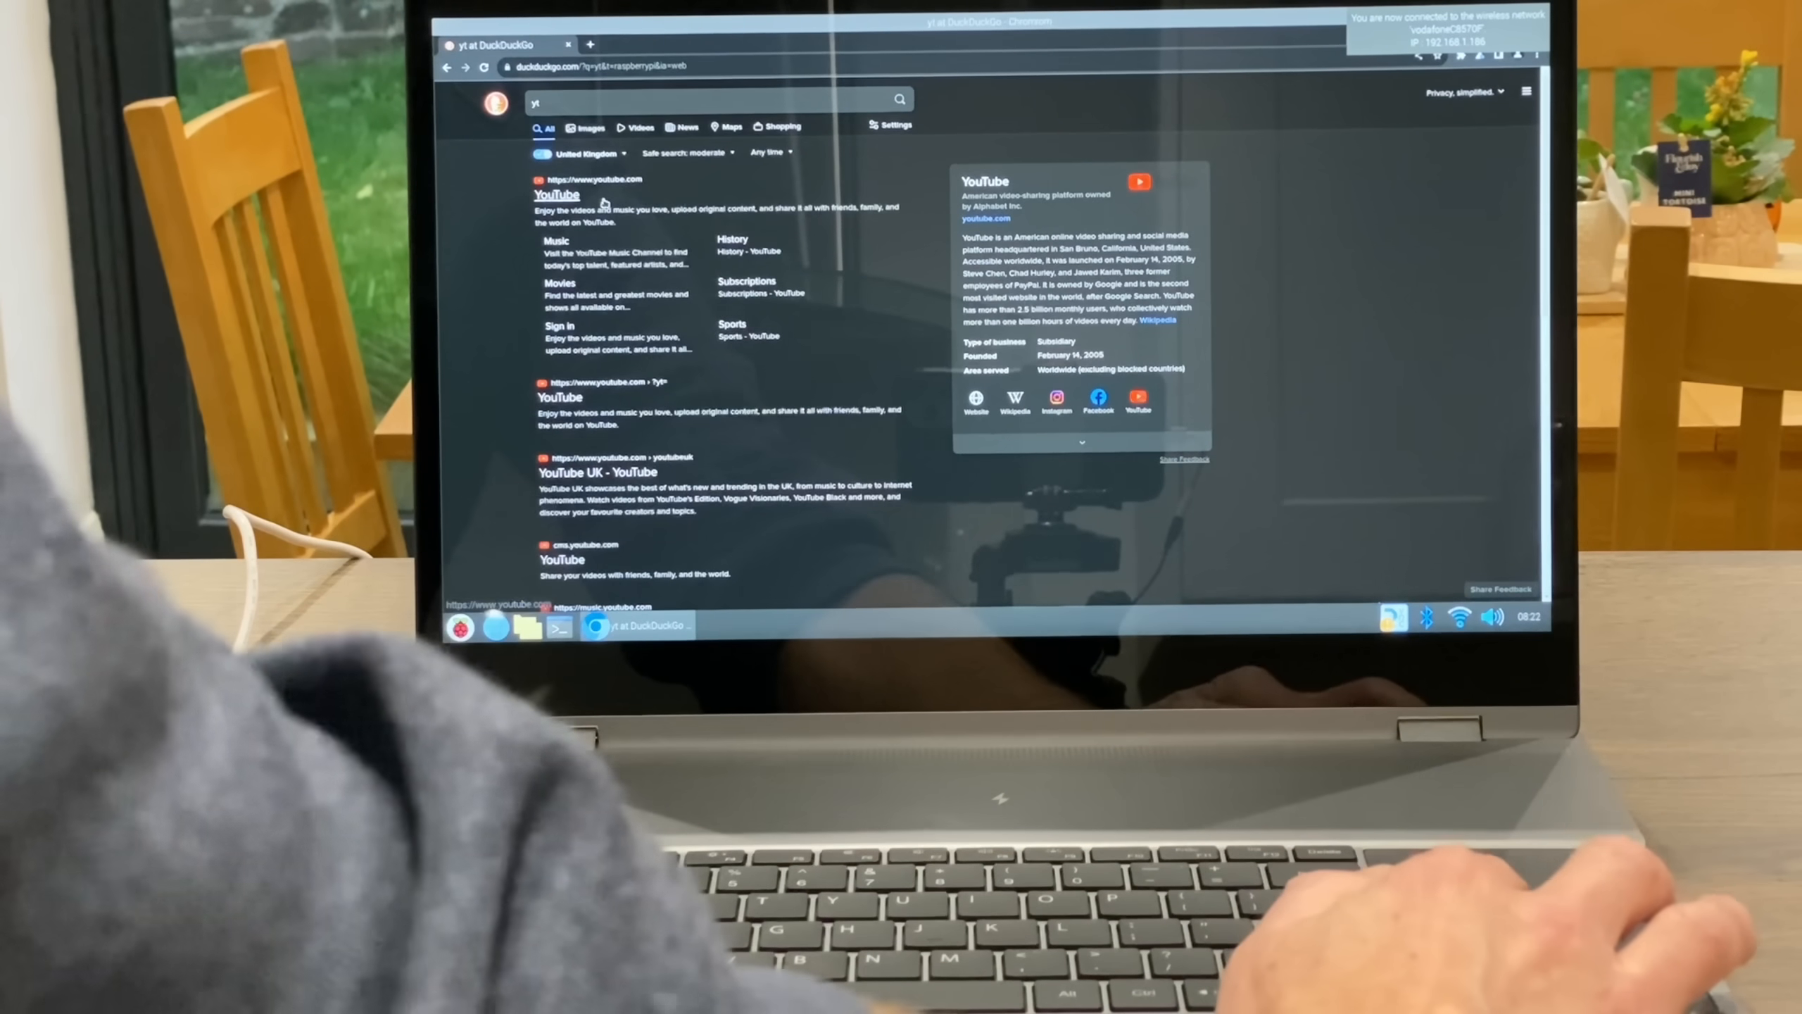
Open YouTube from the DuckDuckGo results and scroll through the 'leepspvideo hdr' results
click(558, 196)
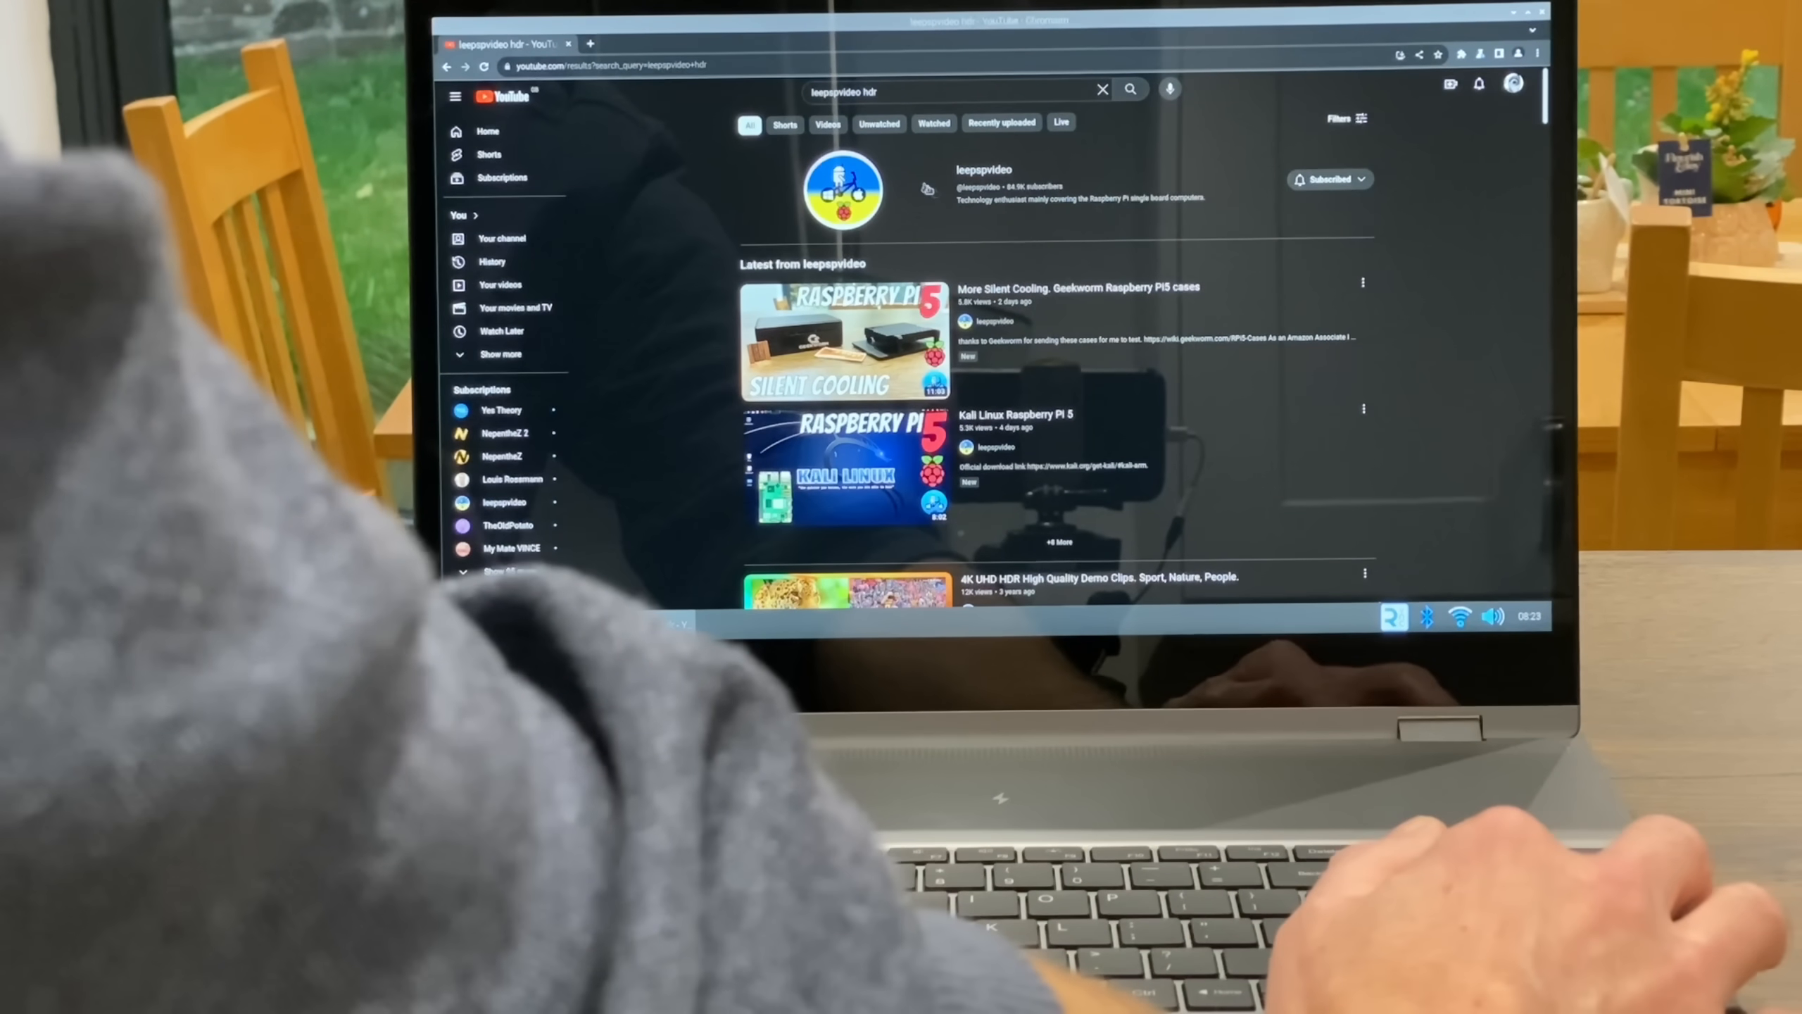
scroll(down, 3)
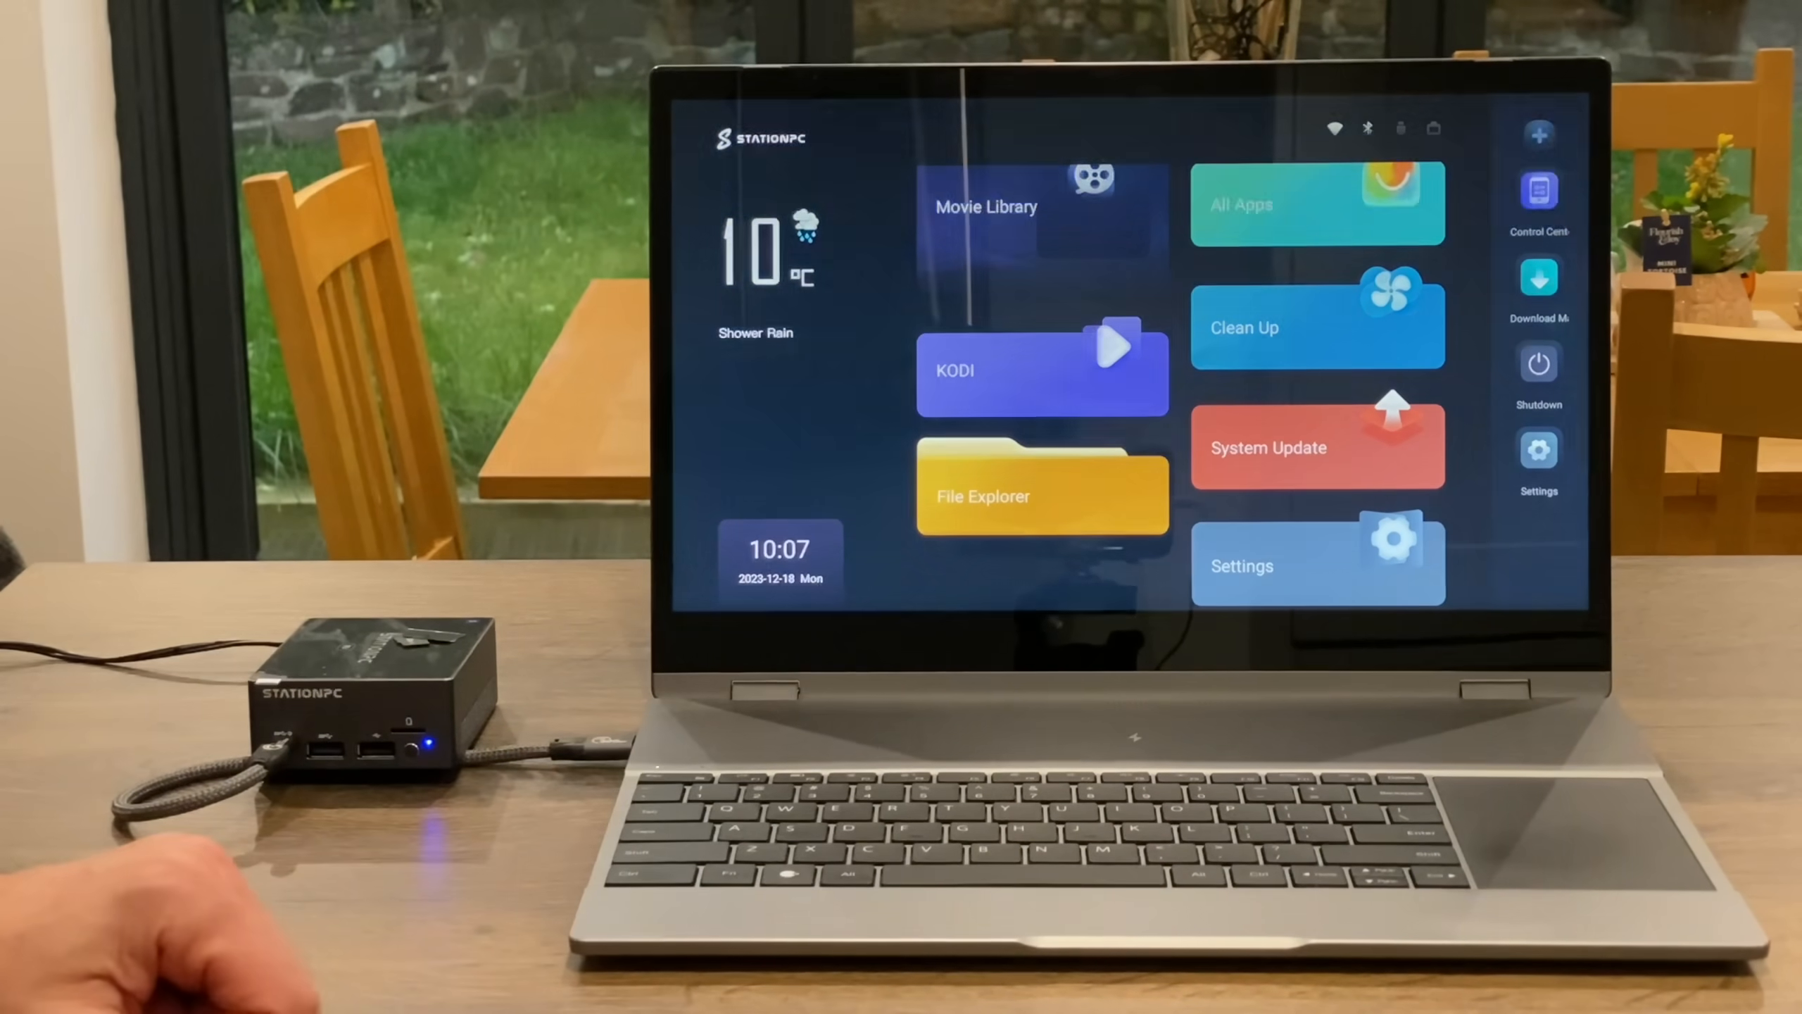
Open the app drawer from a StationPC home-screen launcher tile
click(1040, 370)
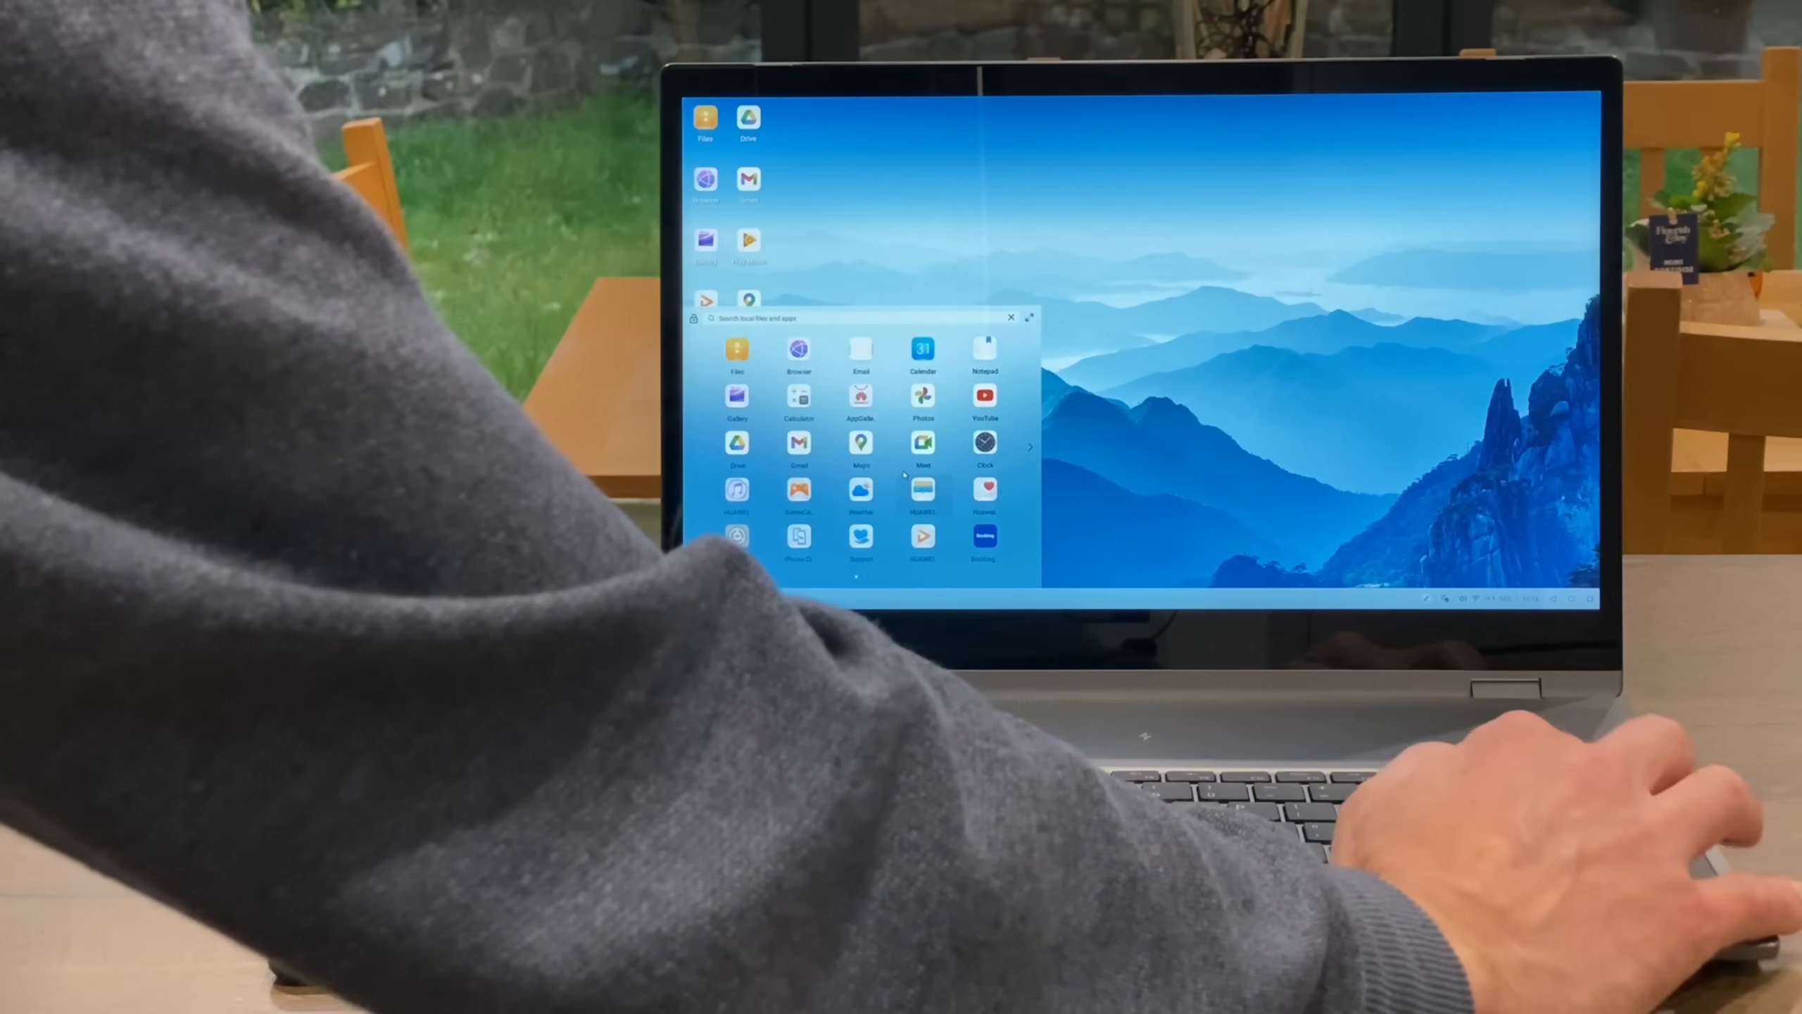
Close the app drawer, launch the desktop browser and search Bing for 'bbc sport'
click(1030, 445)
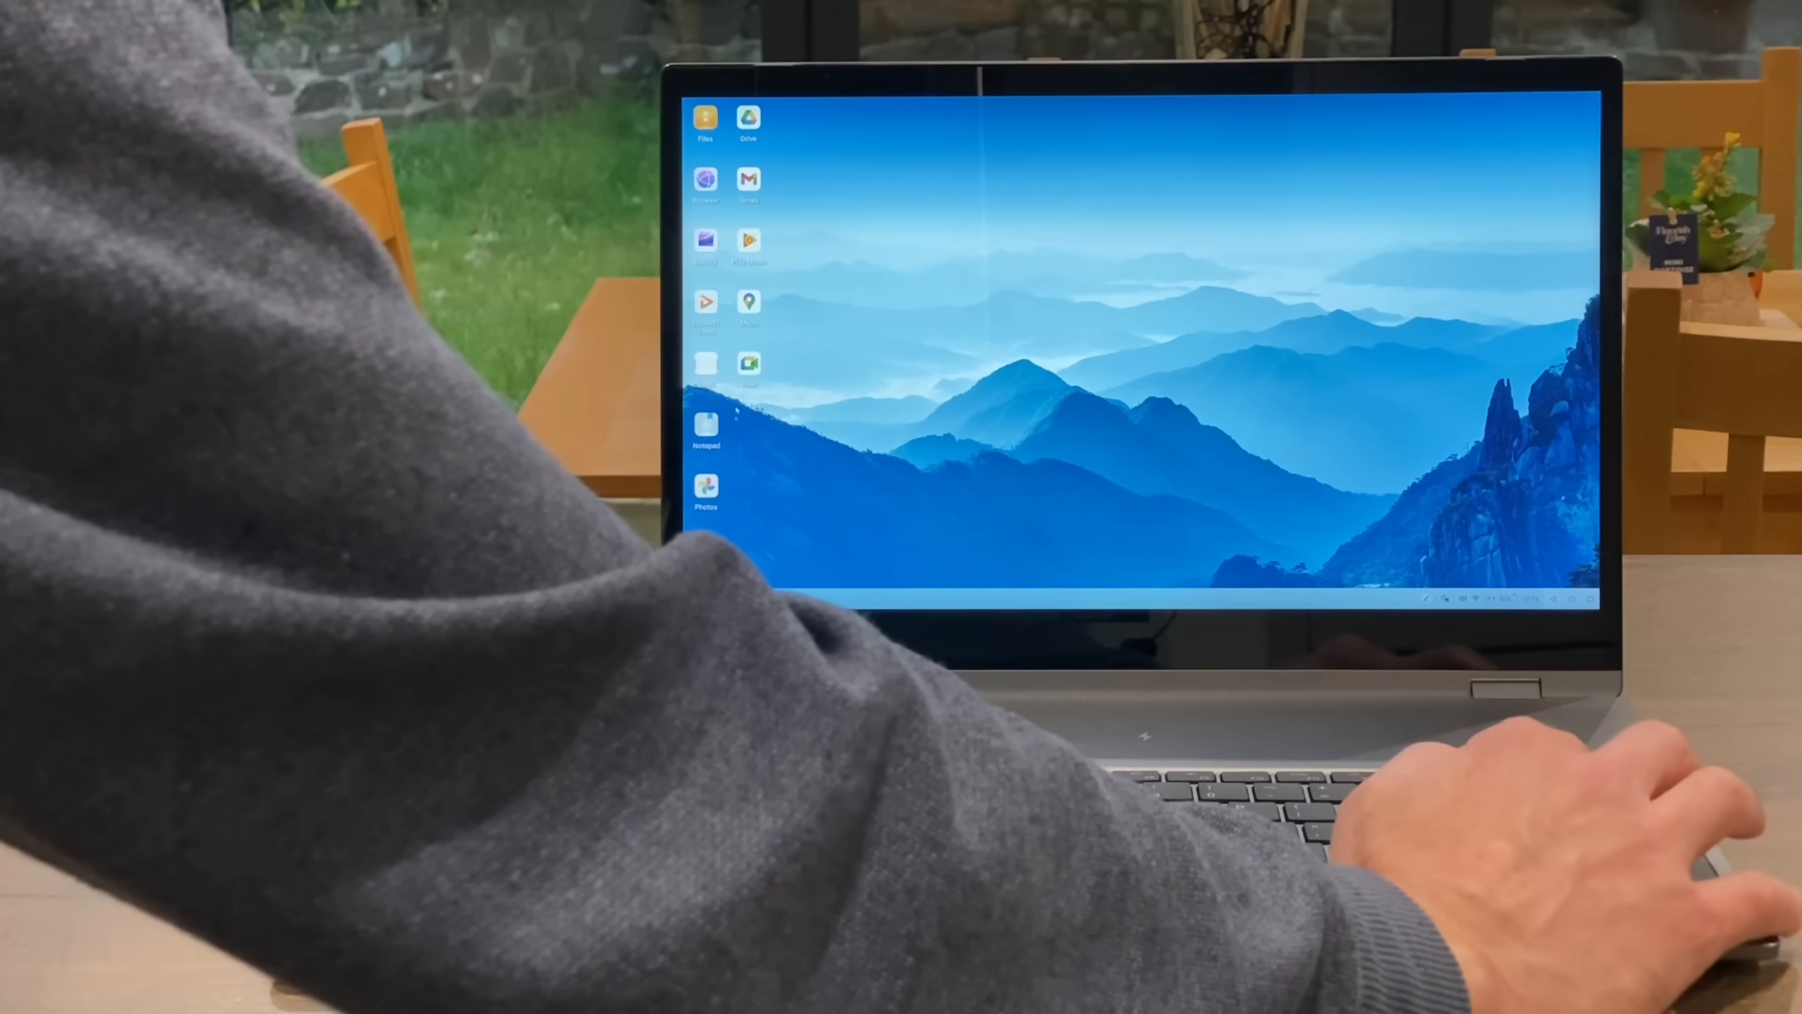
double_click(706, 184)
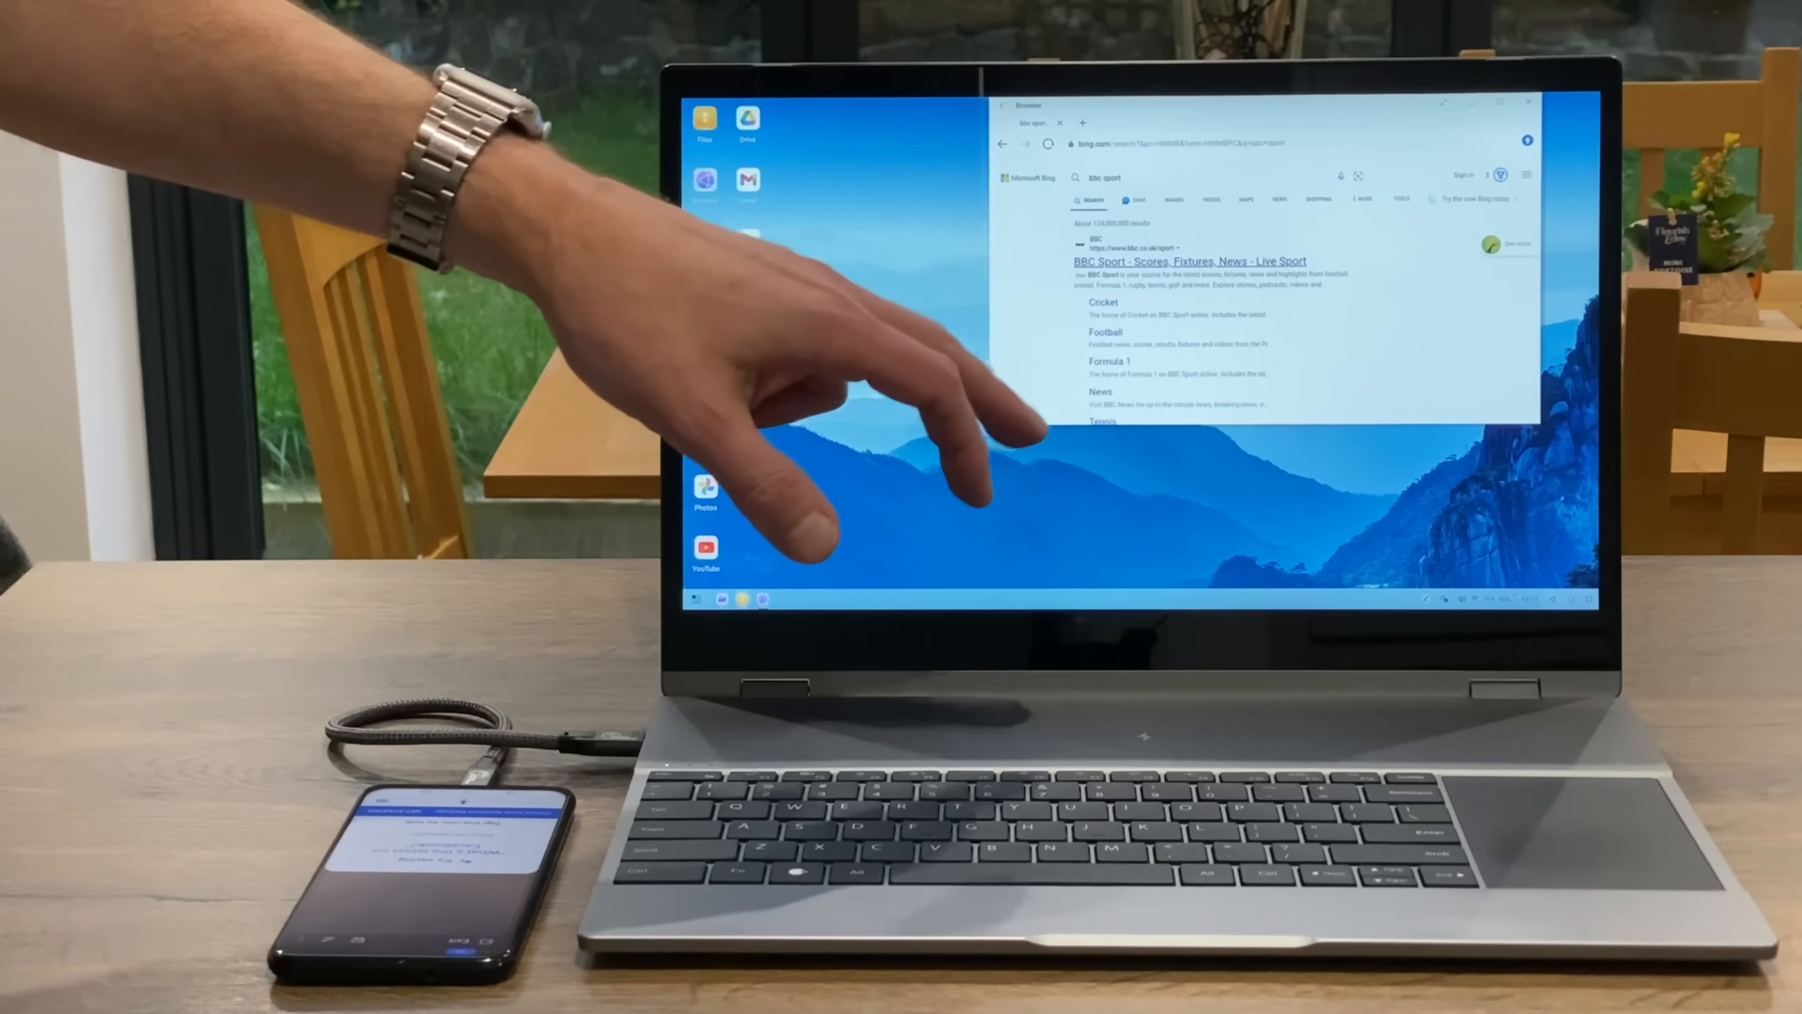
click(1188, 261)
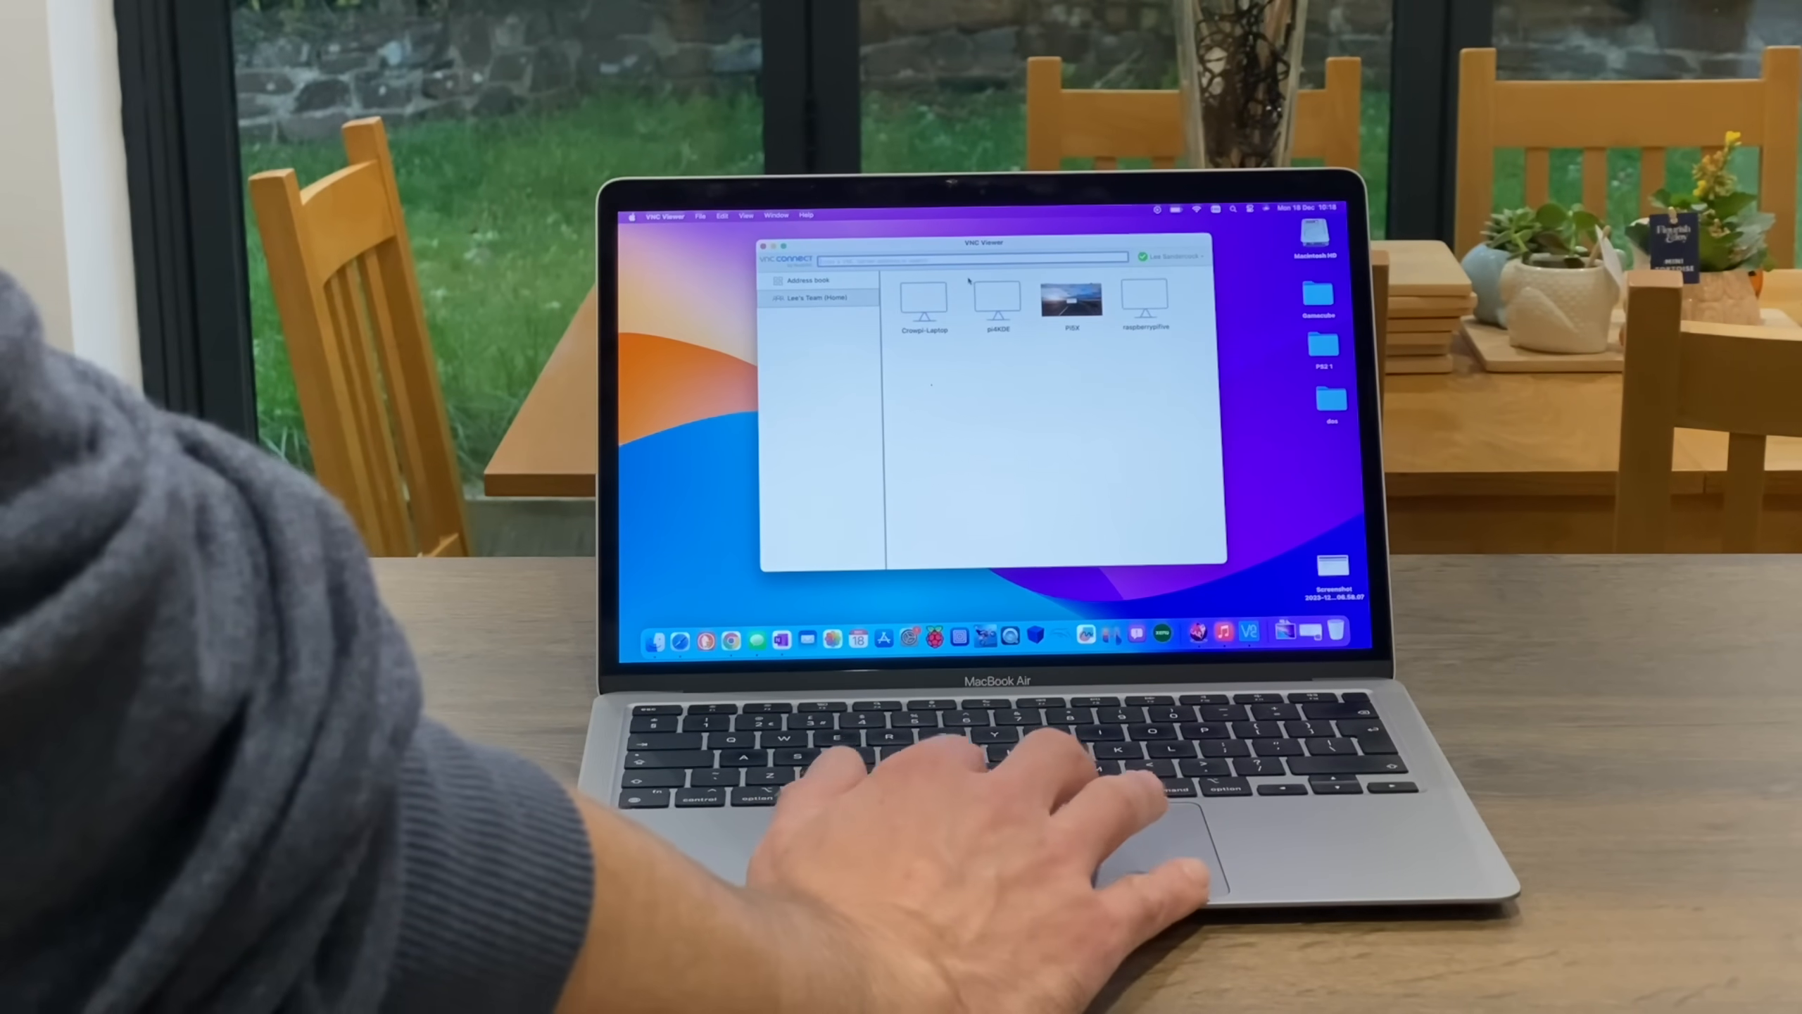
Select Pi5 in VNC Viewer's team list and connect to it
click(1072, 301)
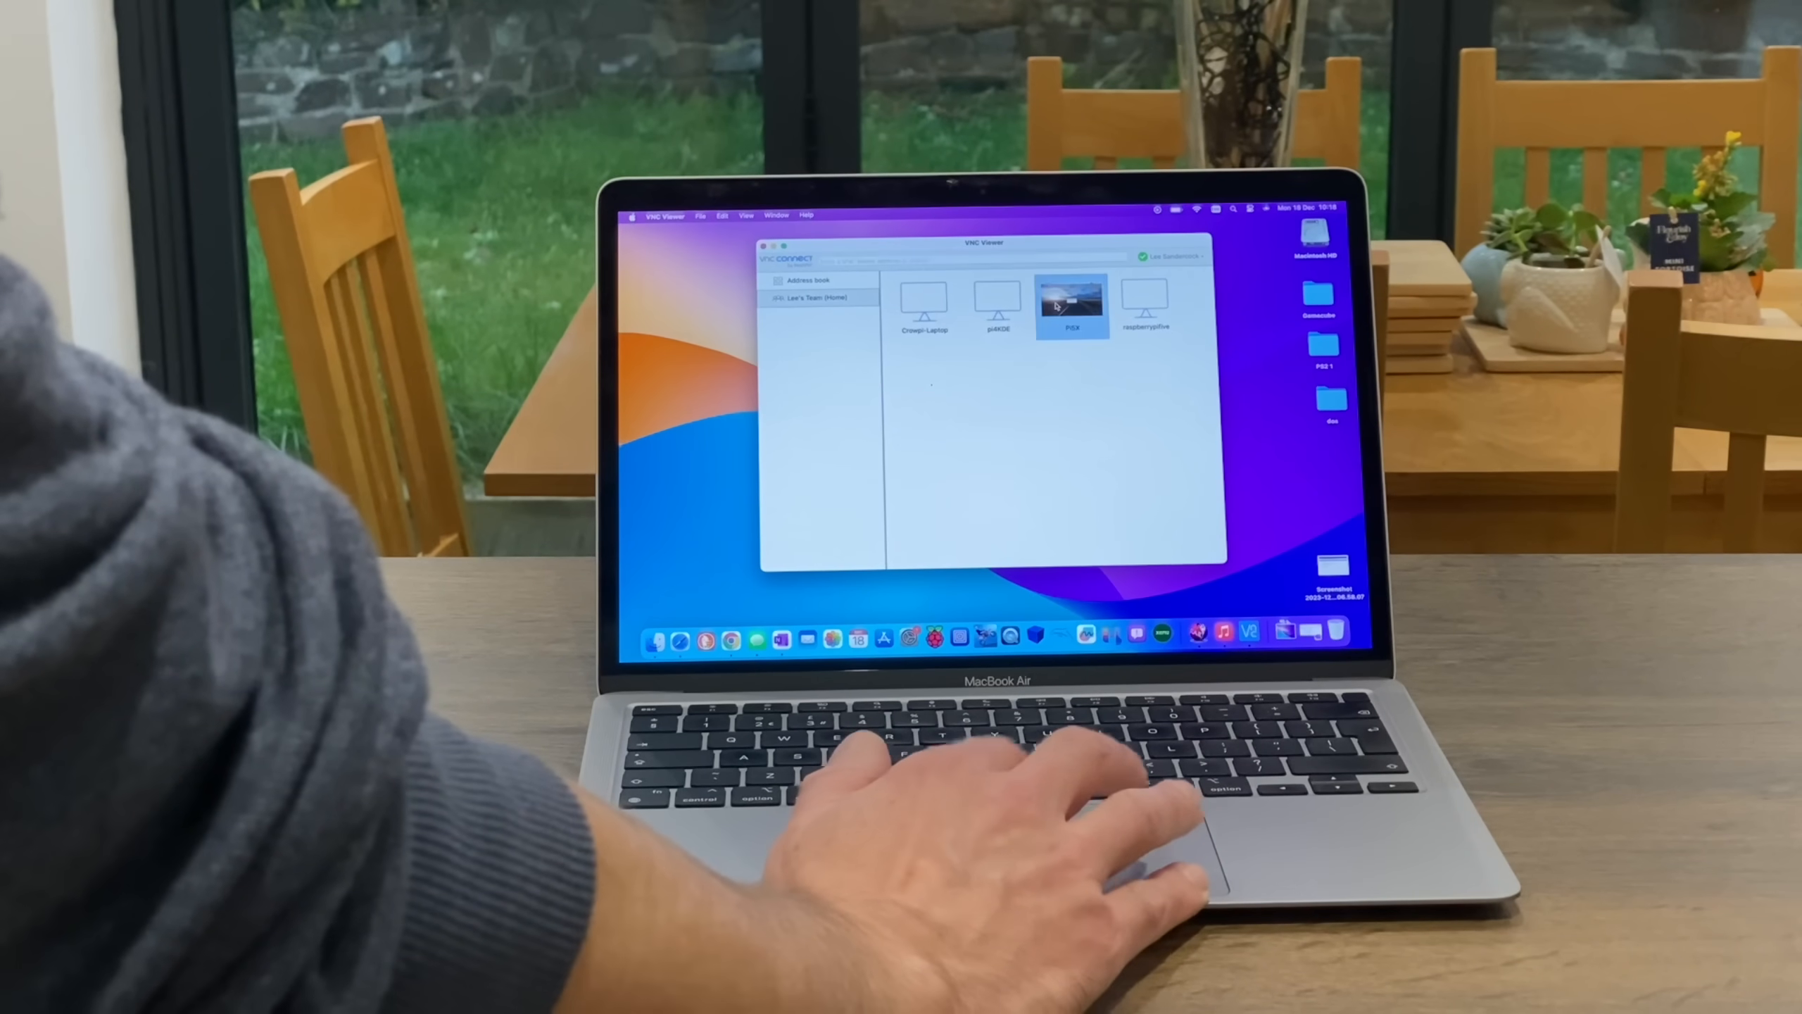
double_click(1070, 301)
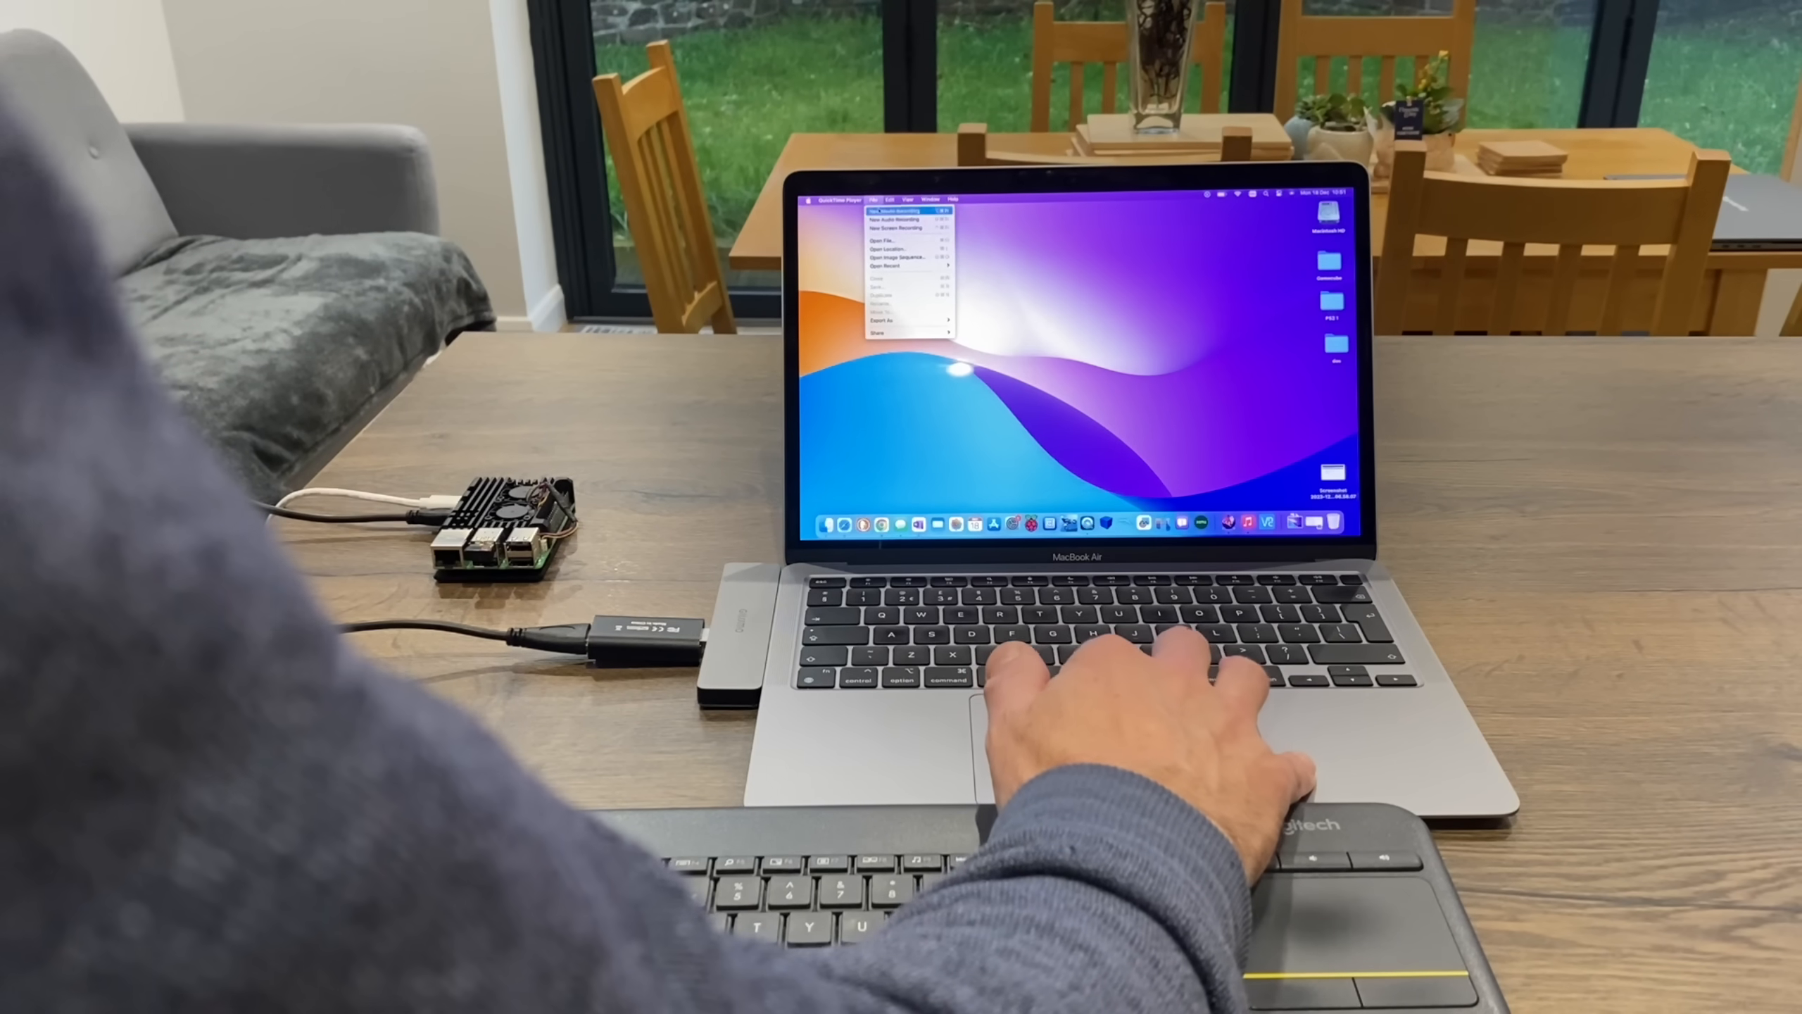
Start a QuickTime movie recording from the USB capture device and open a Pi terminal
click(903, 217)
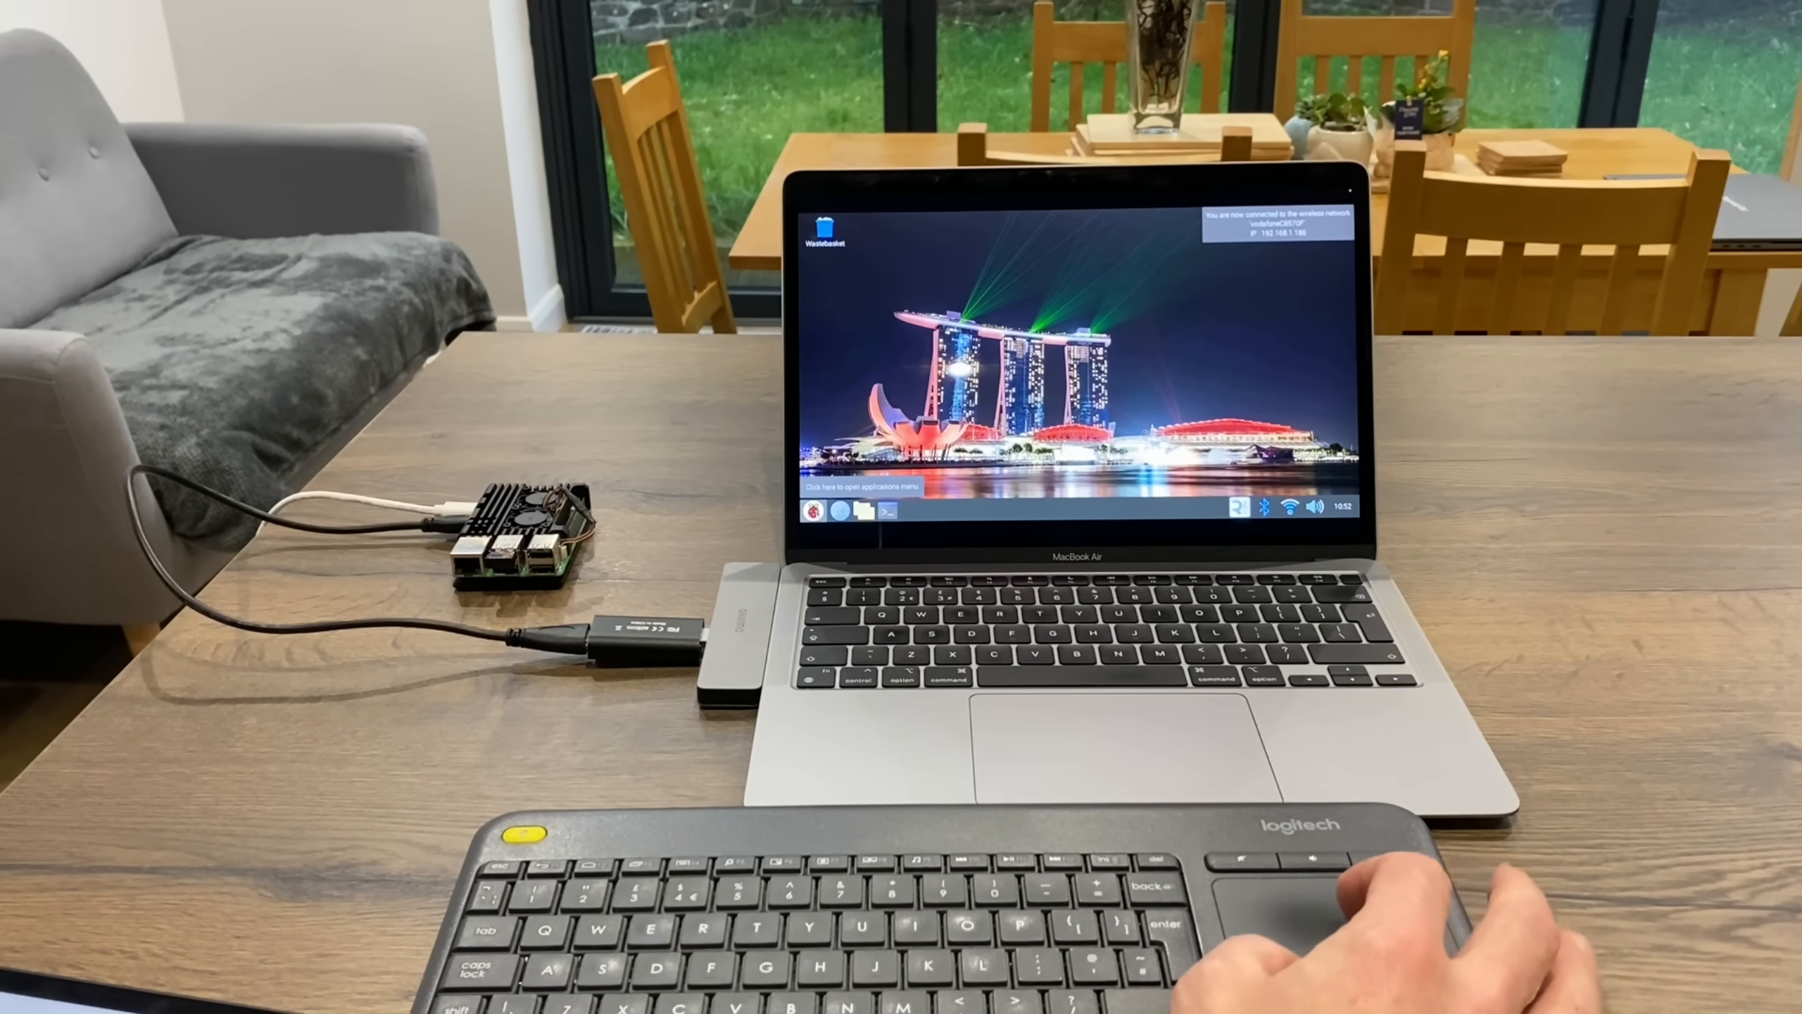
click(809, 512)
text(sudo apt instal)
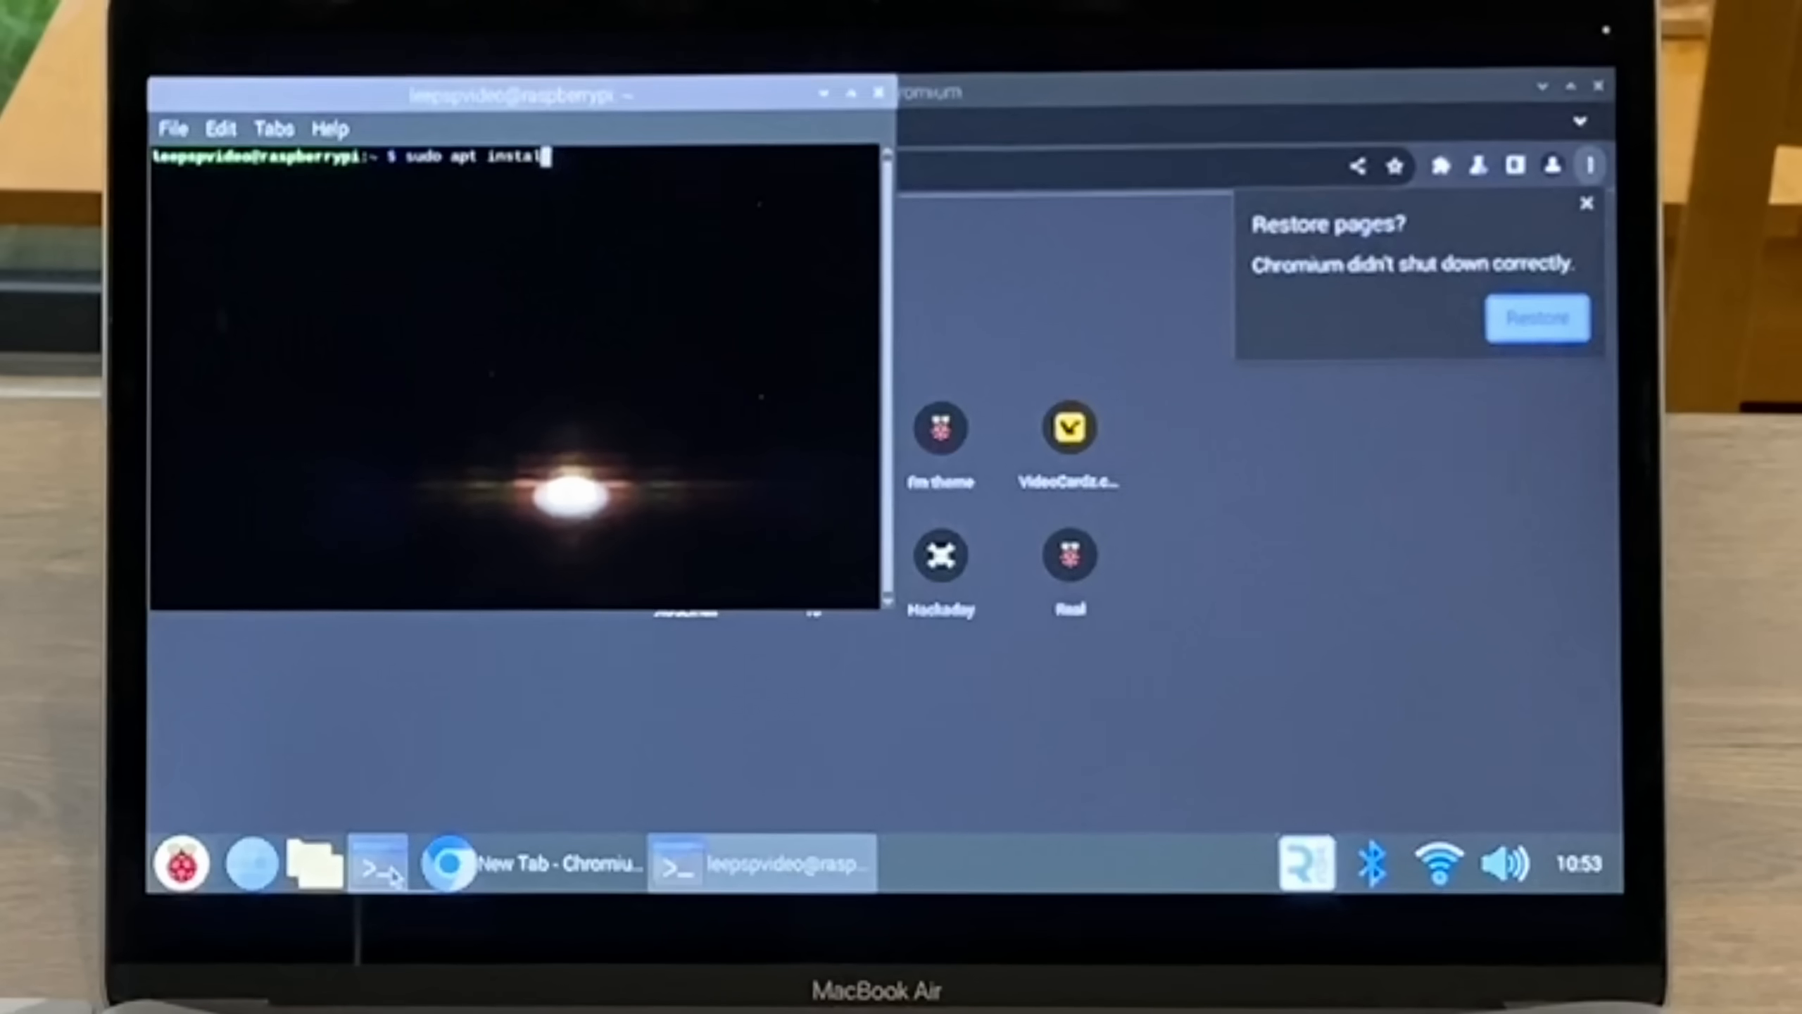
Enter the xmoto install and launch commands in LXTerminal
text(xmote)
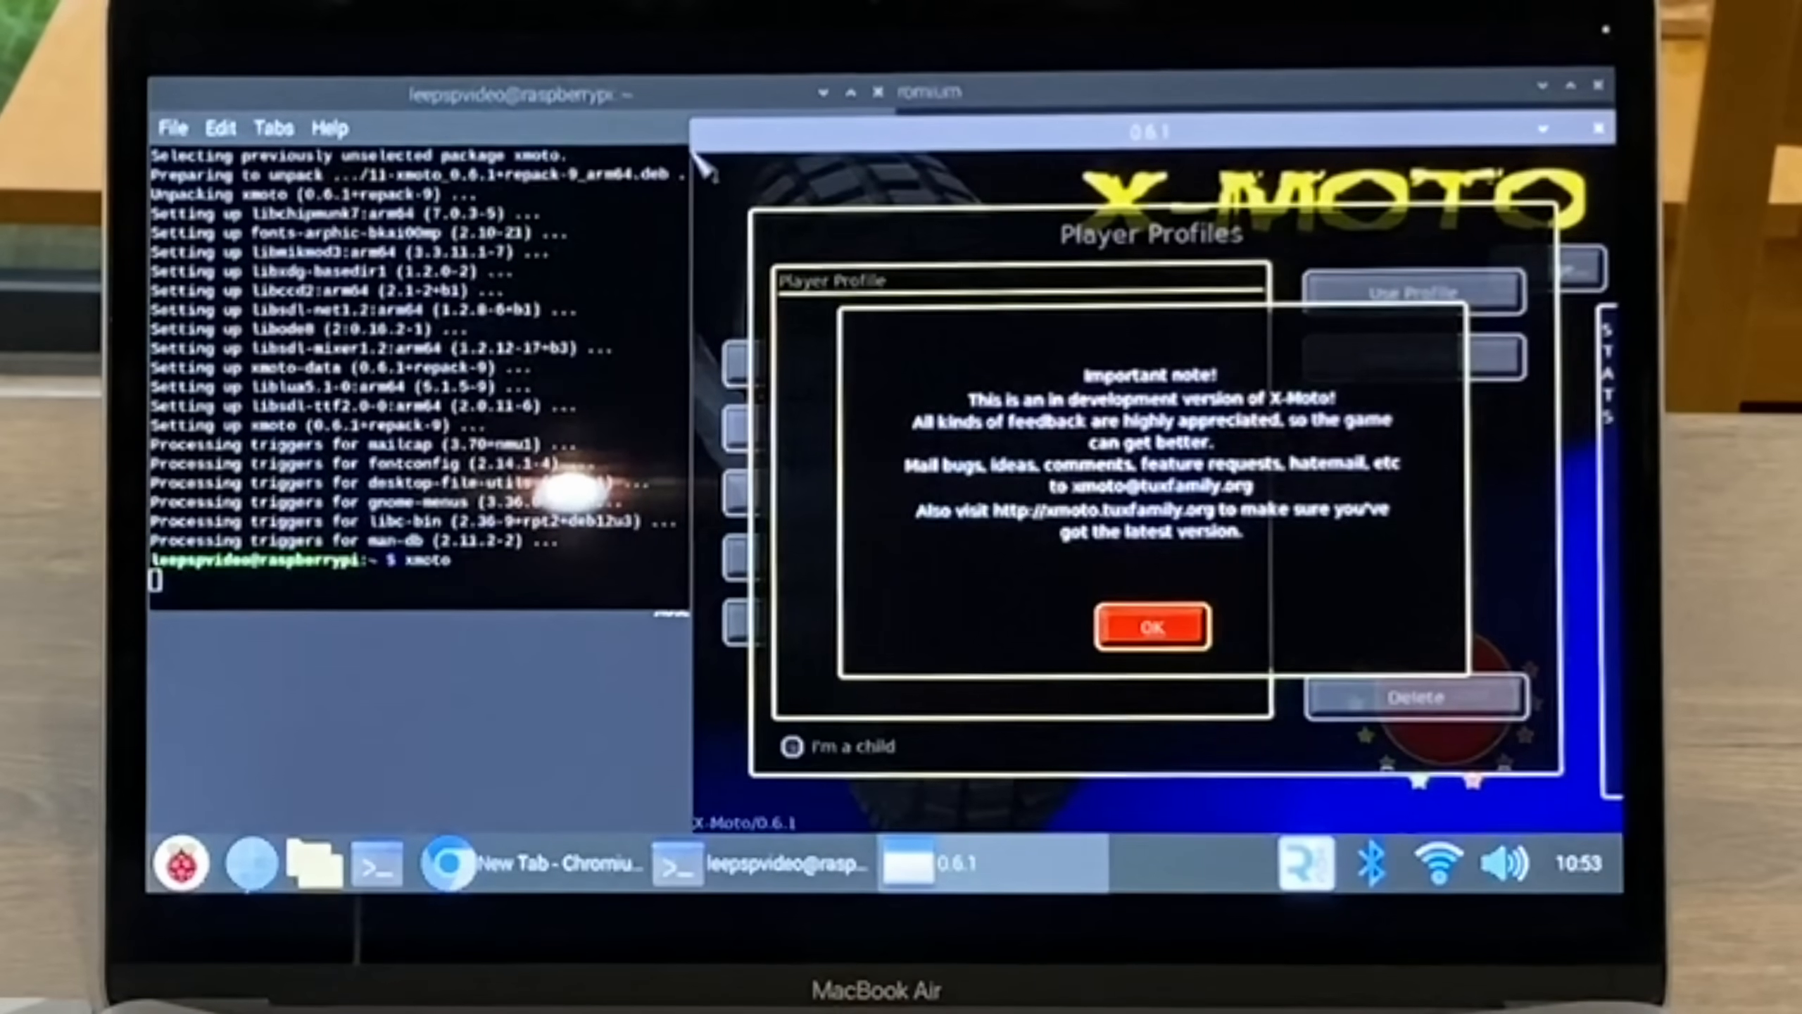
Dismiss the development notice, create player profile 'lee' and start playing
click(1152, 627)
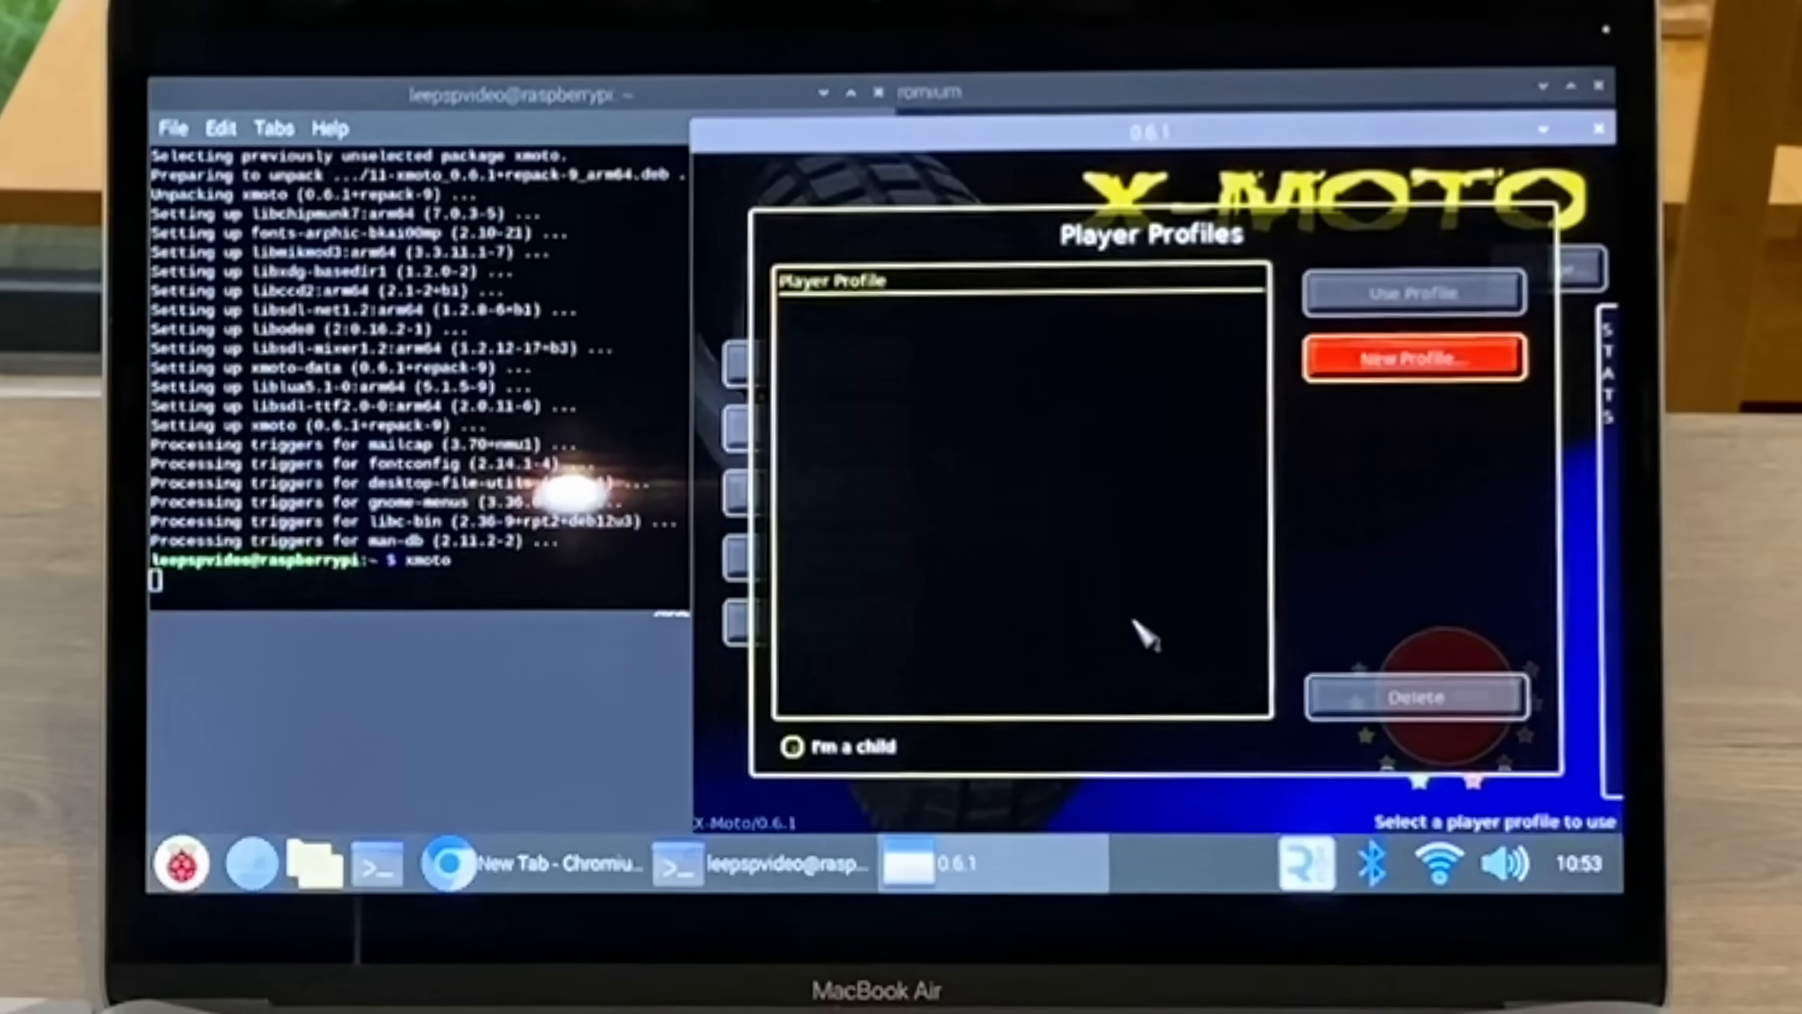
click(1413, 356)
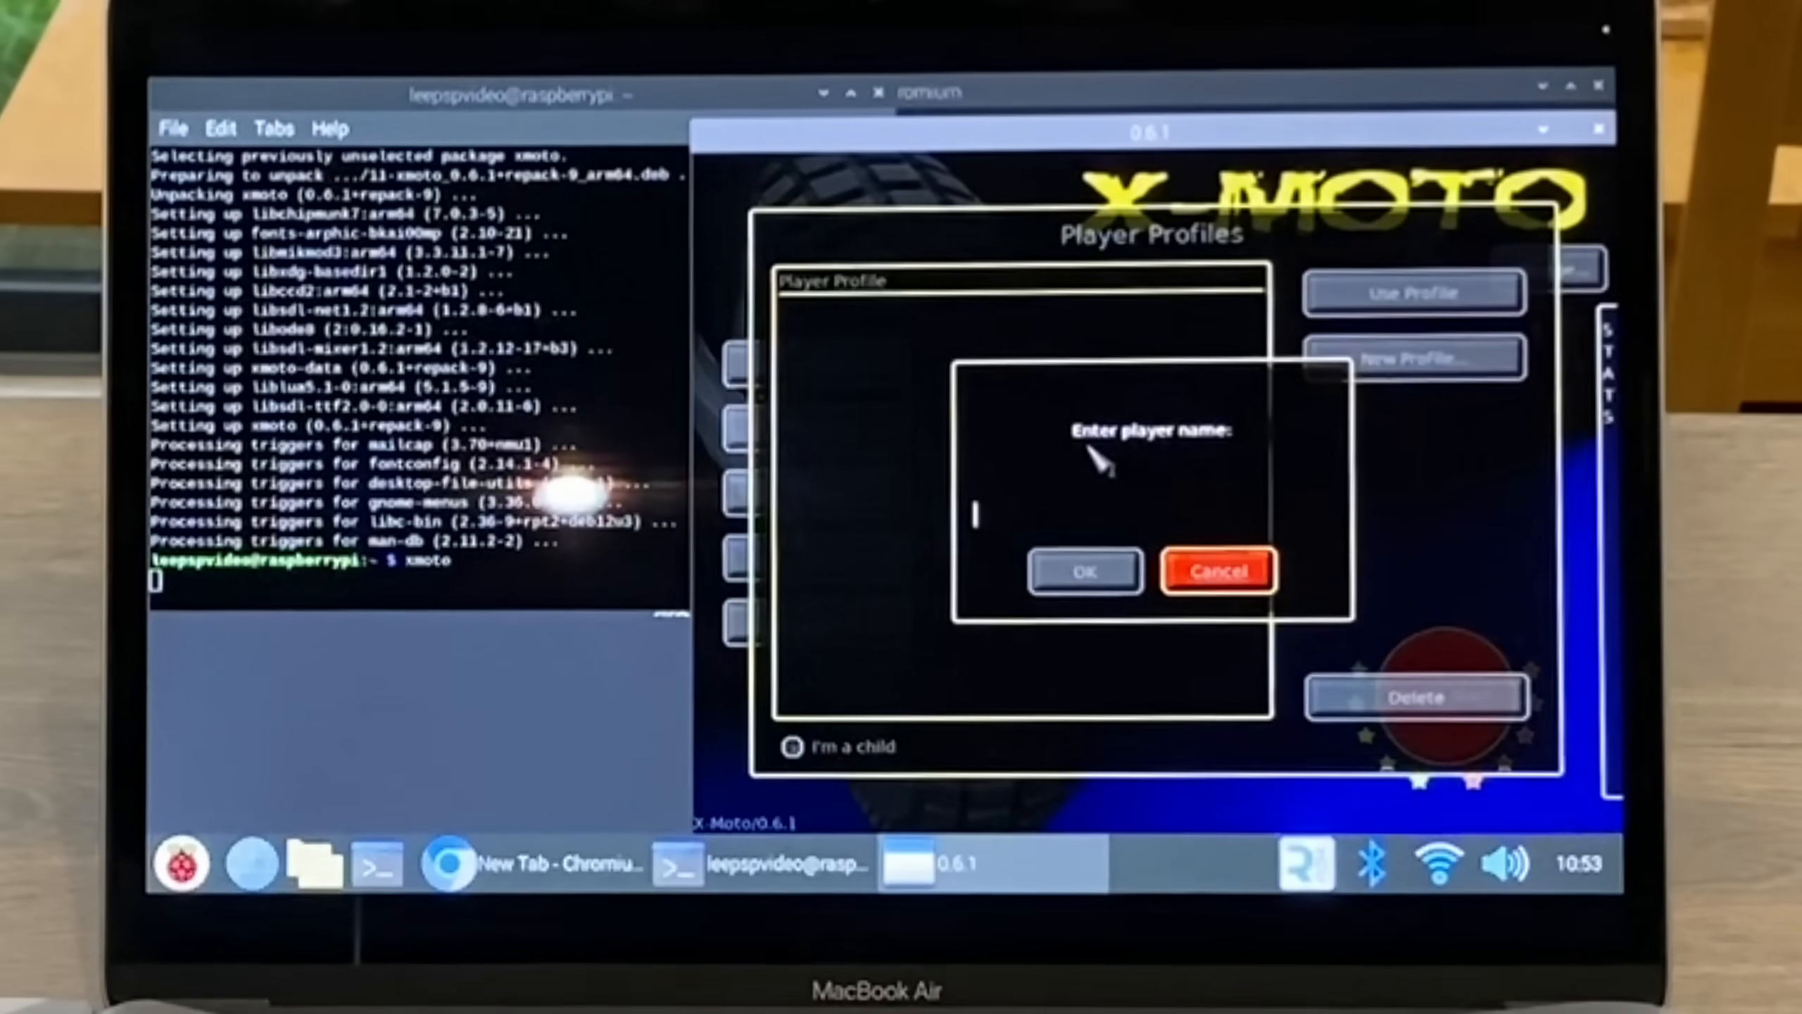
click(1080, 570)
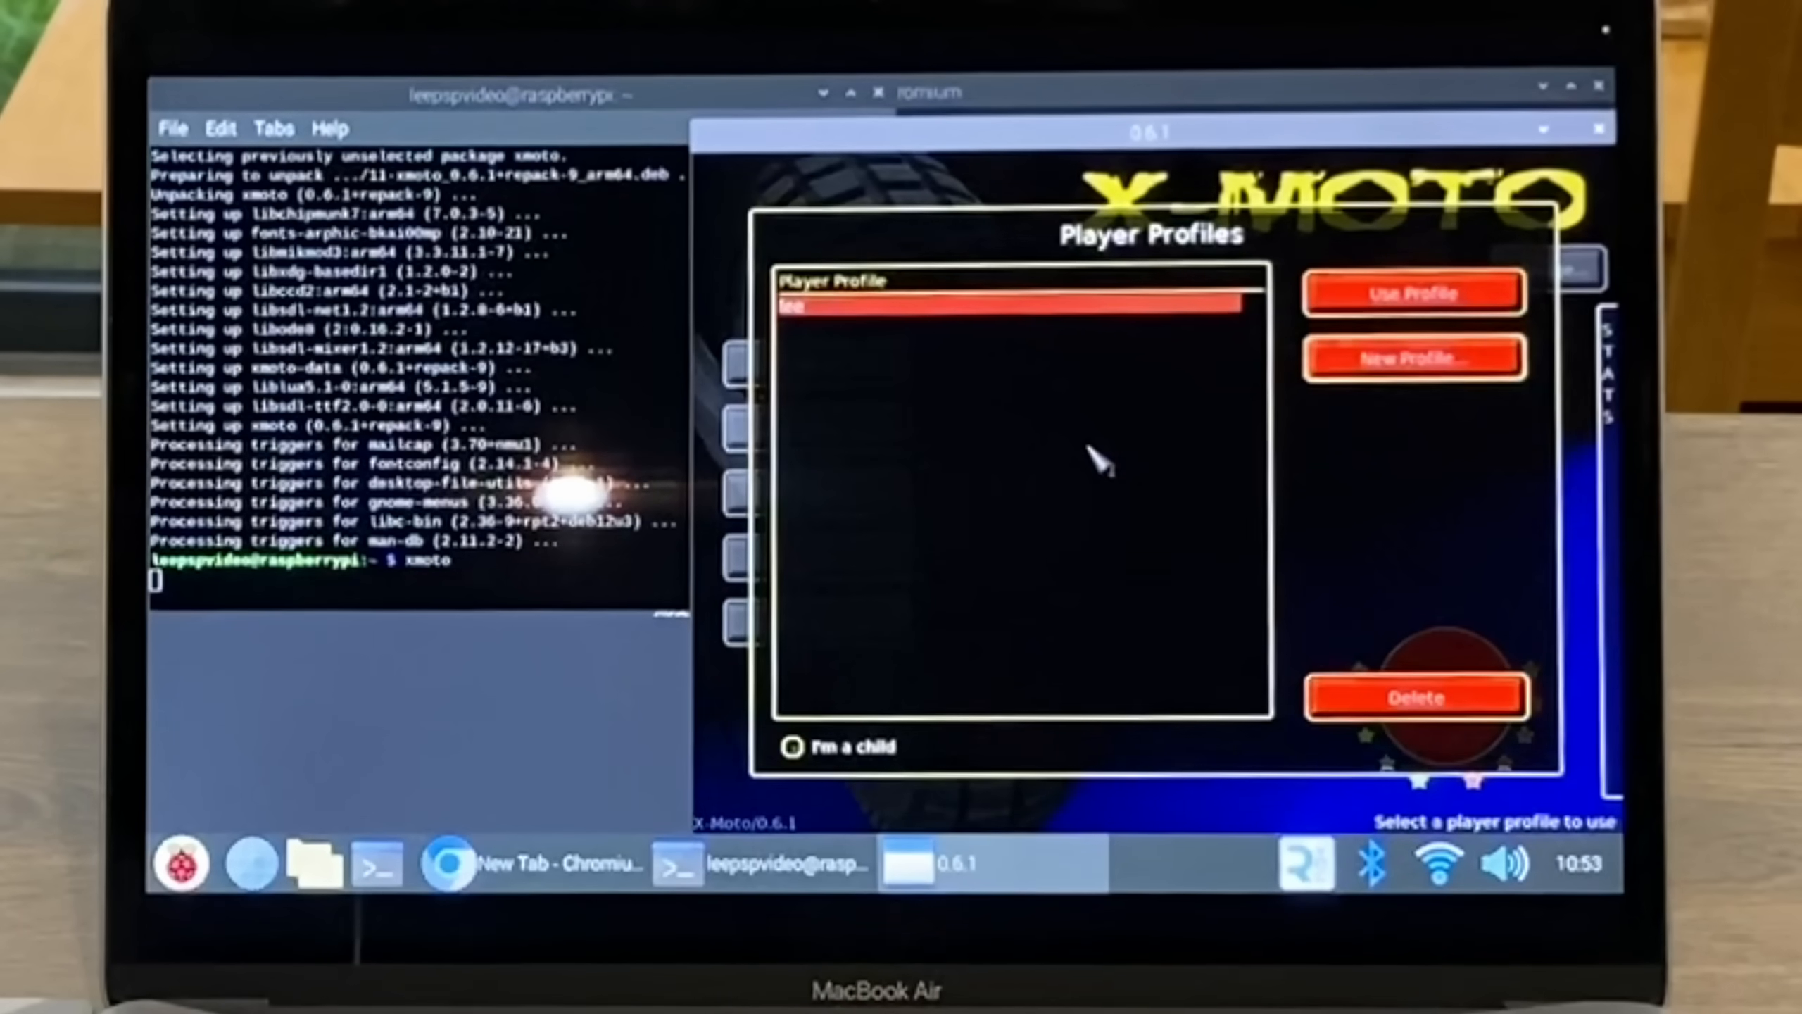
click(1413, 293)
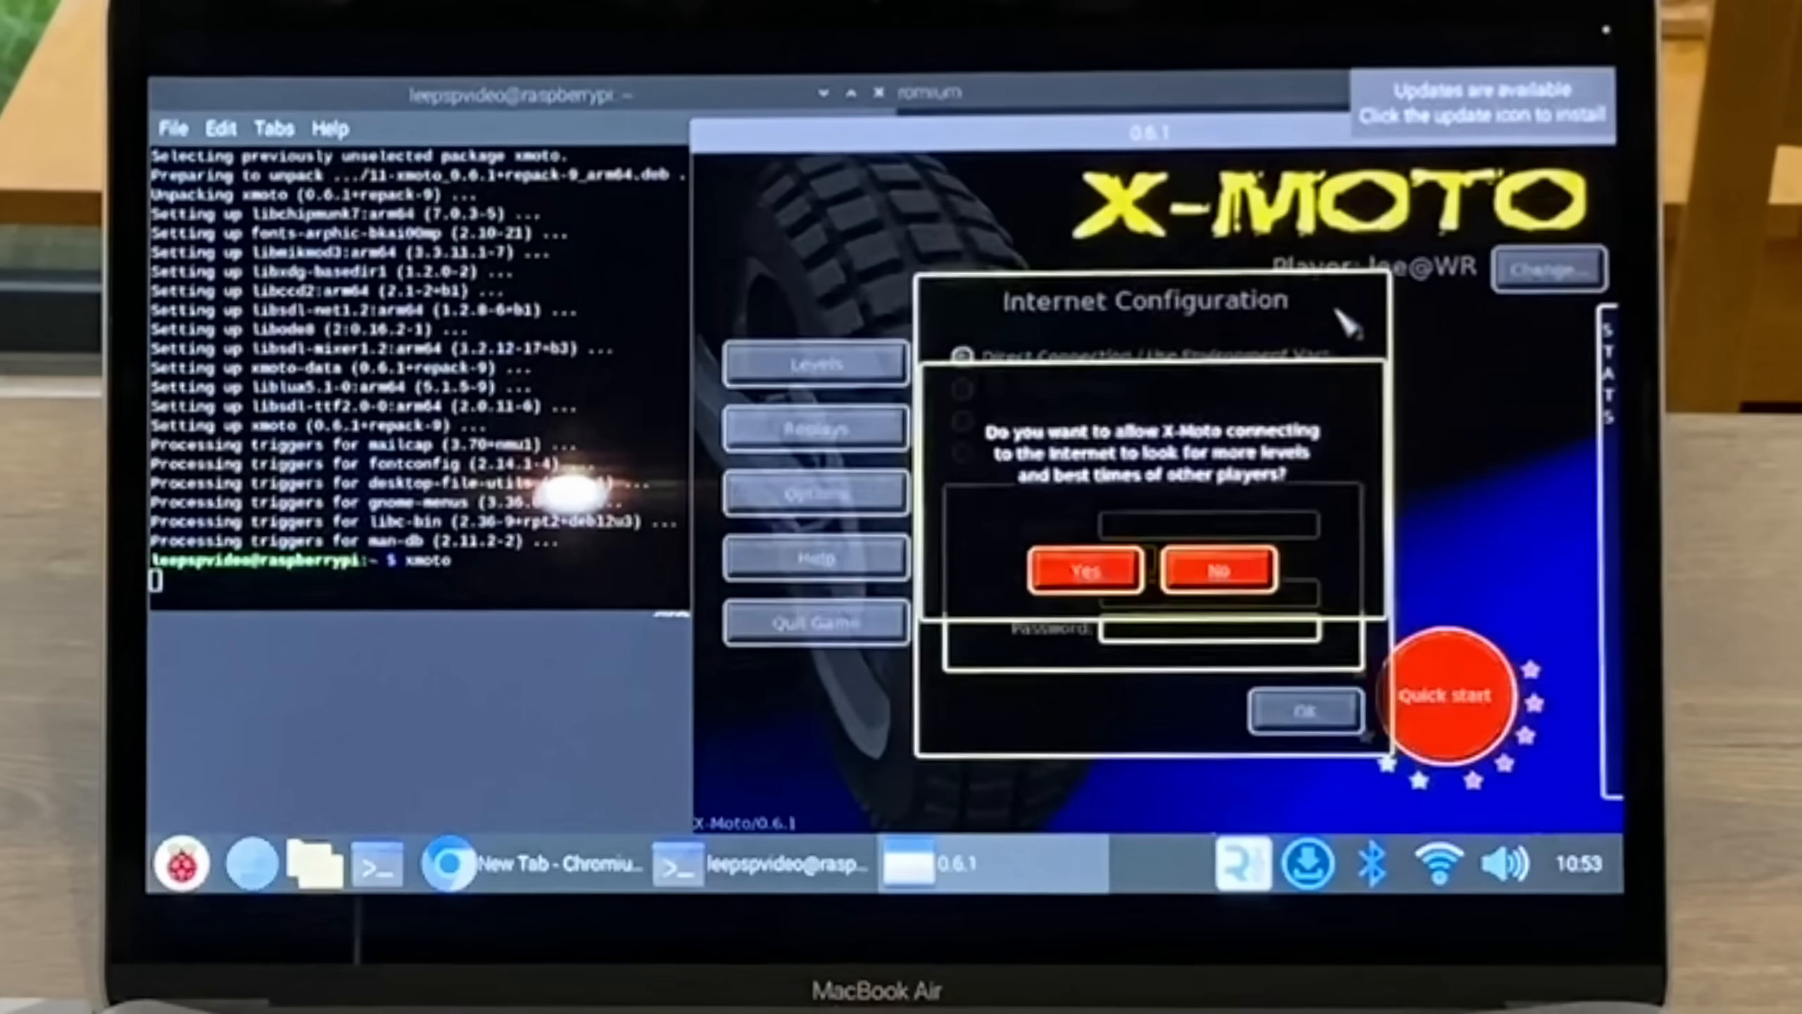
click(1220, 569)
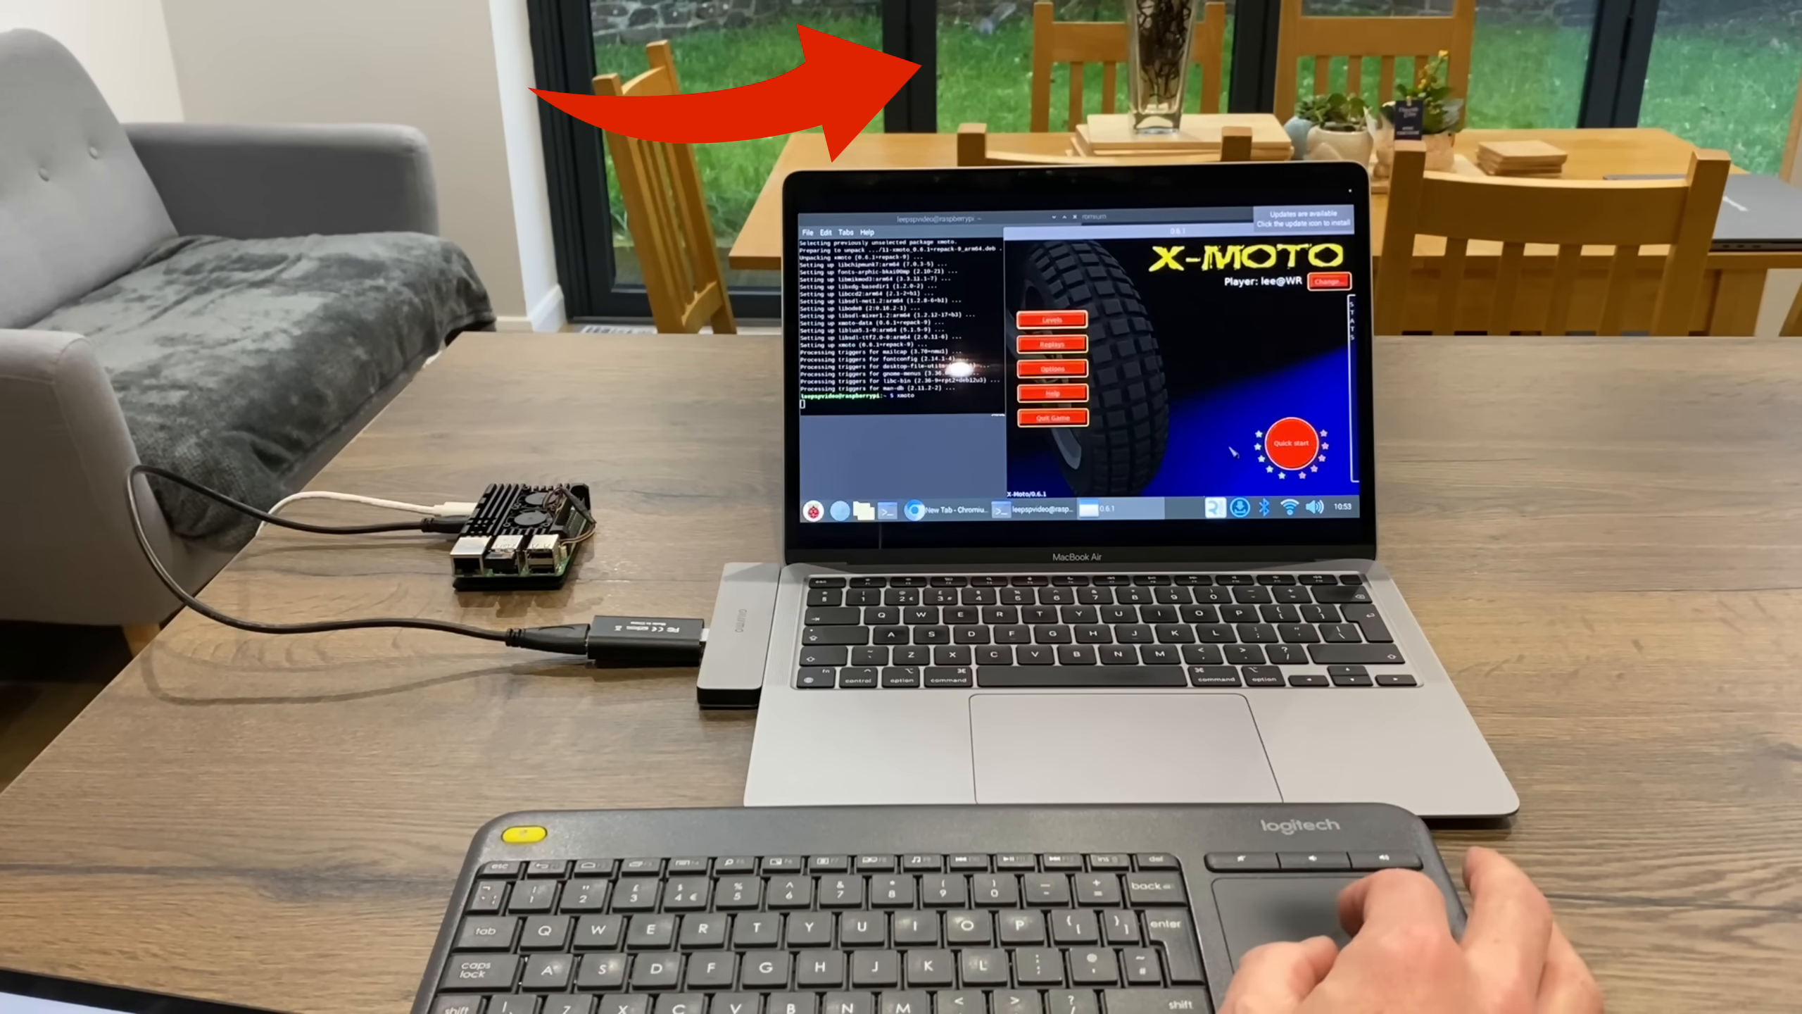
Pick Deadly Hole from a level pack, ride it and pause after crashing
click(1048, 318)
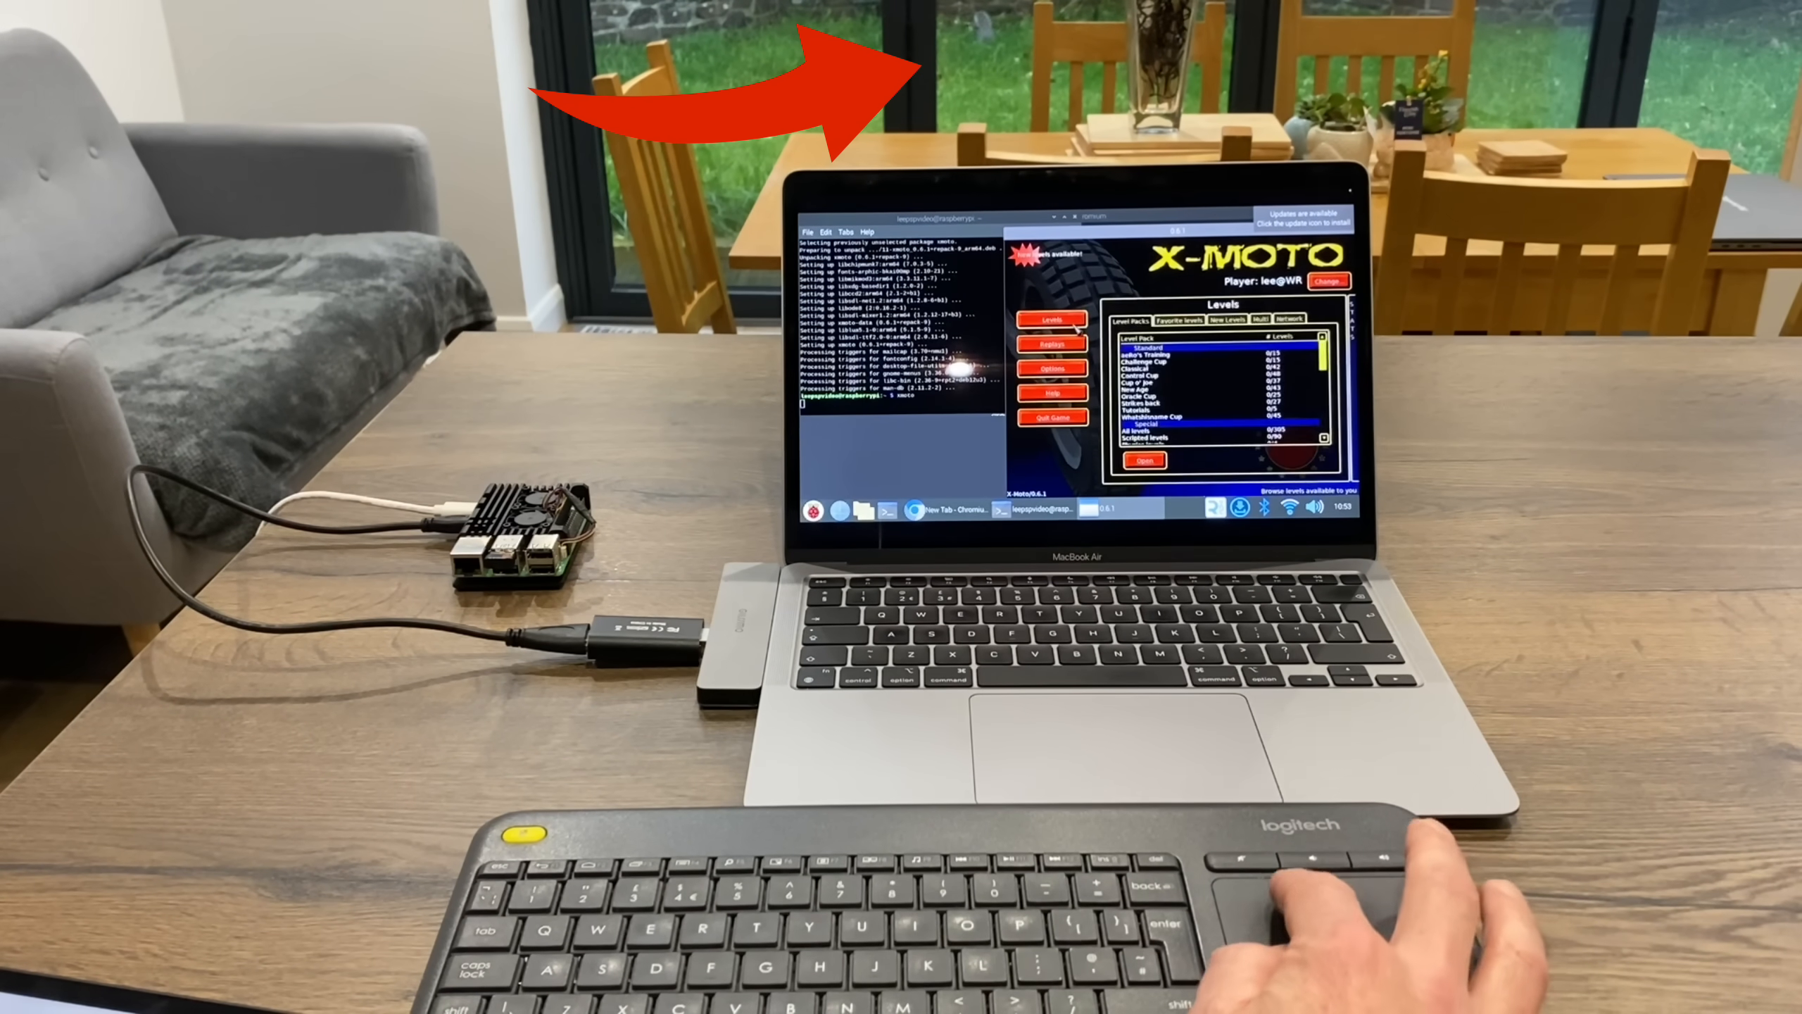
click(1173, 358)
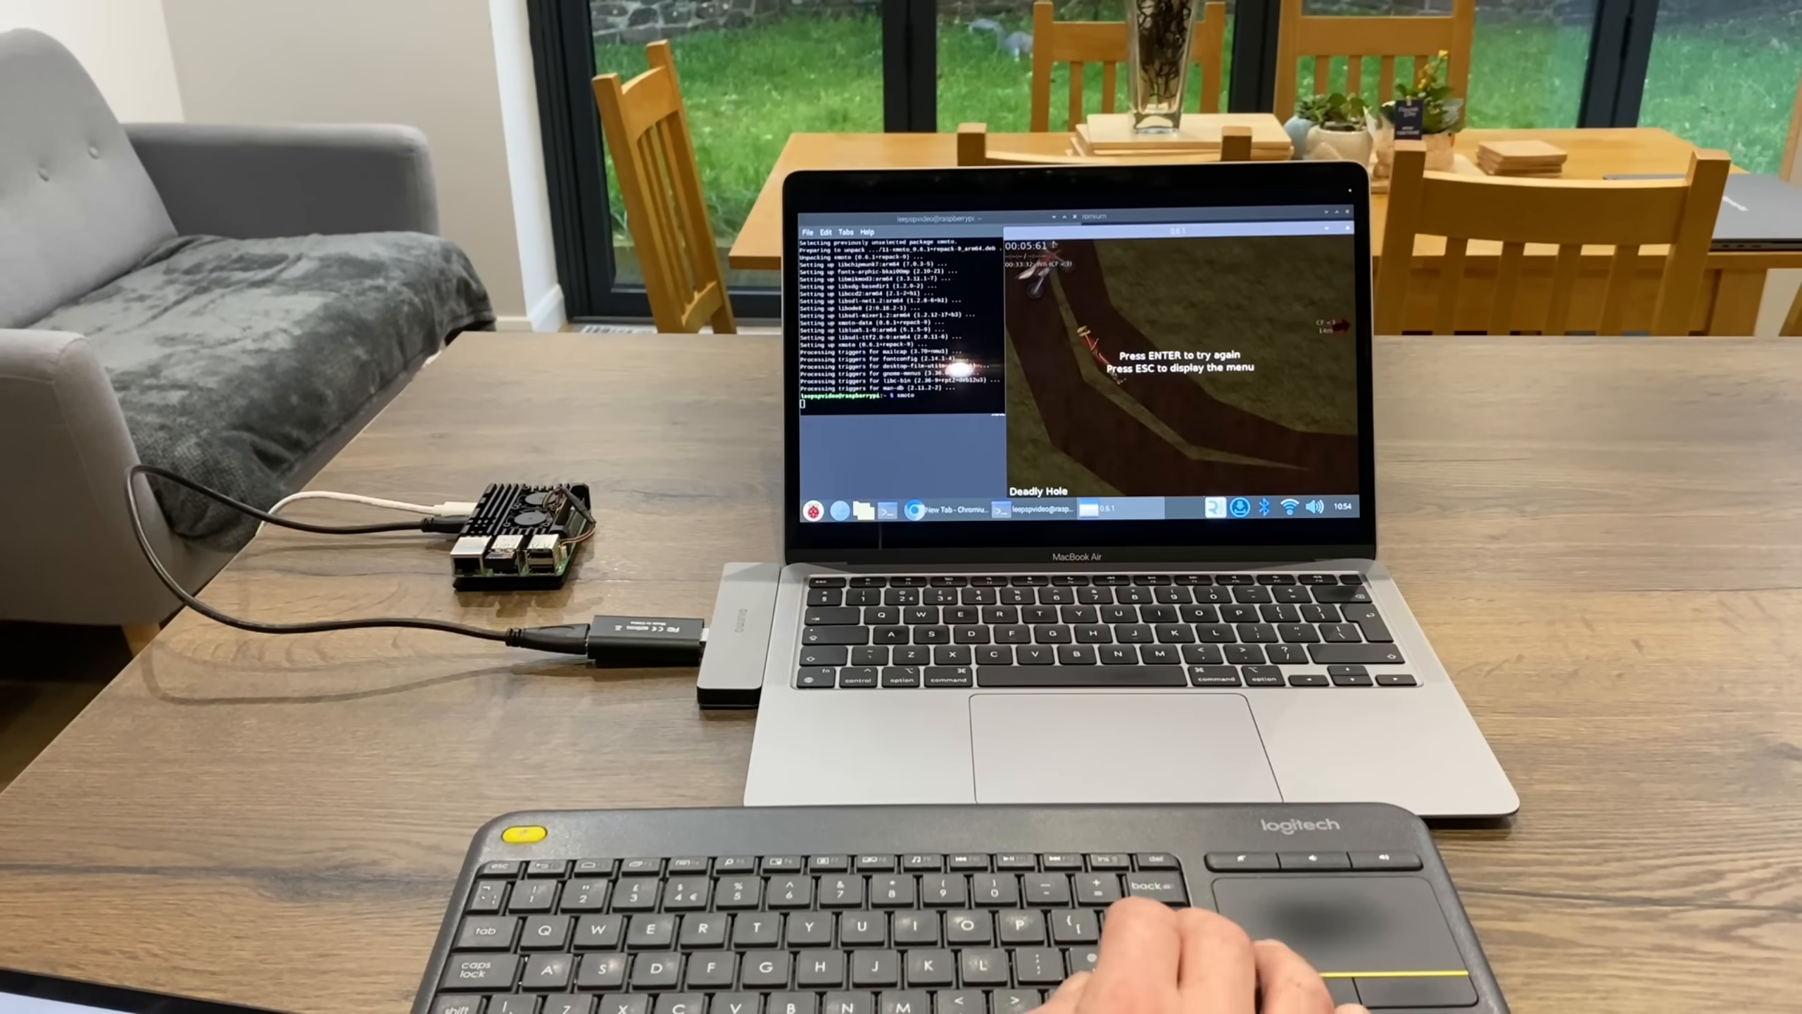
key(enter)
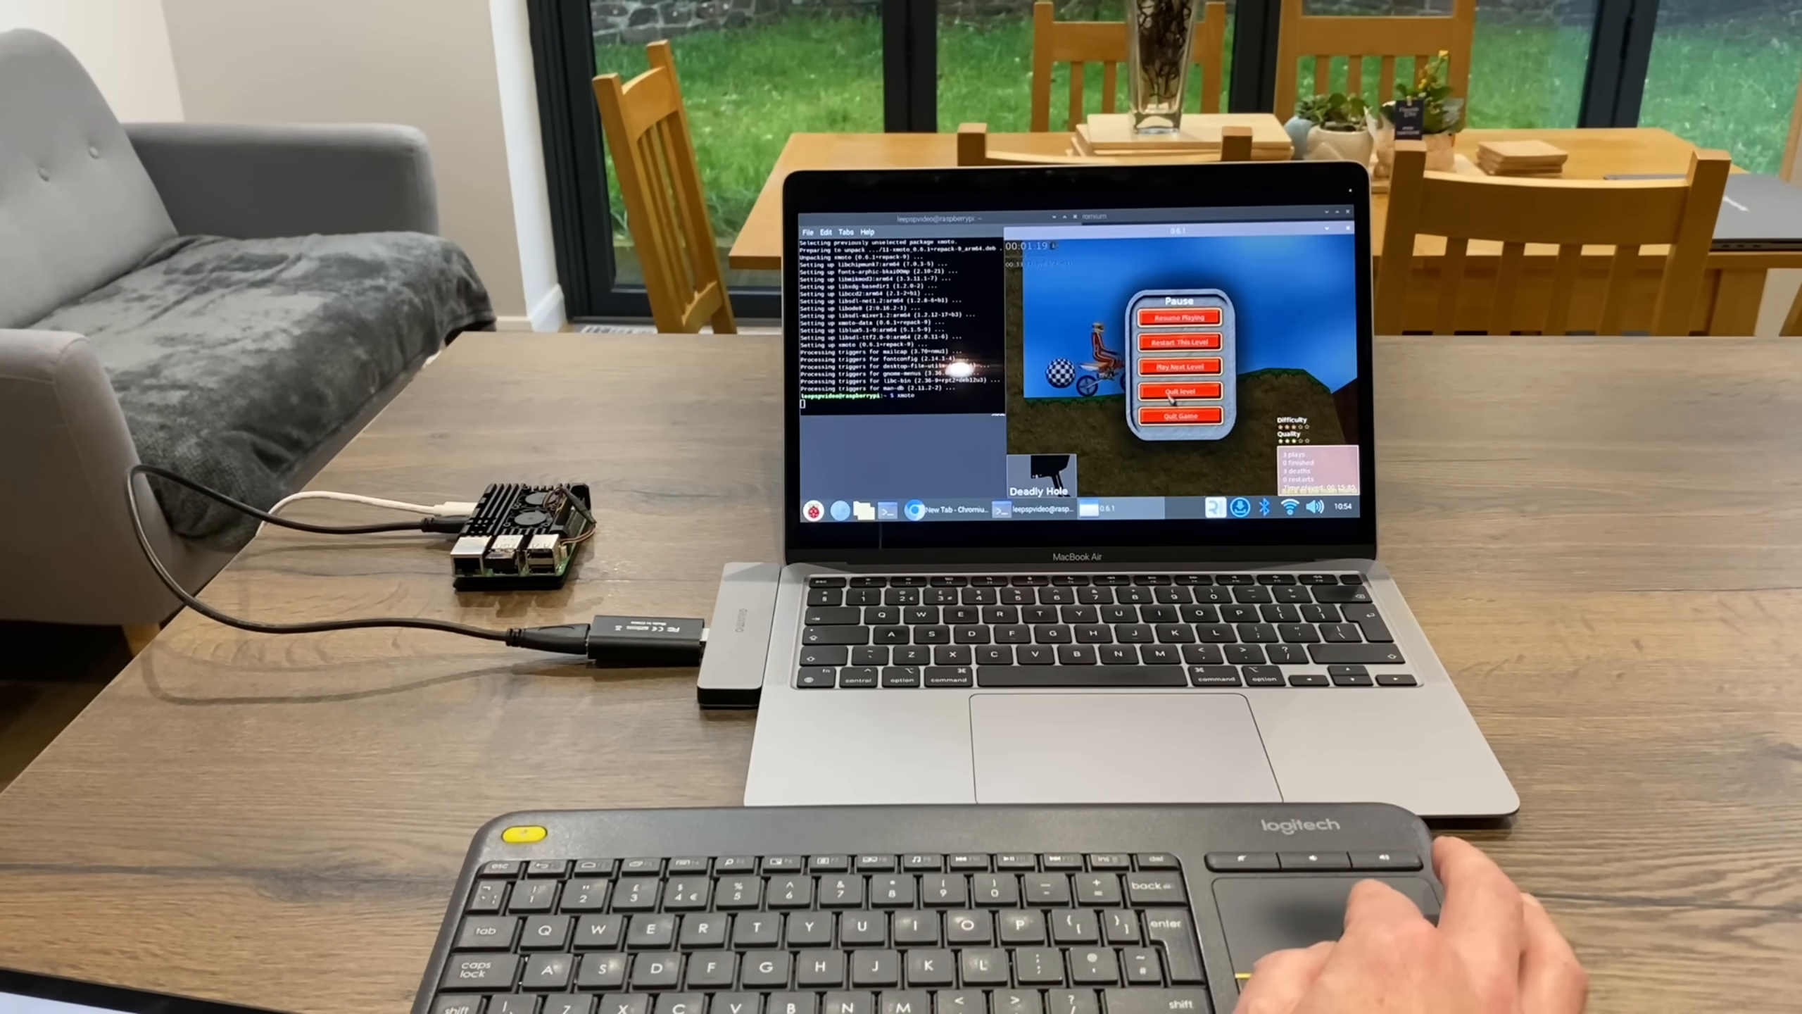
Quit Deadly Hole and start playing Paxed Alpha from the level list
click(1178, 392)
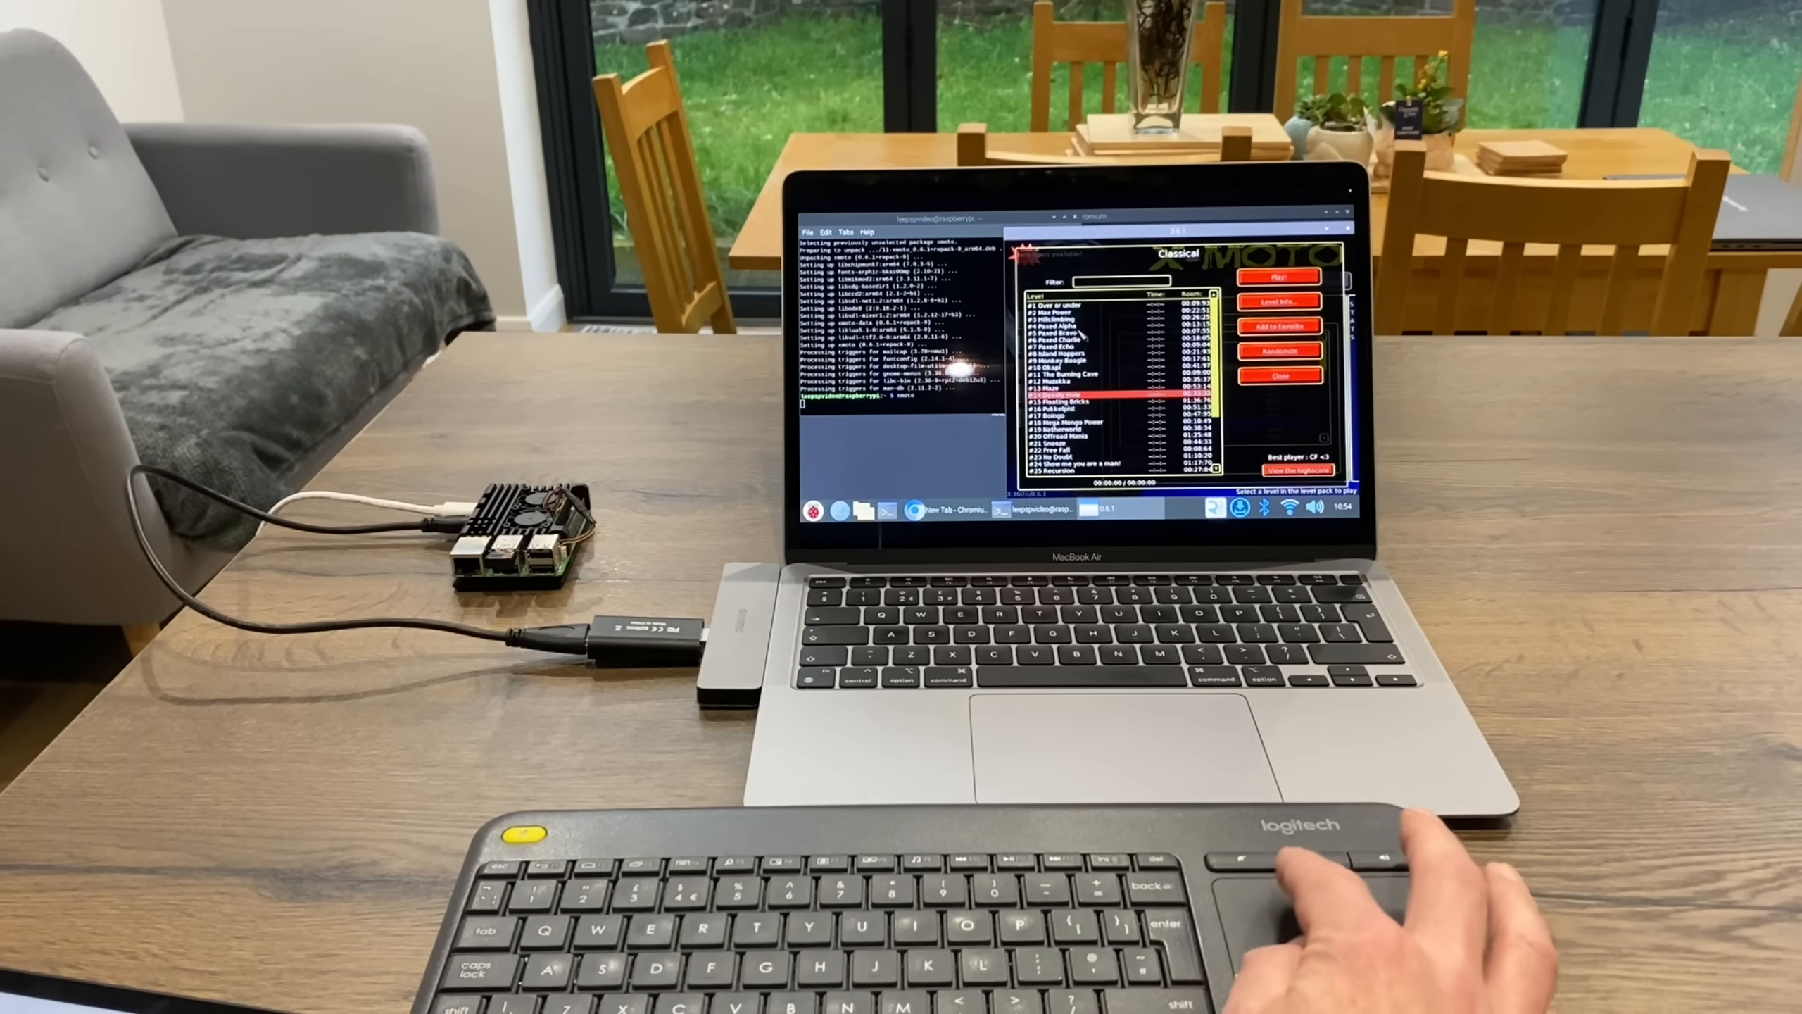
click(1280, 276)
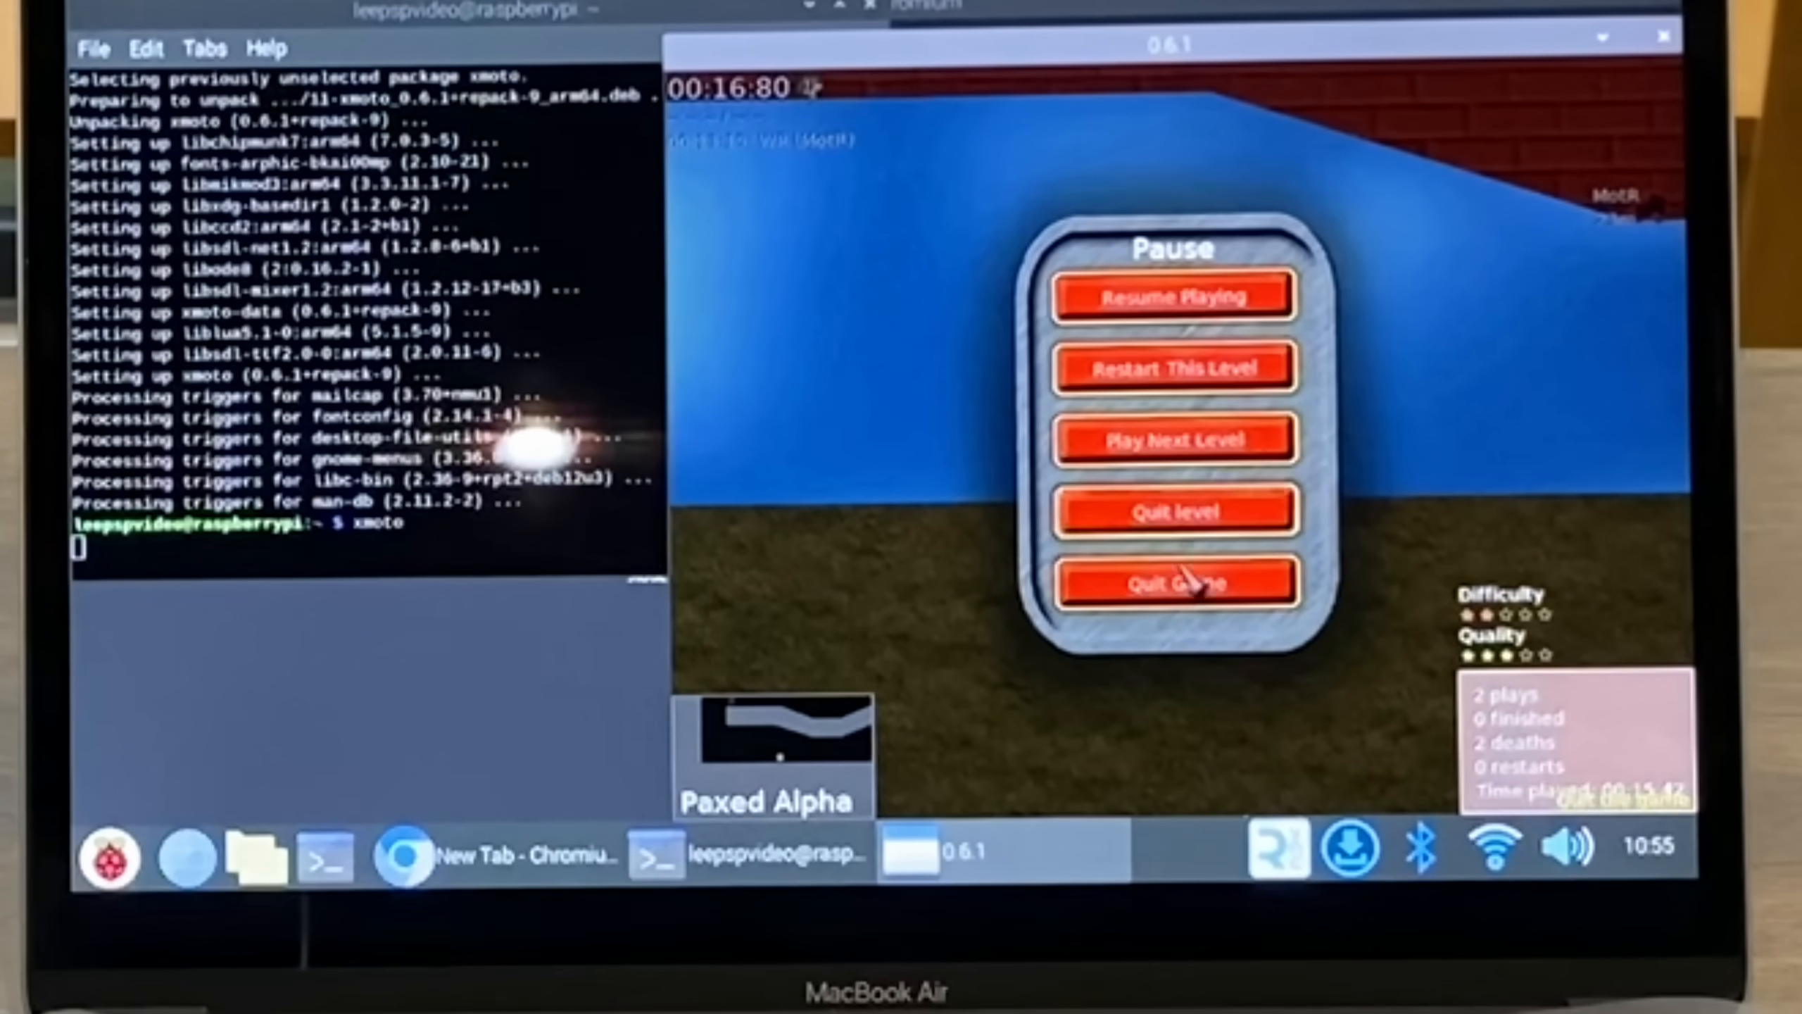
Quit X-Moto from the pause menu and close the terminal window
click(1171, 296)
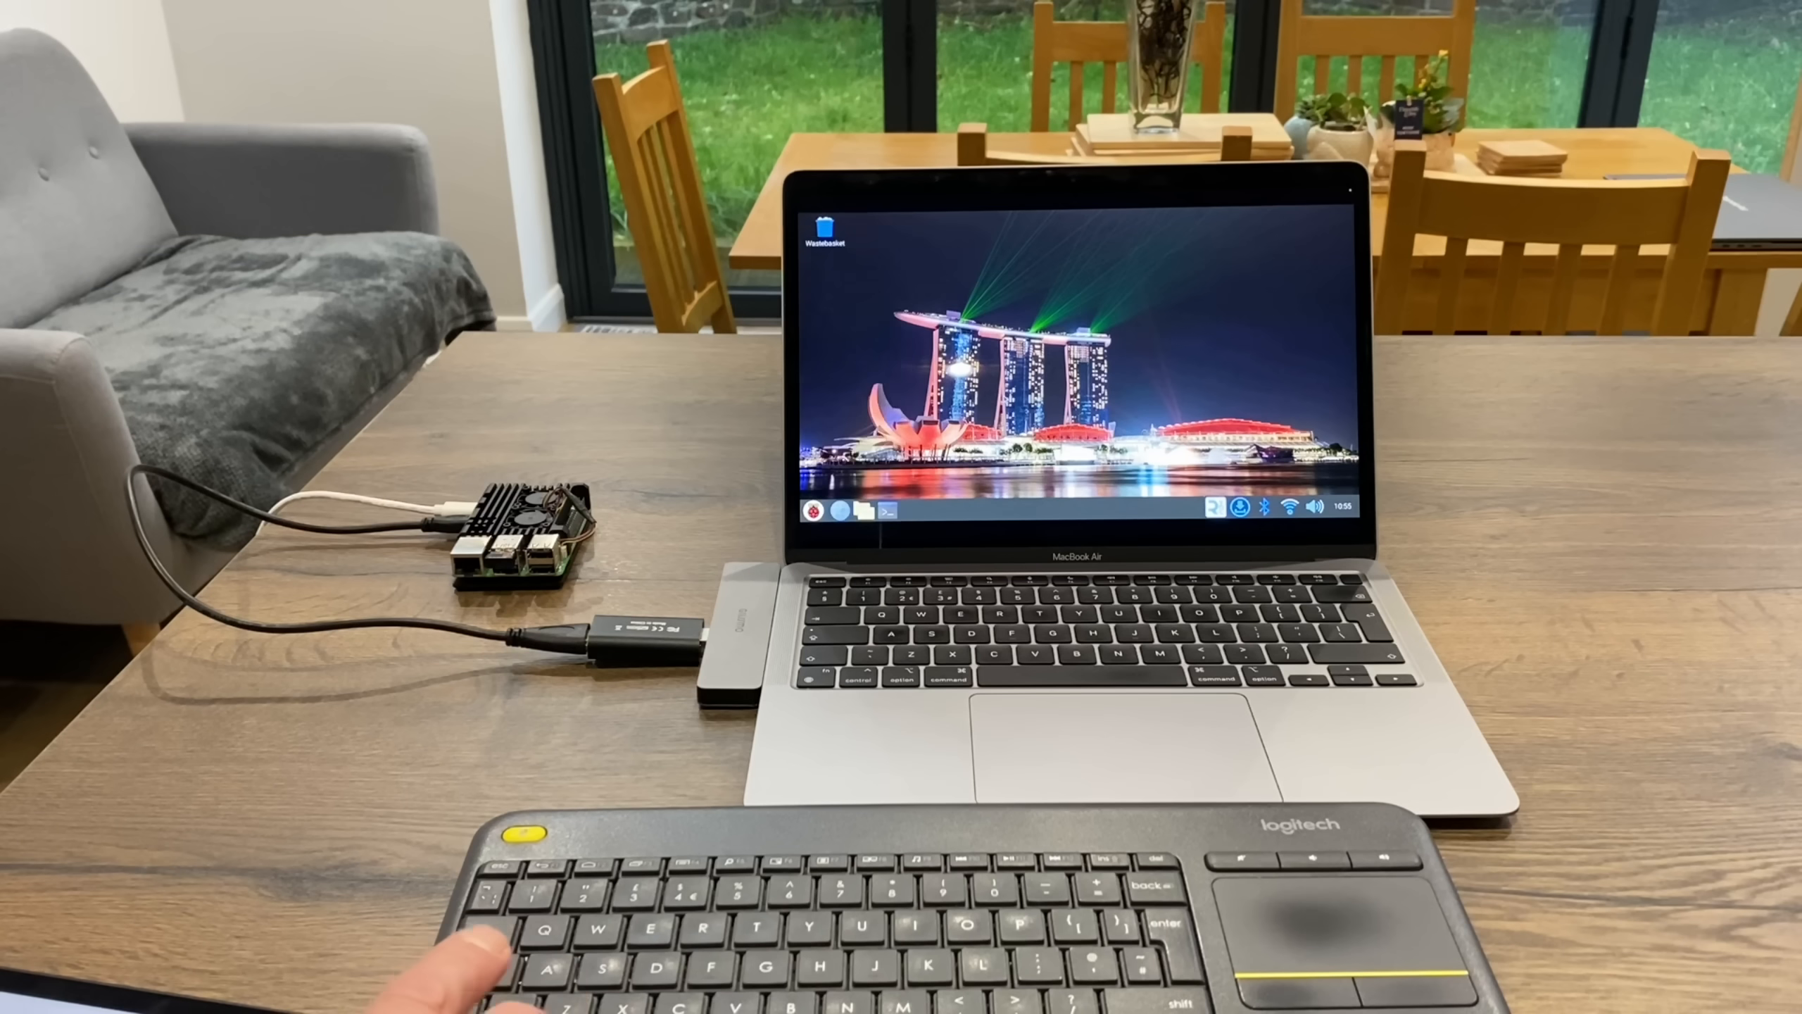
click(806, 512)
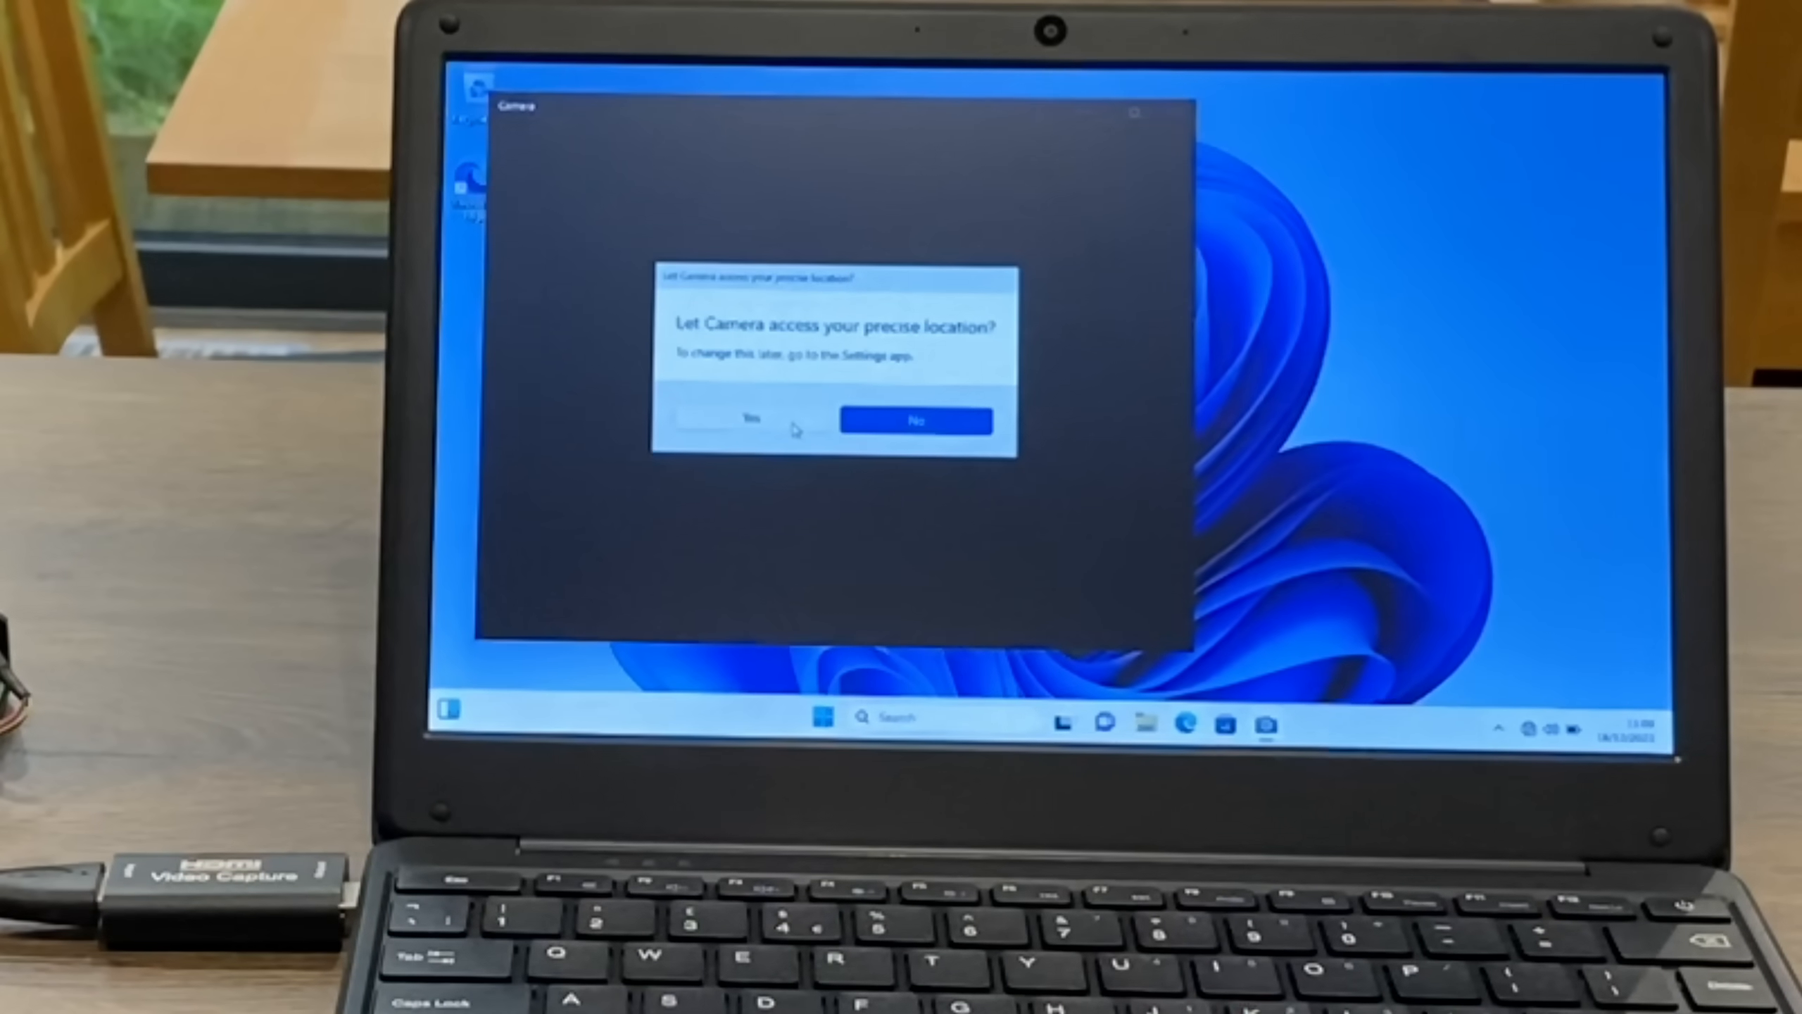
Dismiss Windows Camera's location access prompt to reveal the Pi capture feed
click(916, 418)
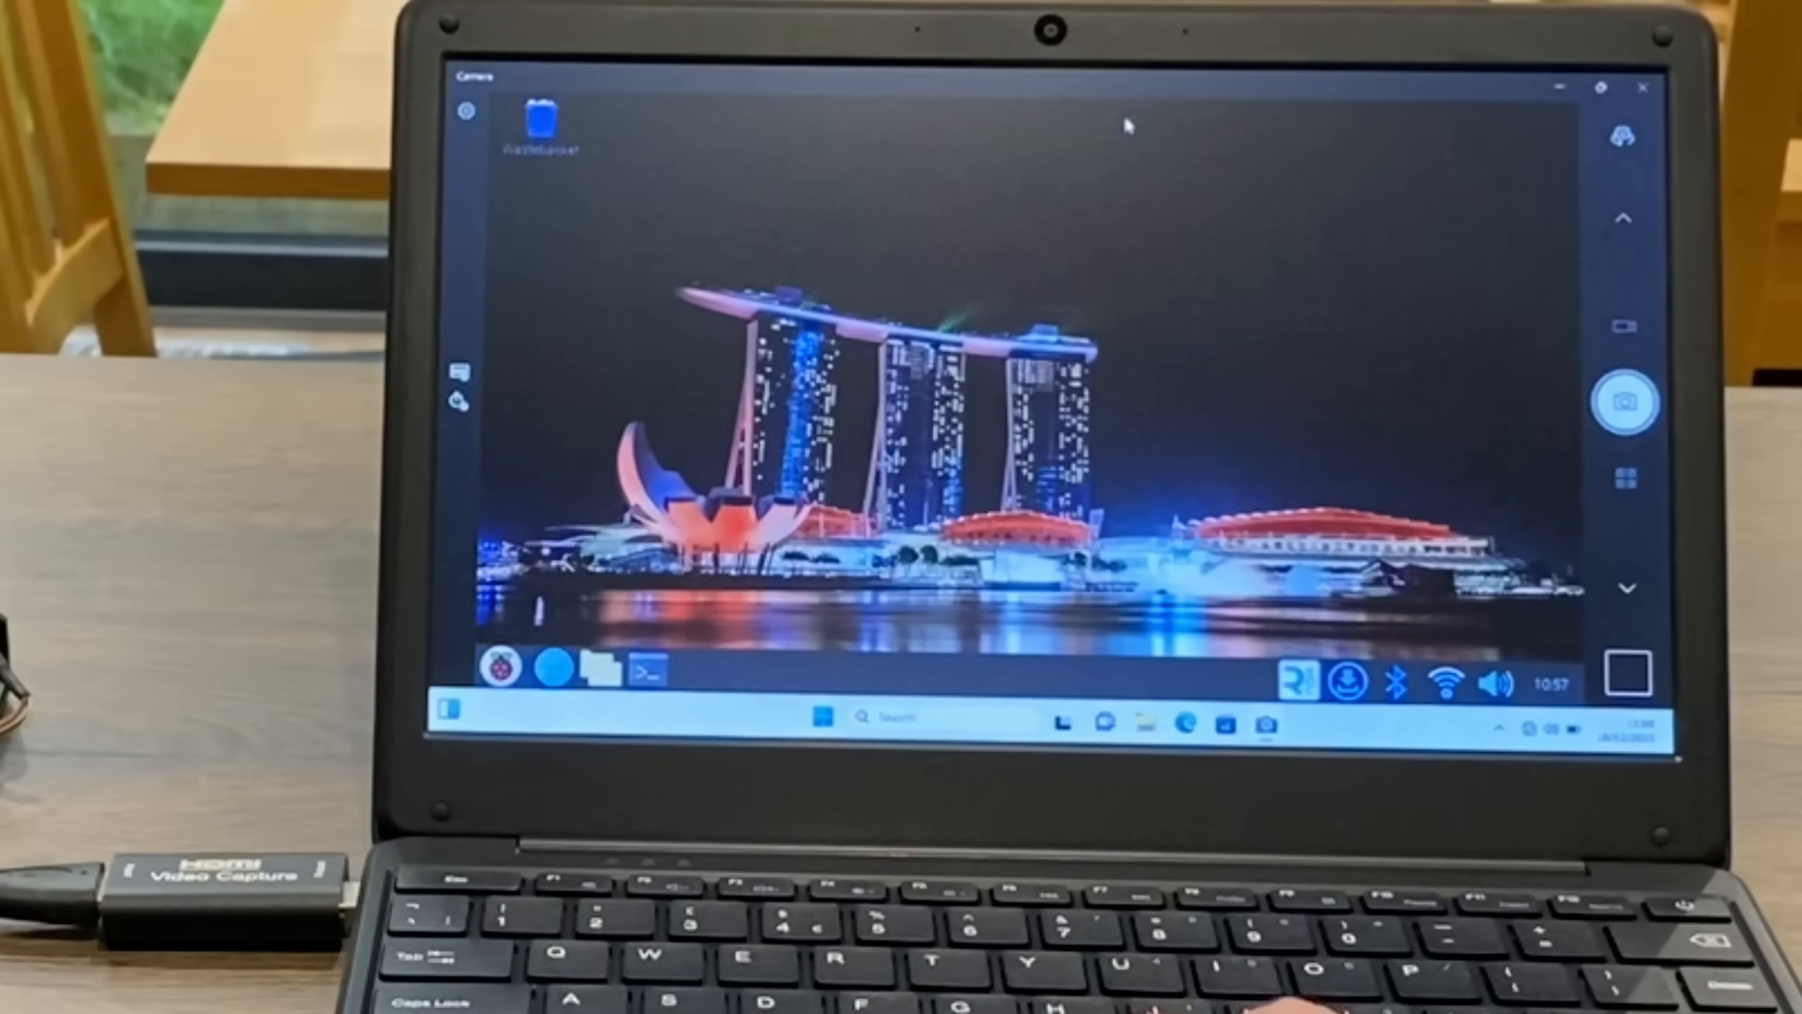
mouse_move(1252, 359)
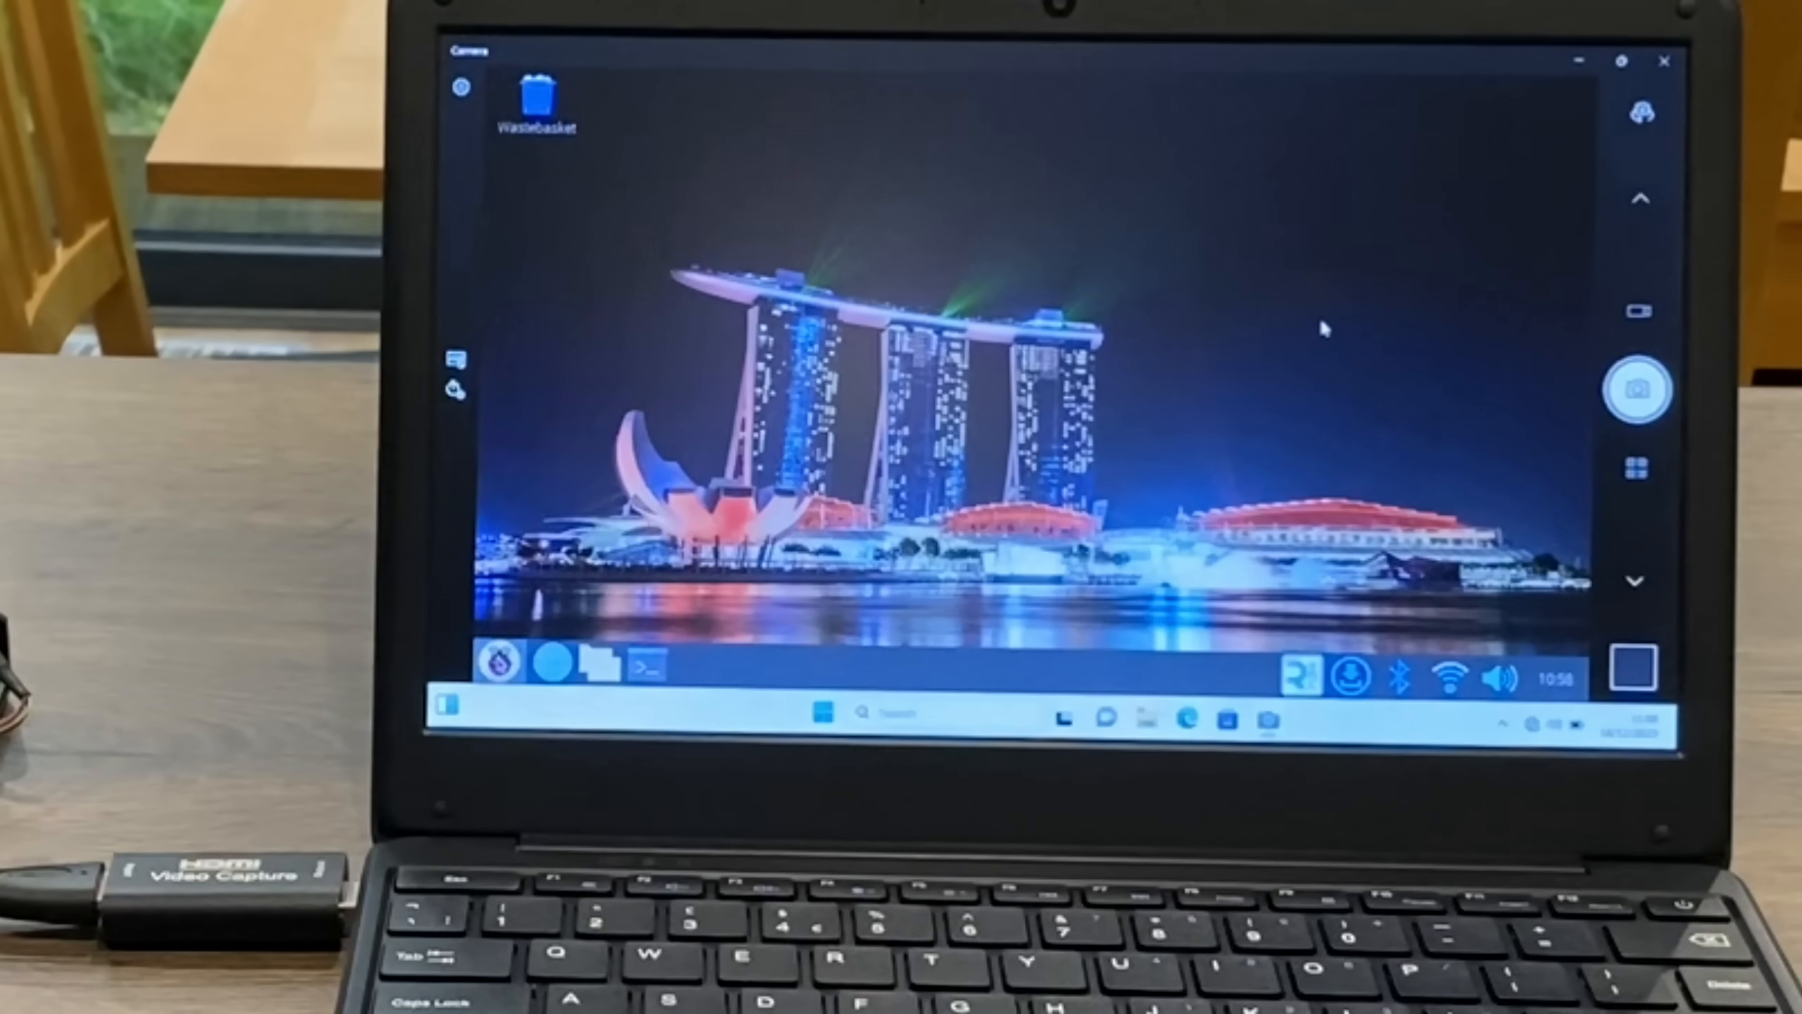
Launch X-Moto, play aeRo's Training level #10, then bring up the in-game menu
click(496, 663)
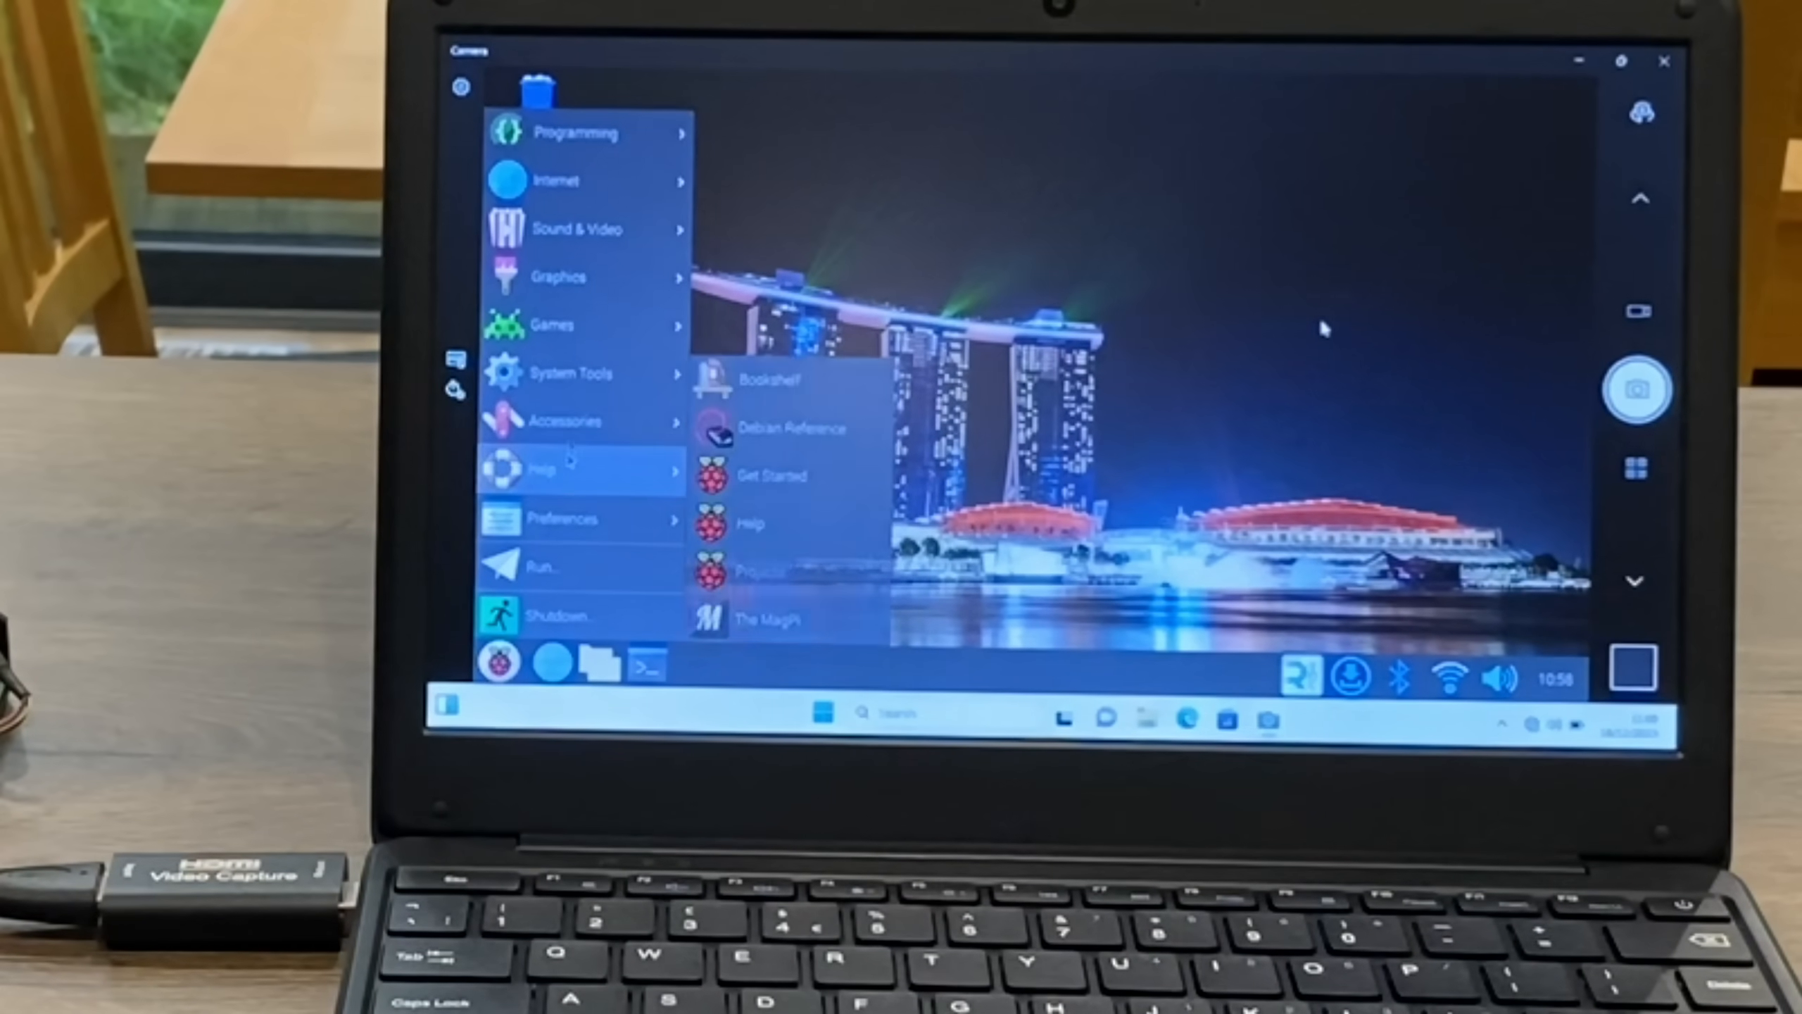
mouse_move(552, 323)
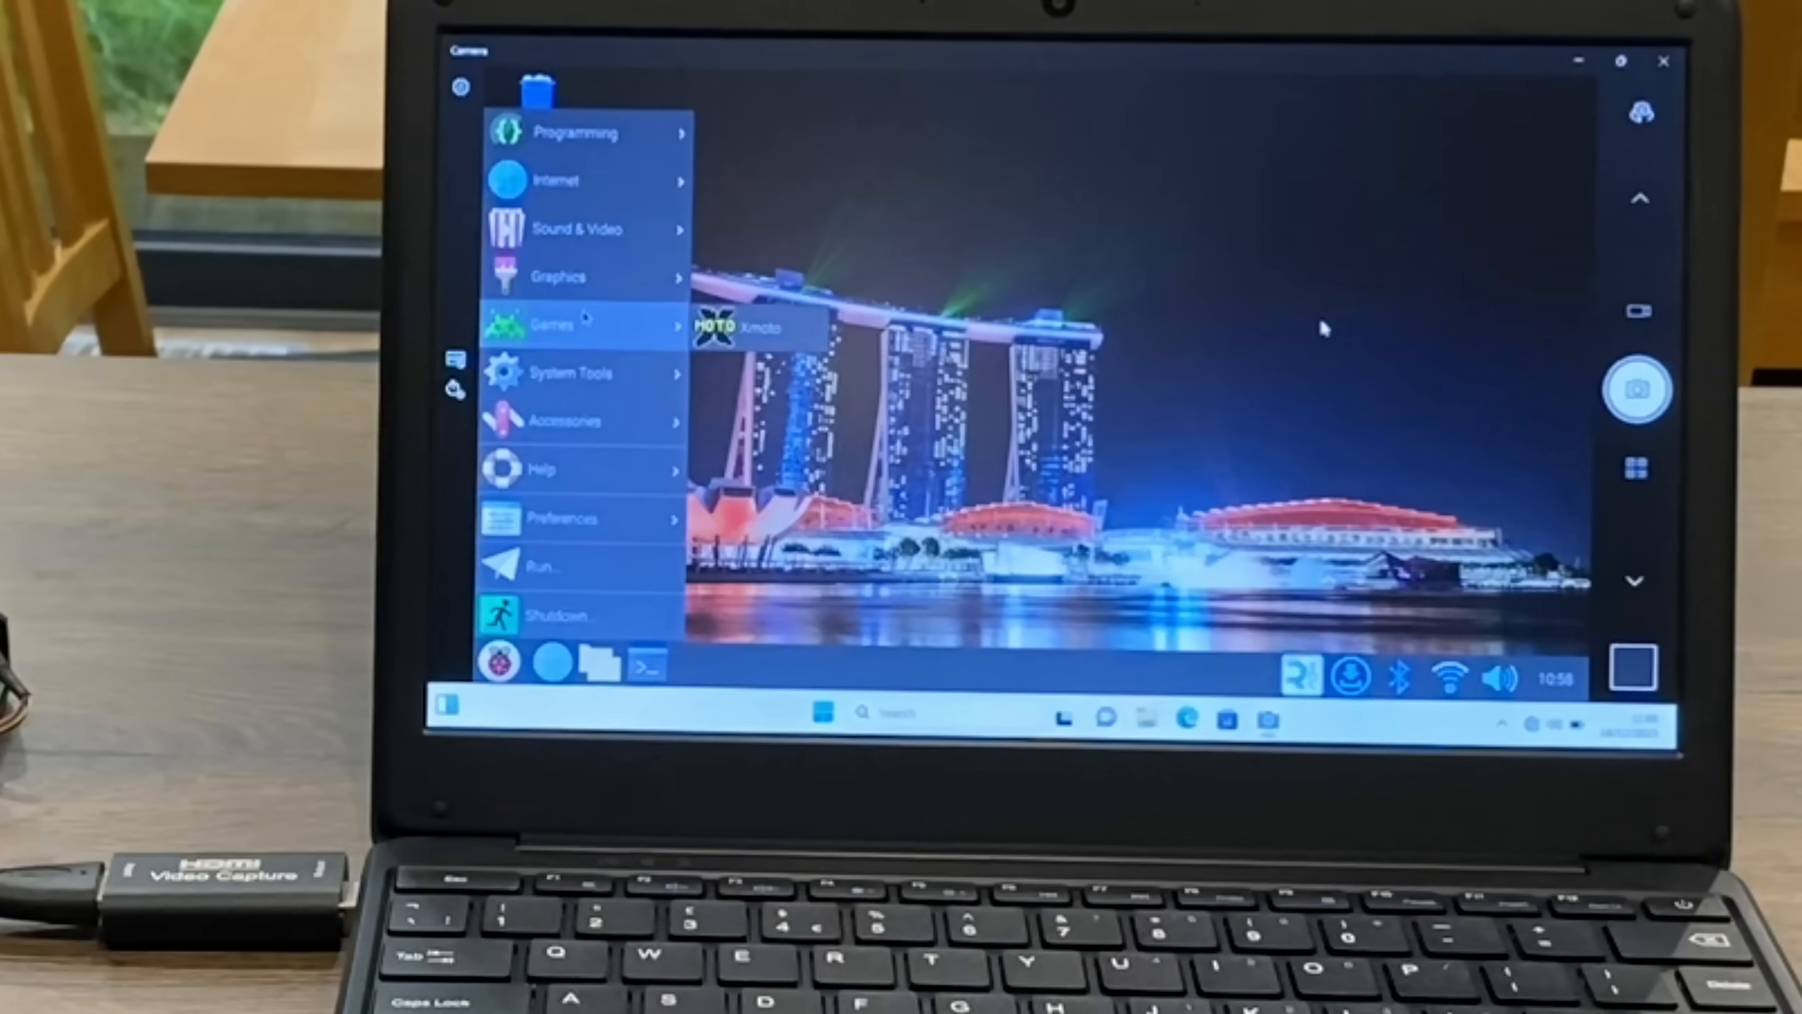
click(753, 326)
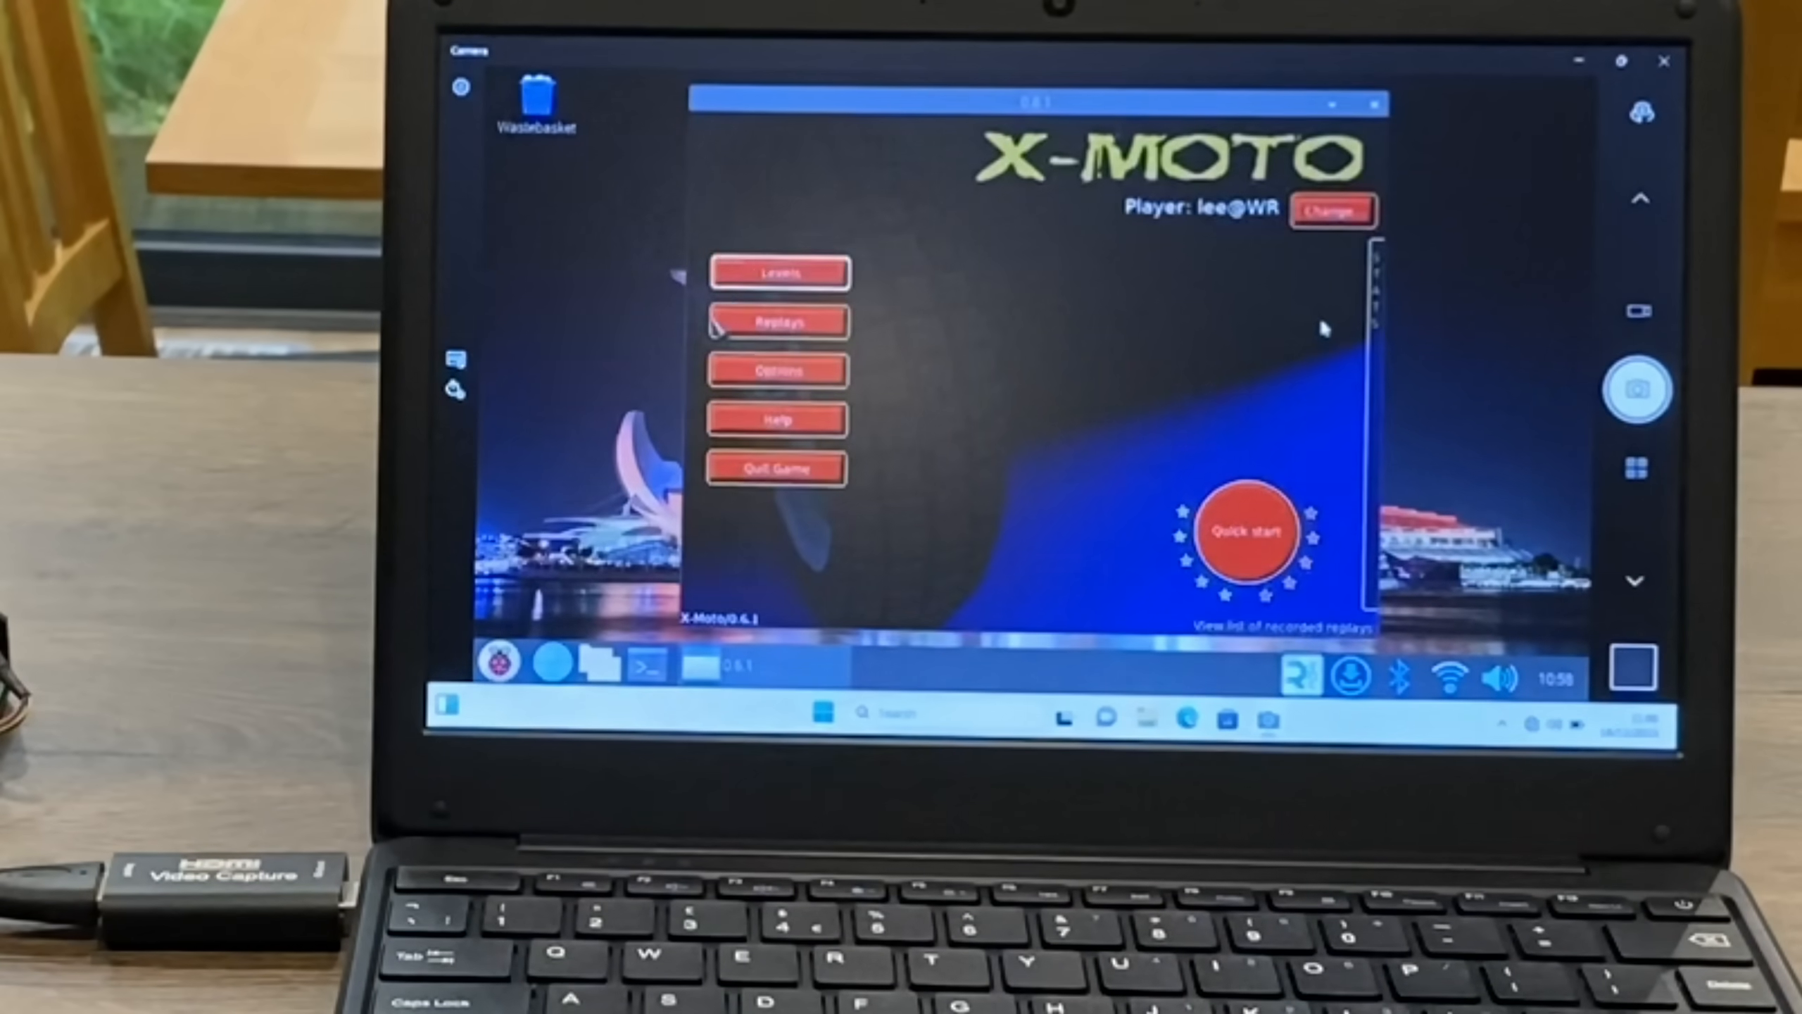
mouse_move(780, 273)
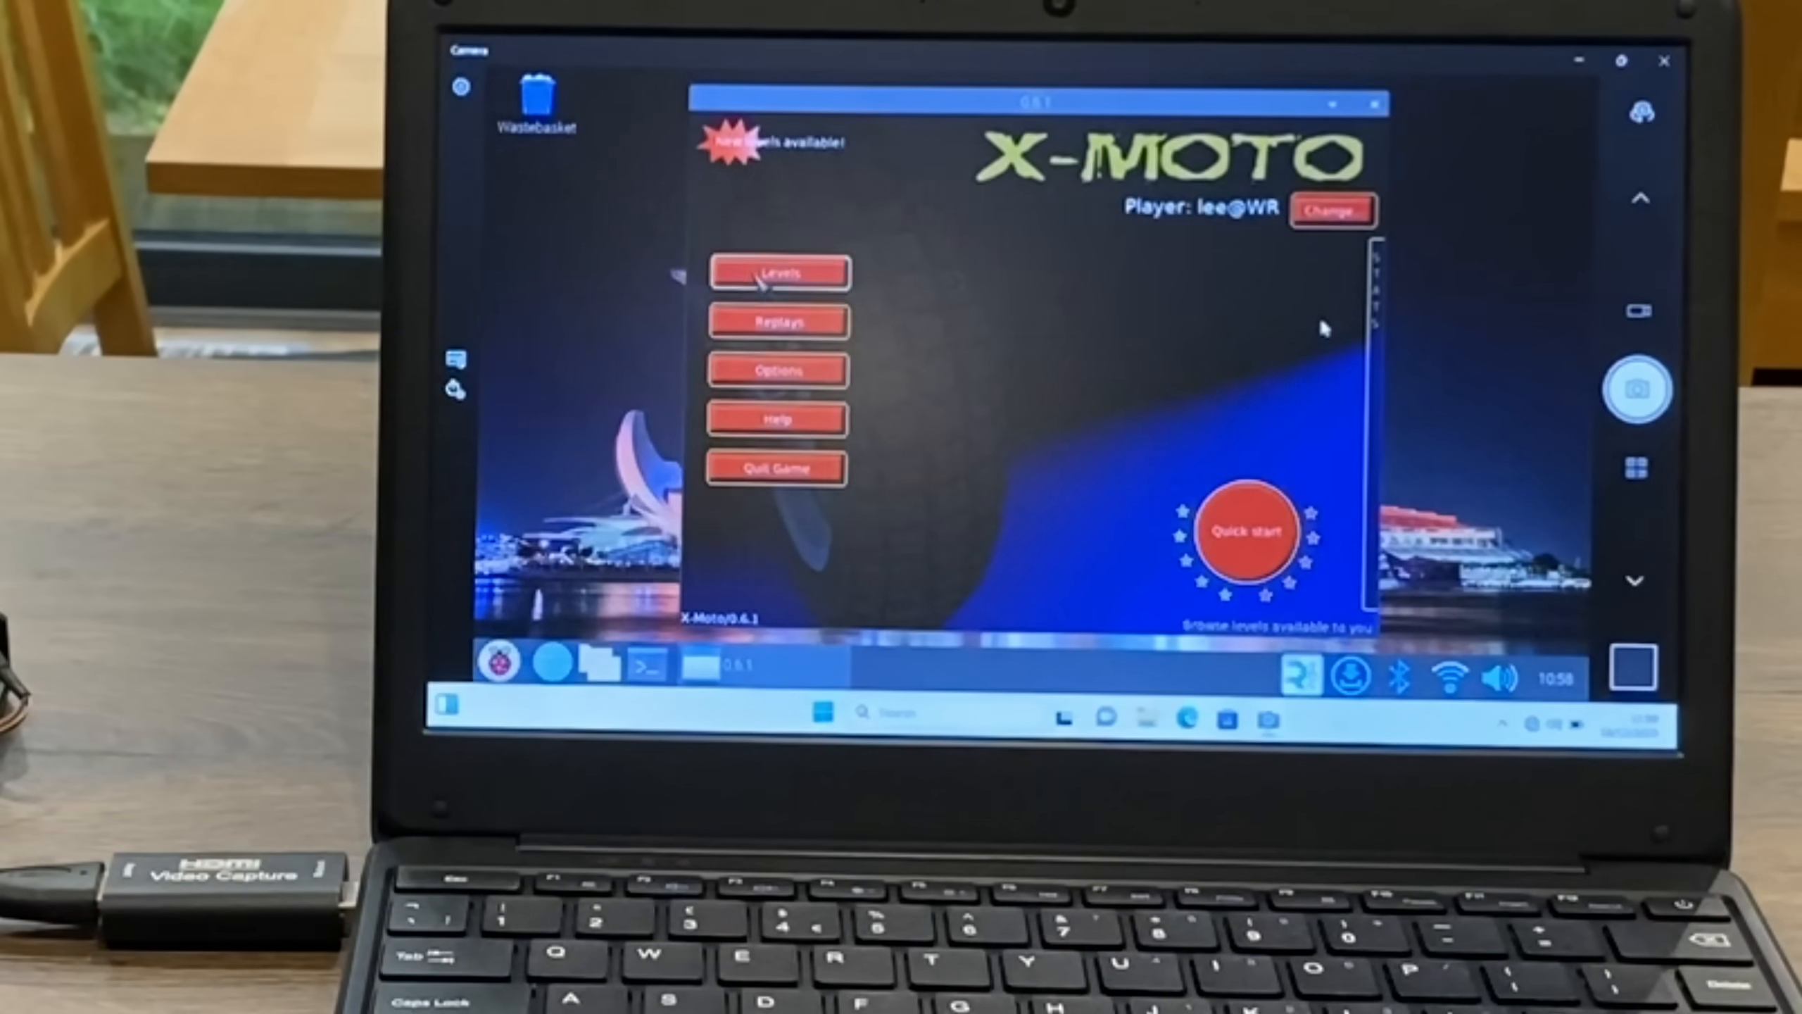
click(781, 272)
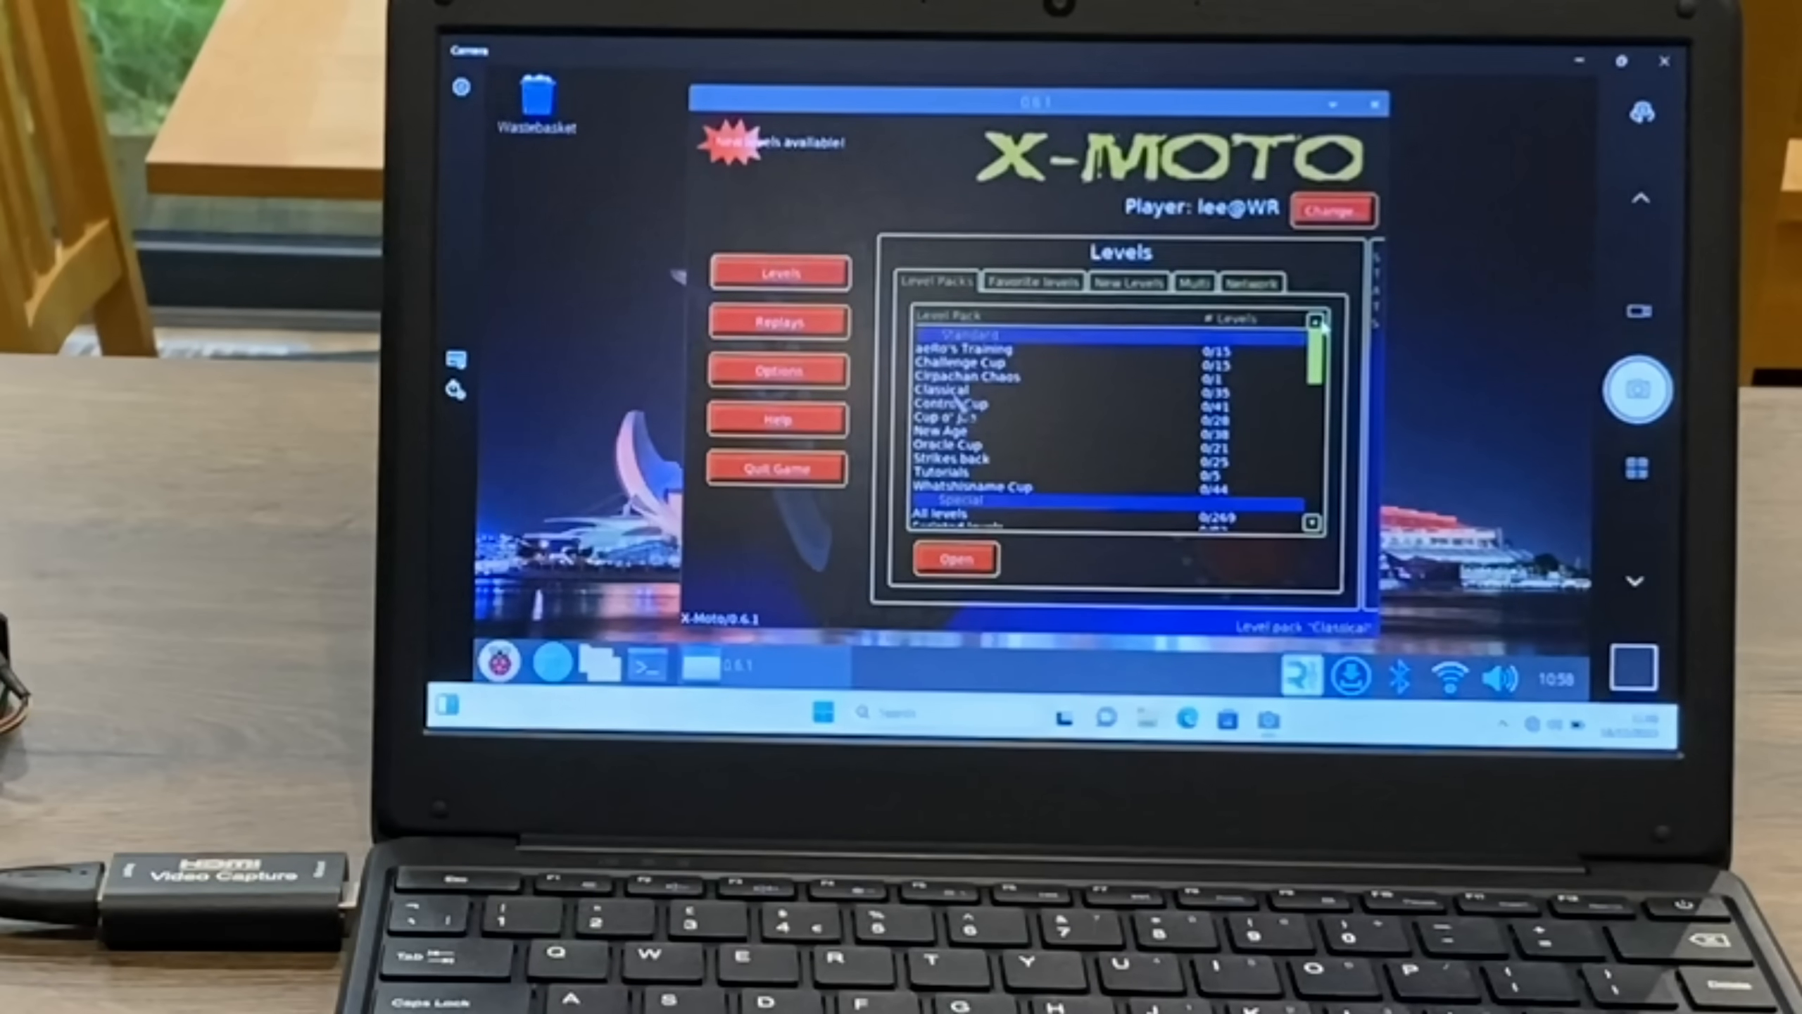
click(967, 376)
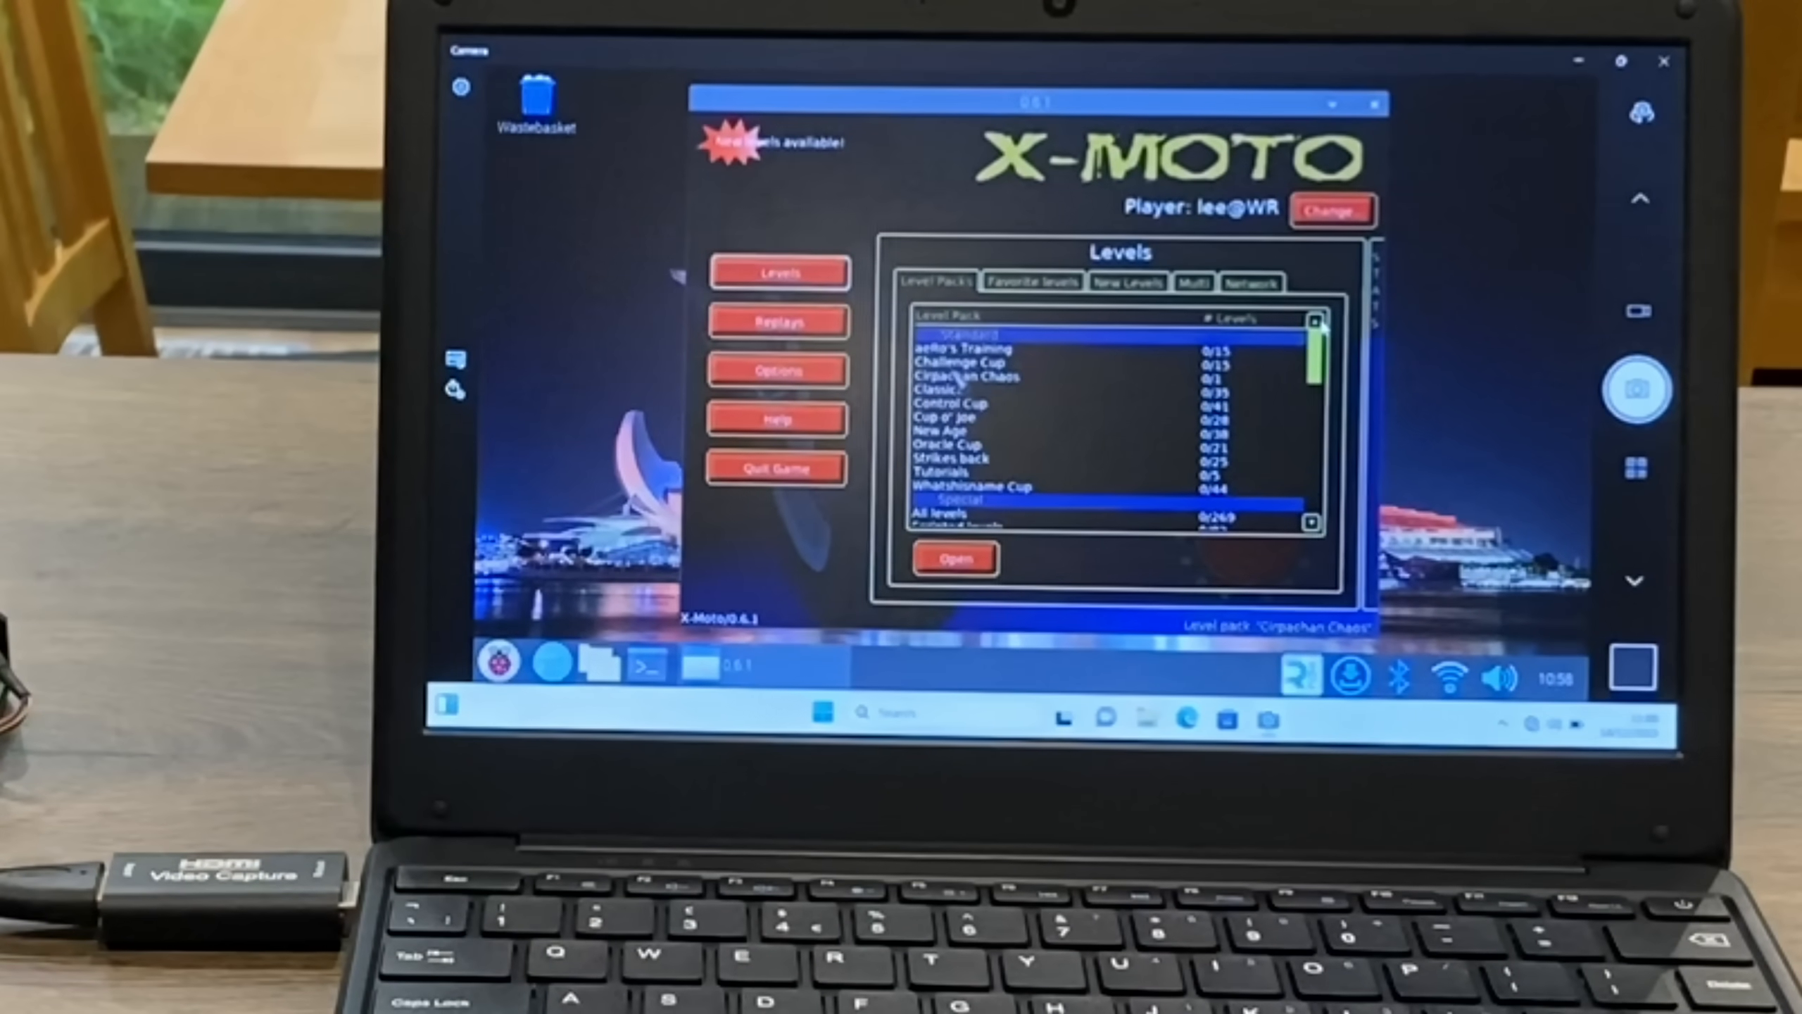
click(977, 362)
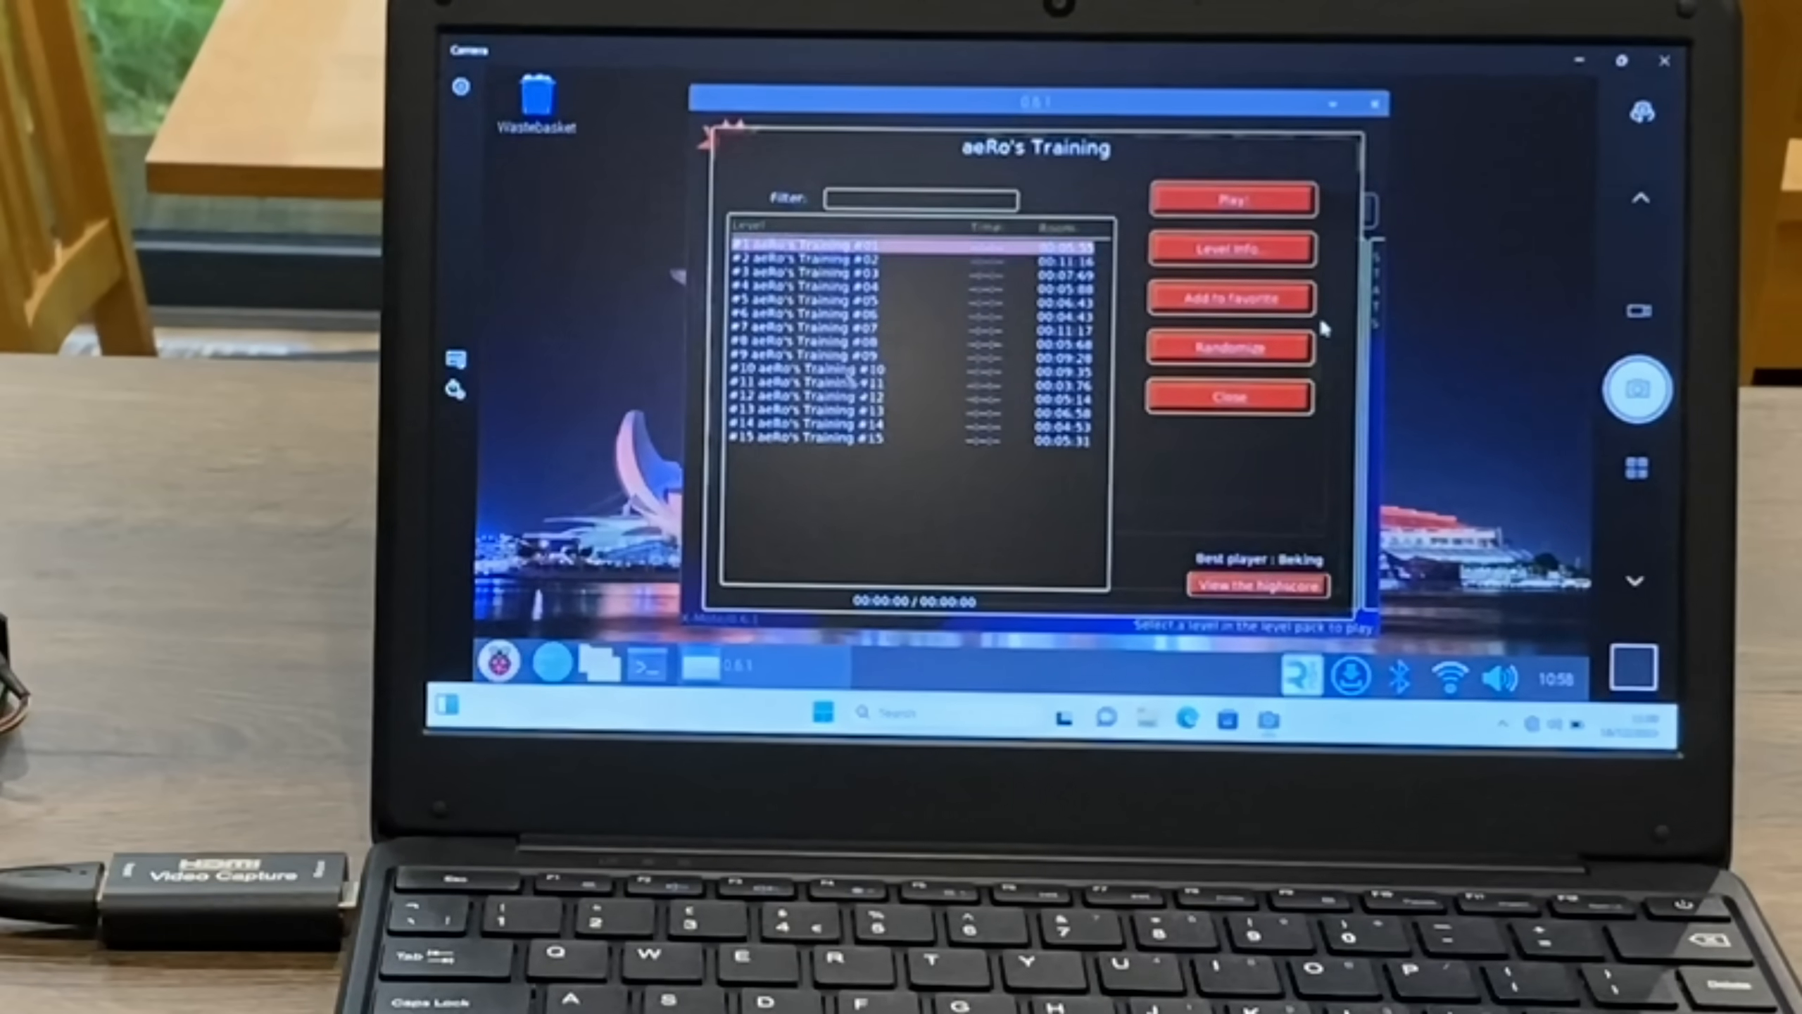
click(1232, 199)
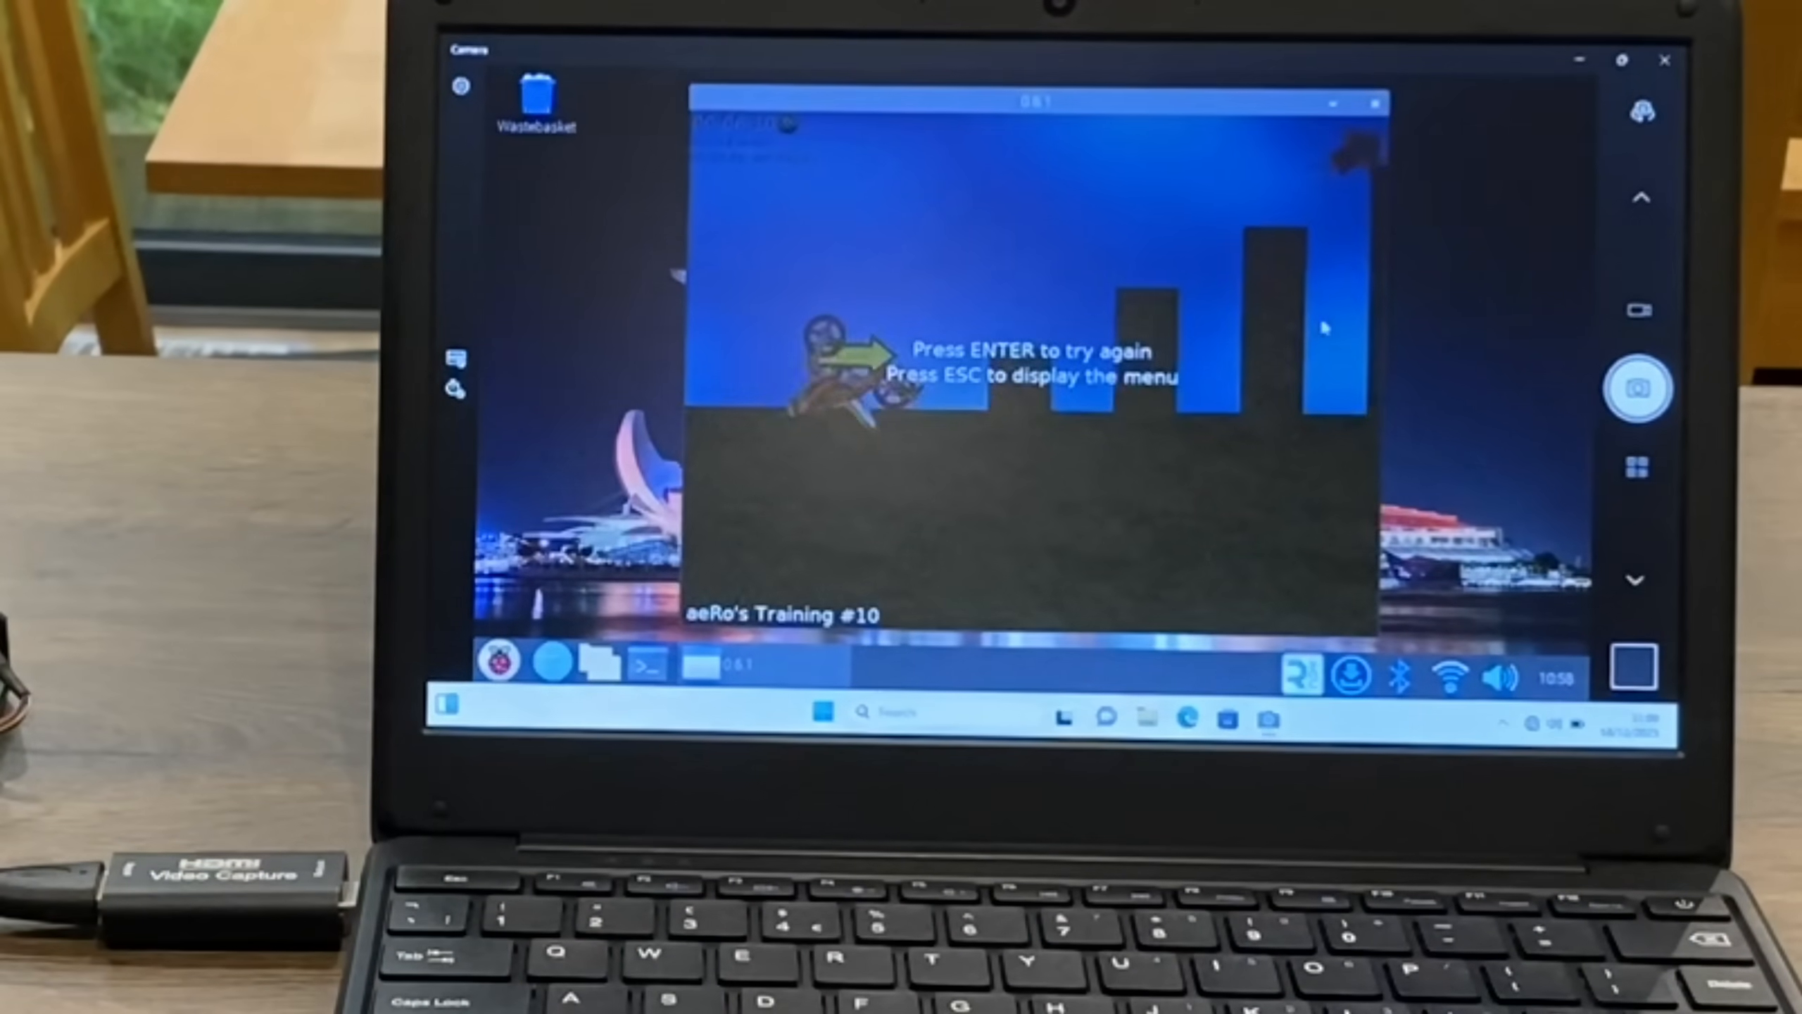
key(enter)
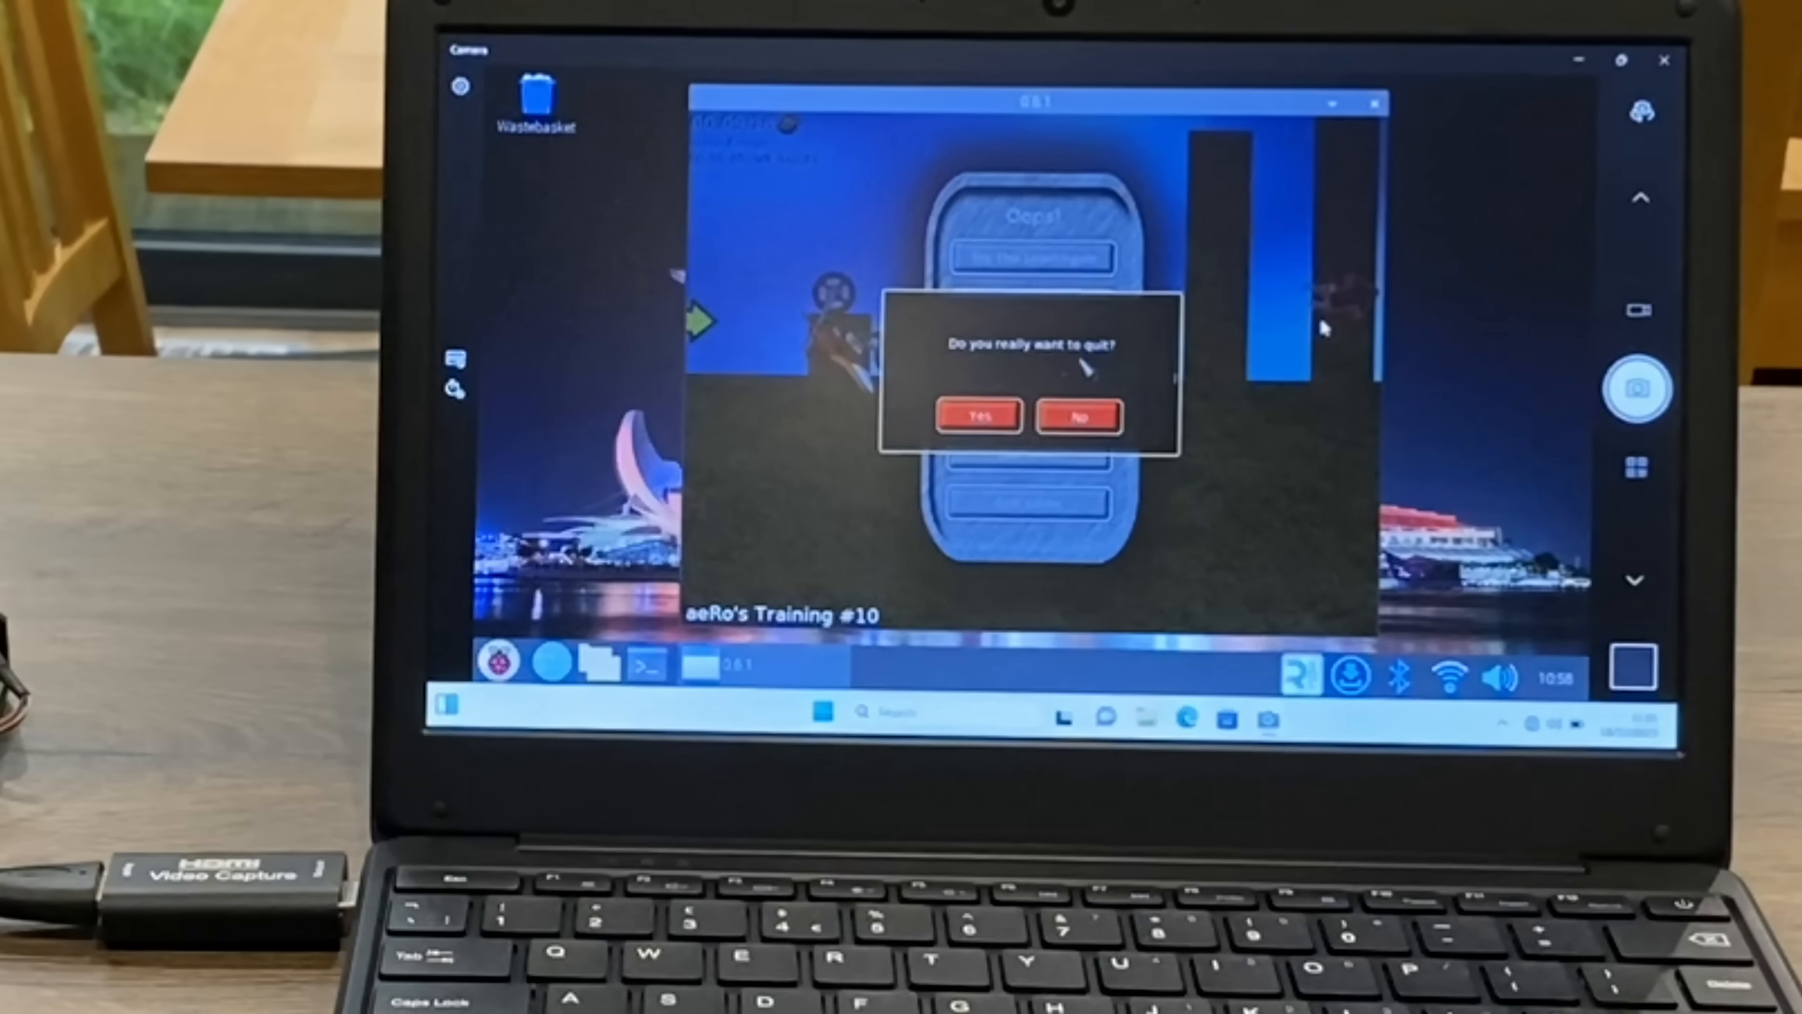
Confirm quitting X-Moto and close the Windows Camera capture window
click(978, 415)
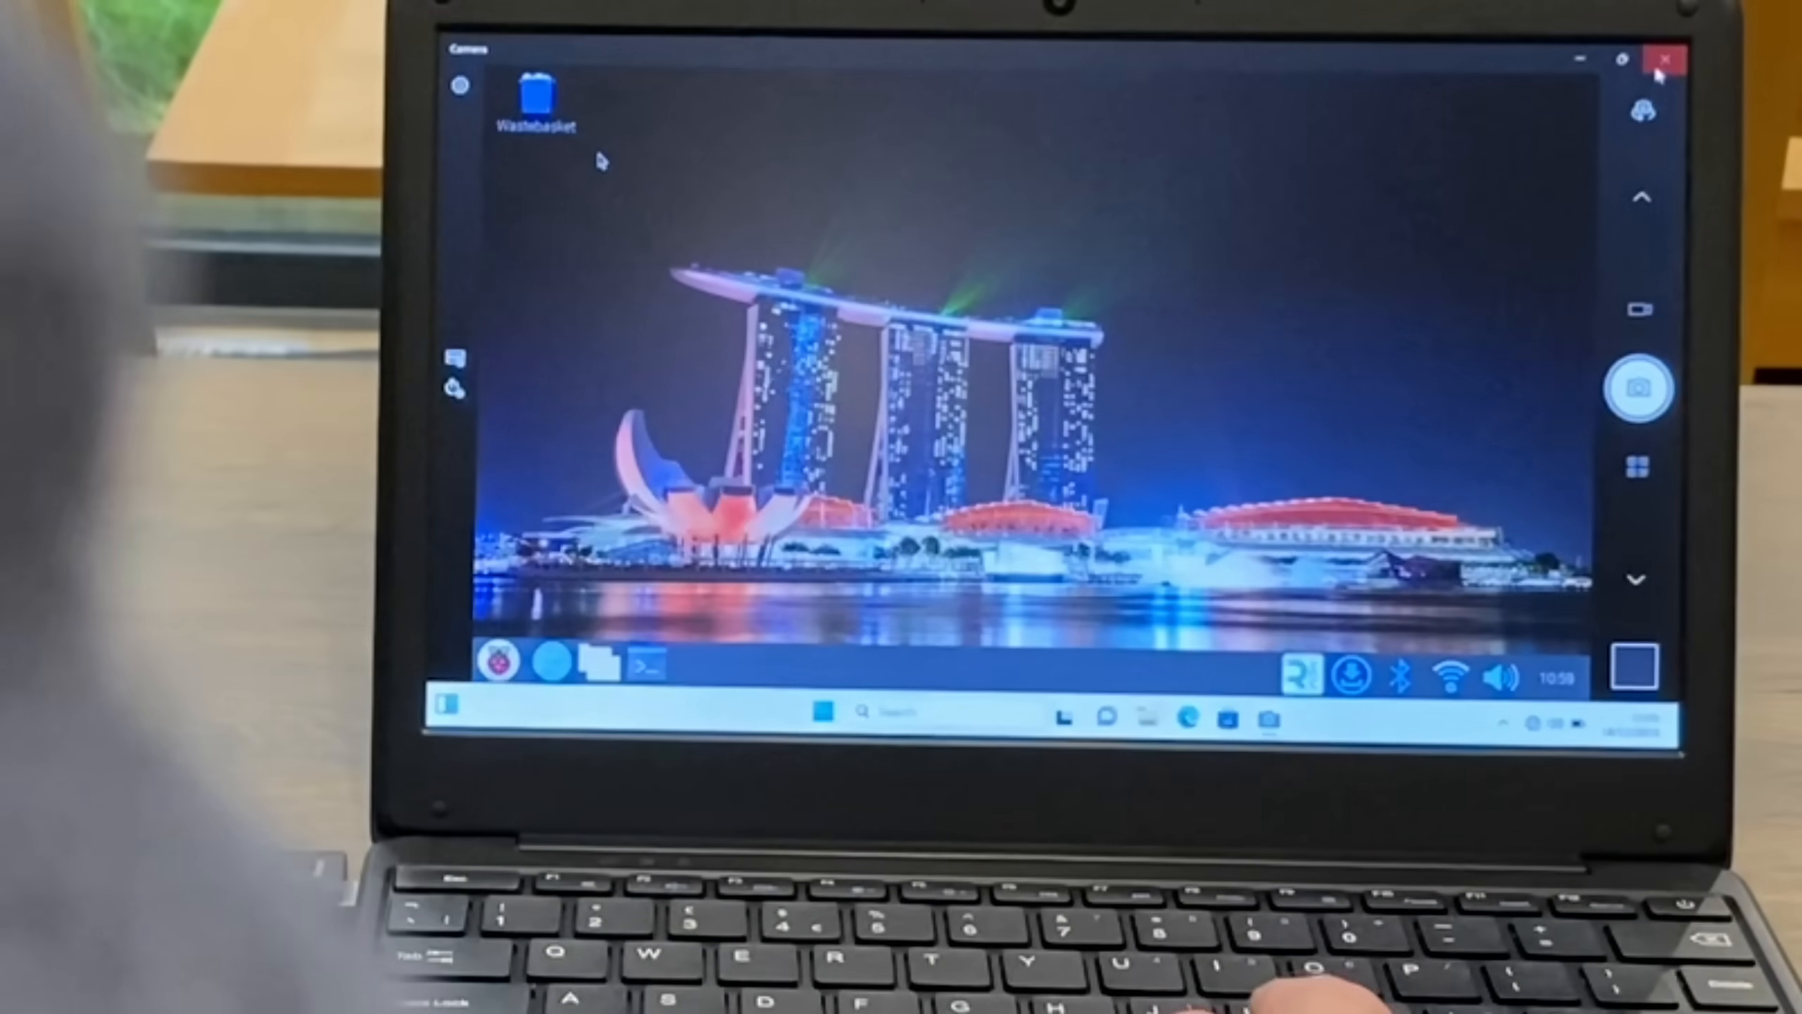
click(1666, 59)
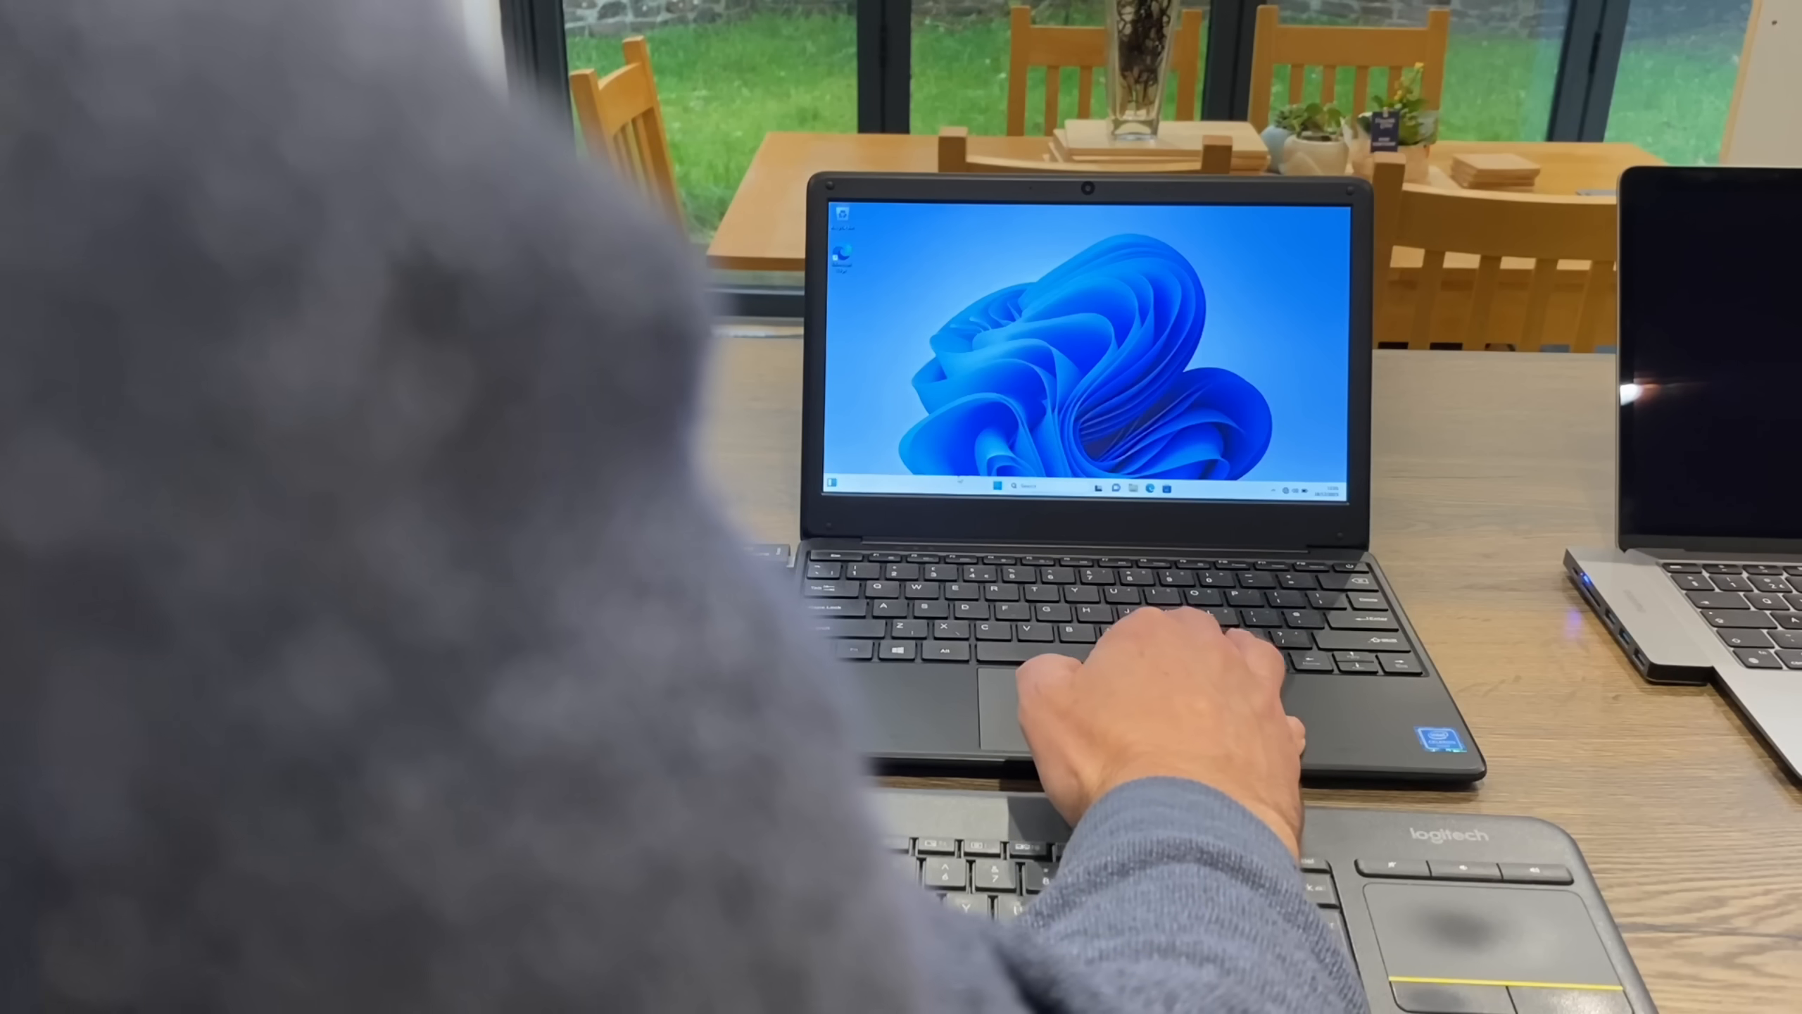
click(1009, 485)
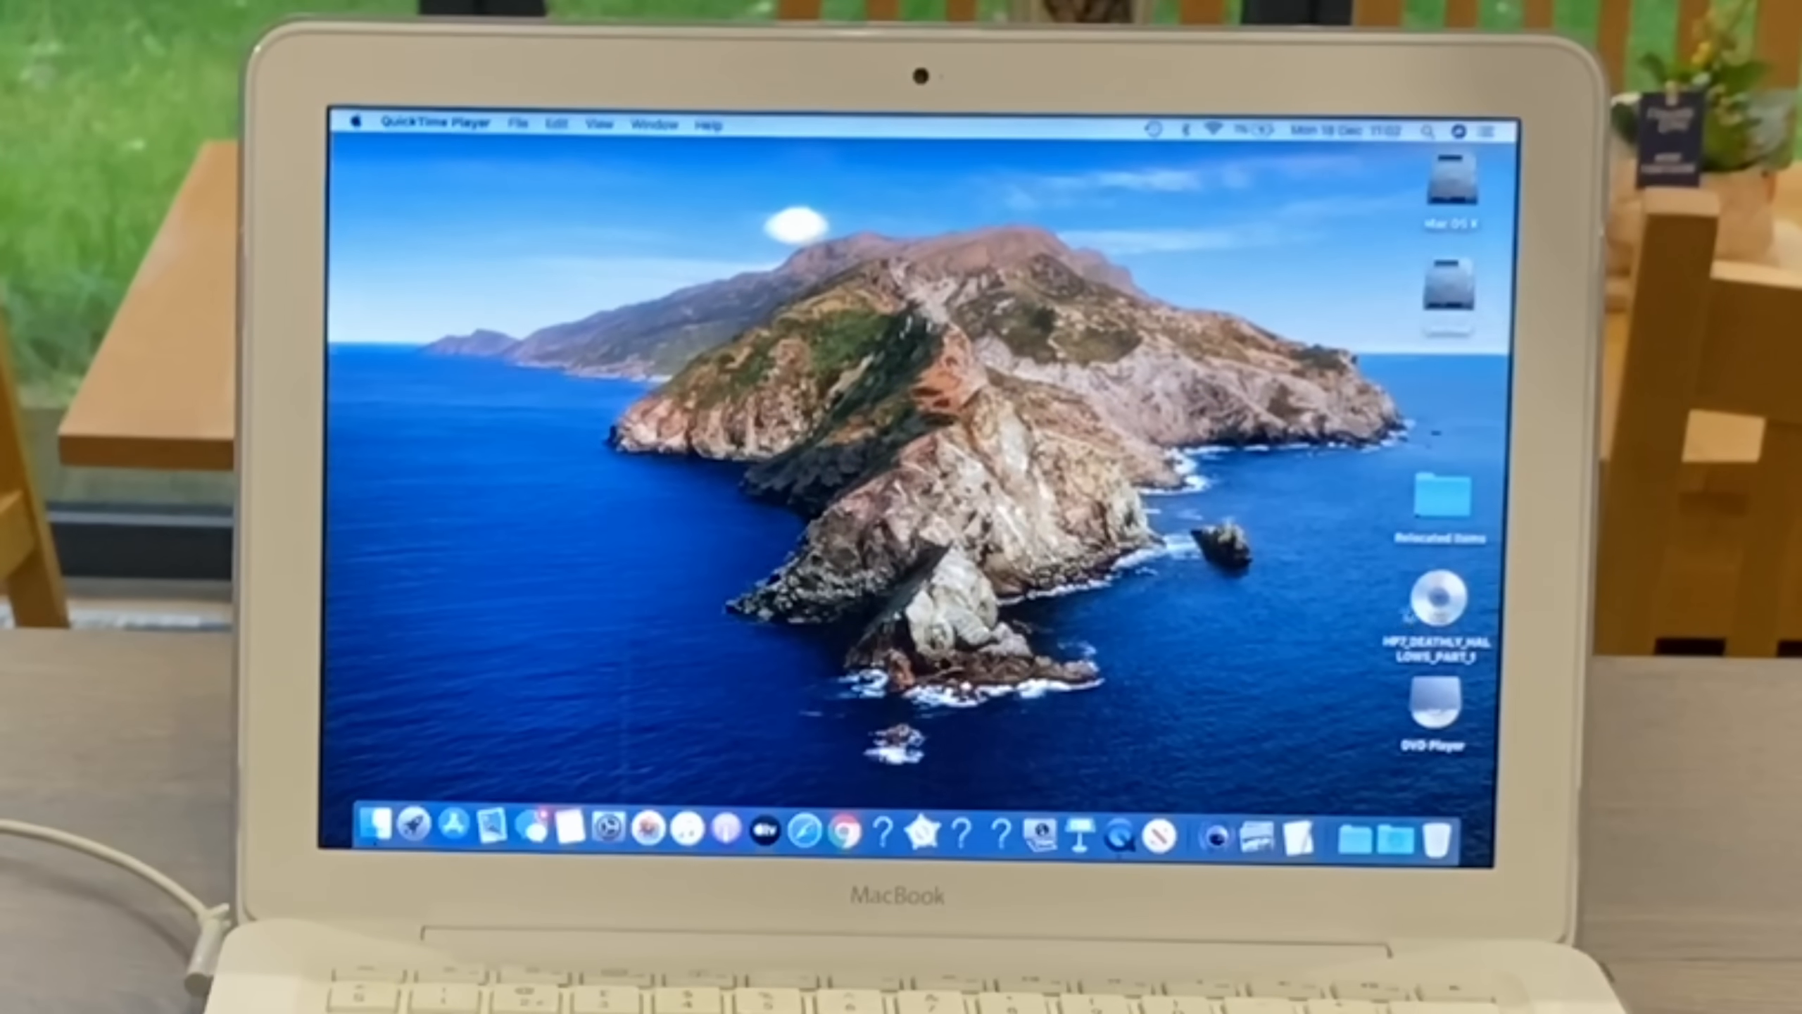
mouse_move(1322, 588)
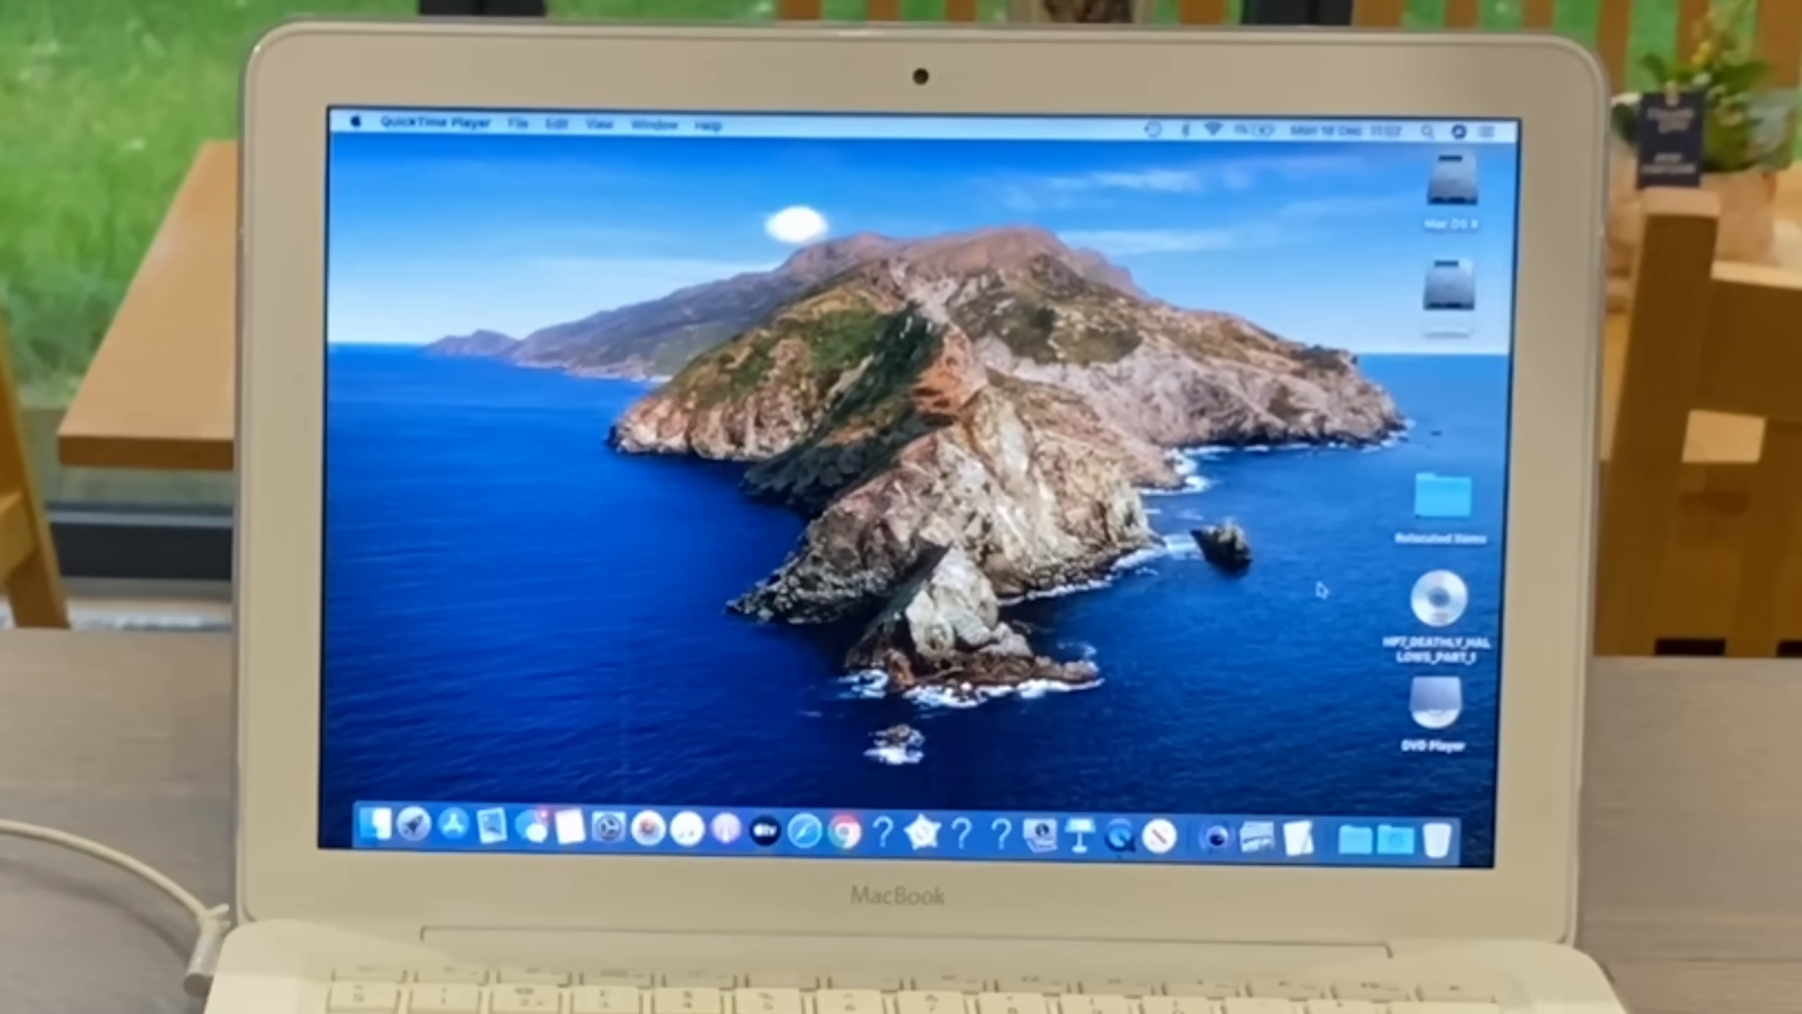
Start a QuickTime File > New Movie Recording and allow microphone access
click(518, 124)
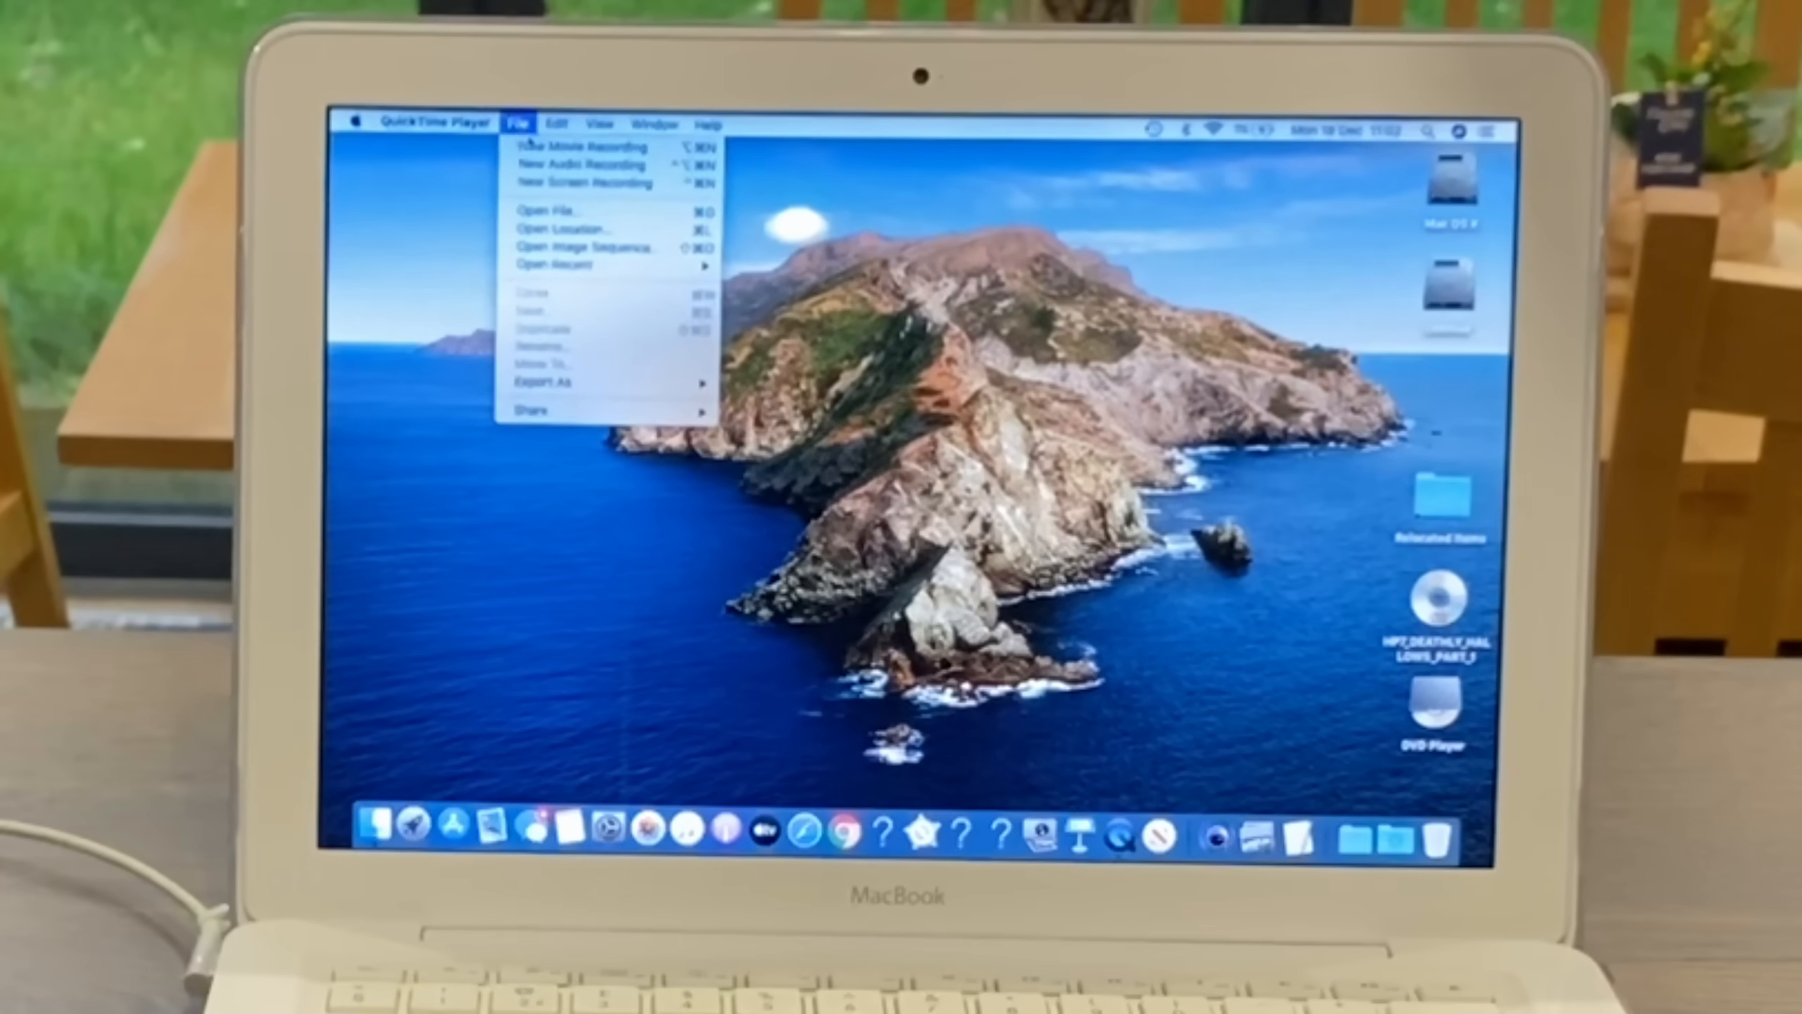
click(519, 124)
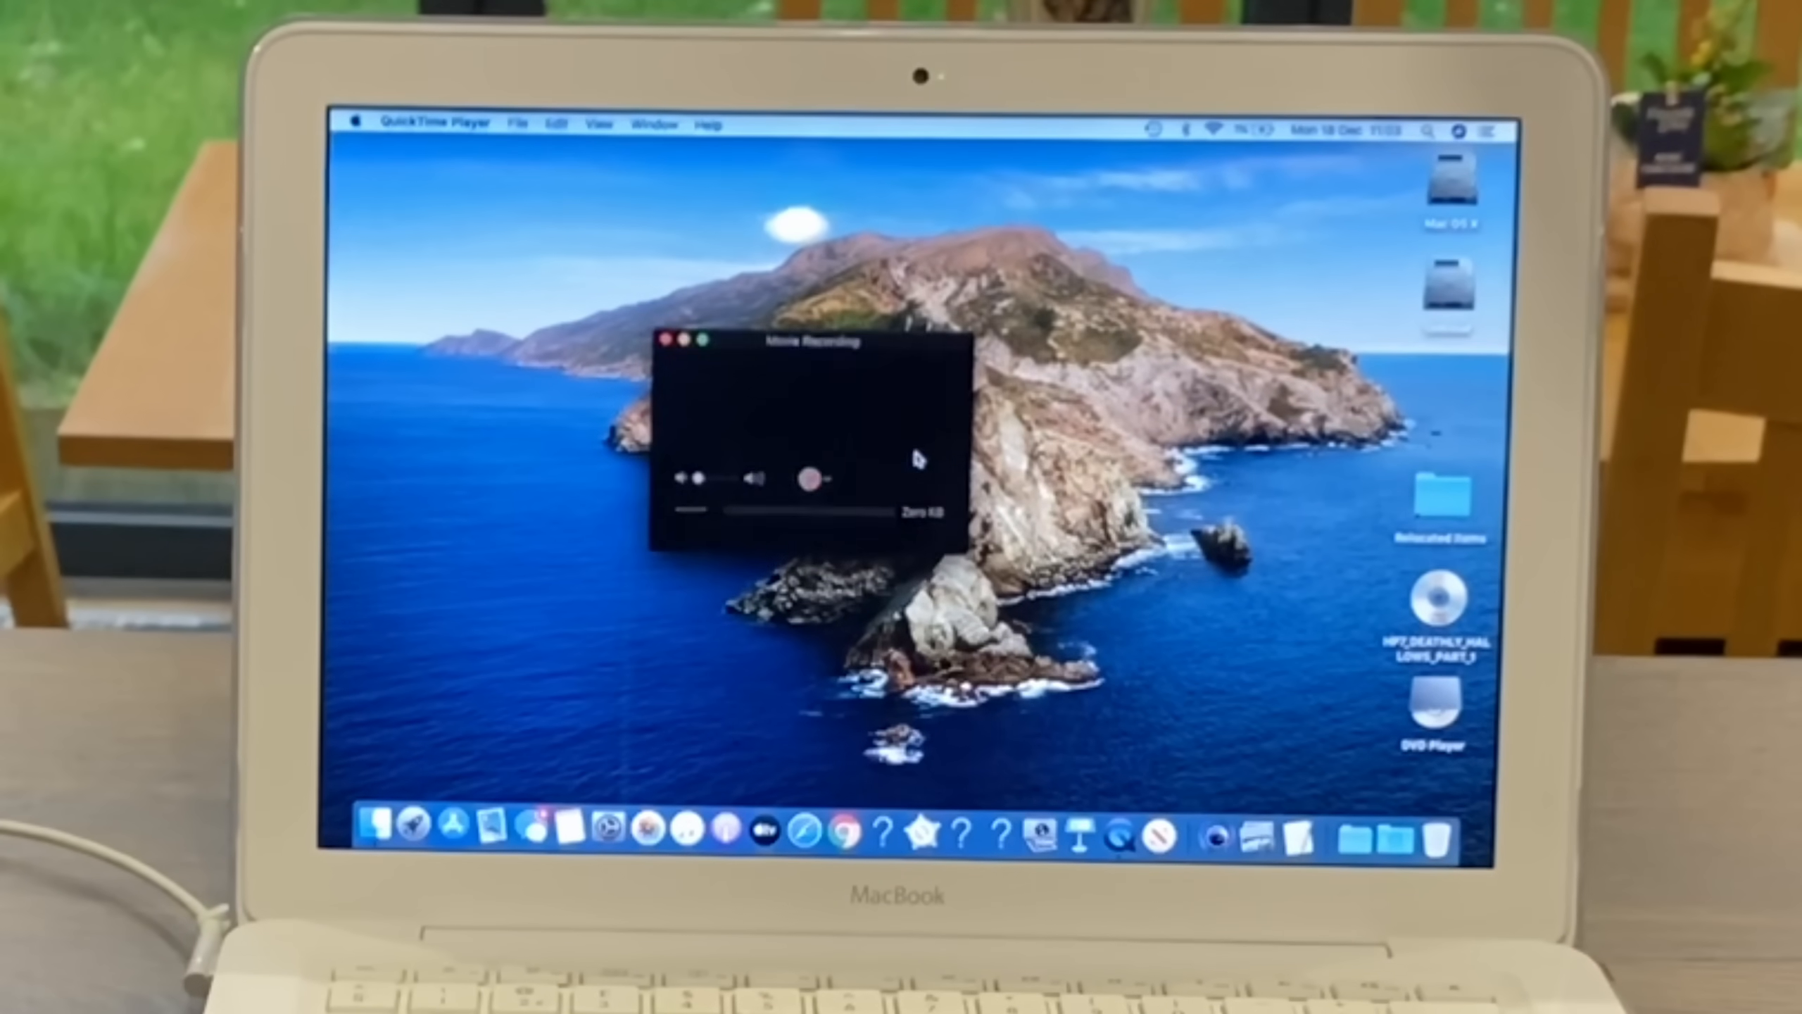
click(812, 474)
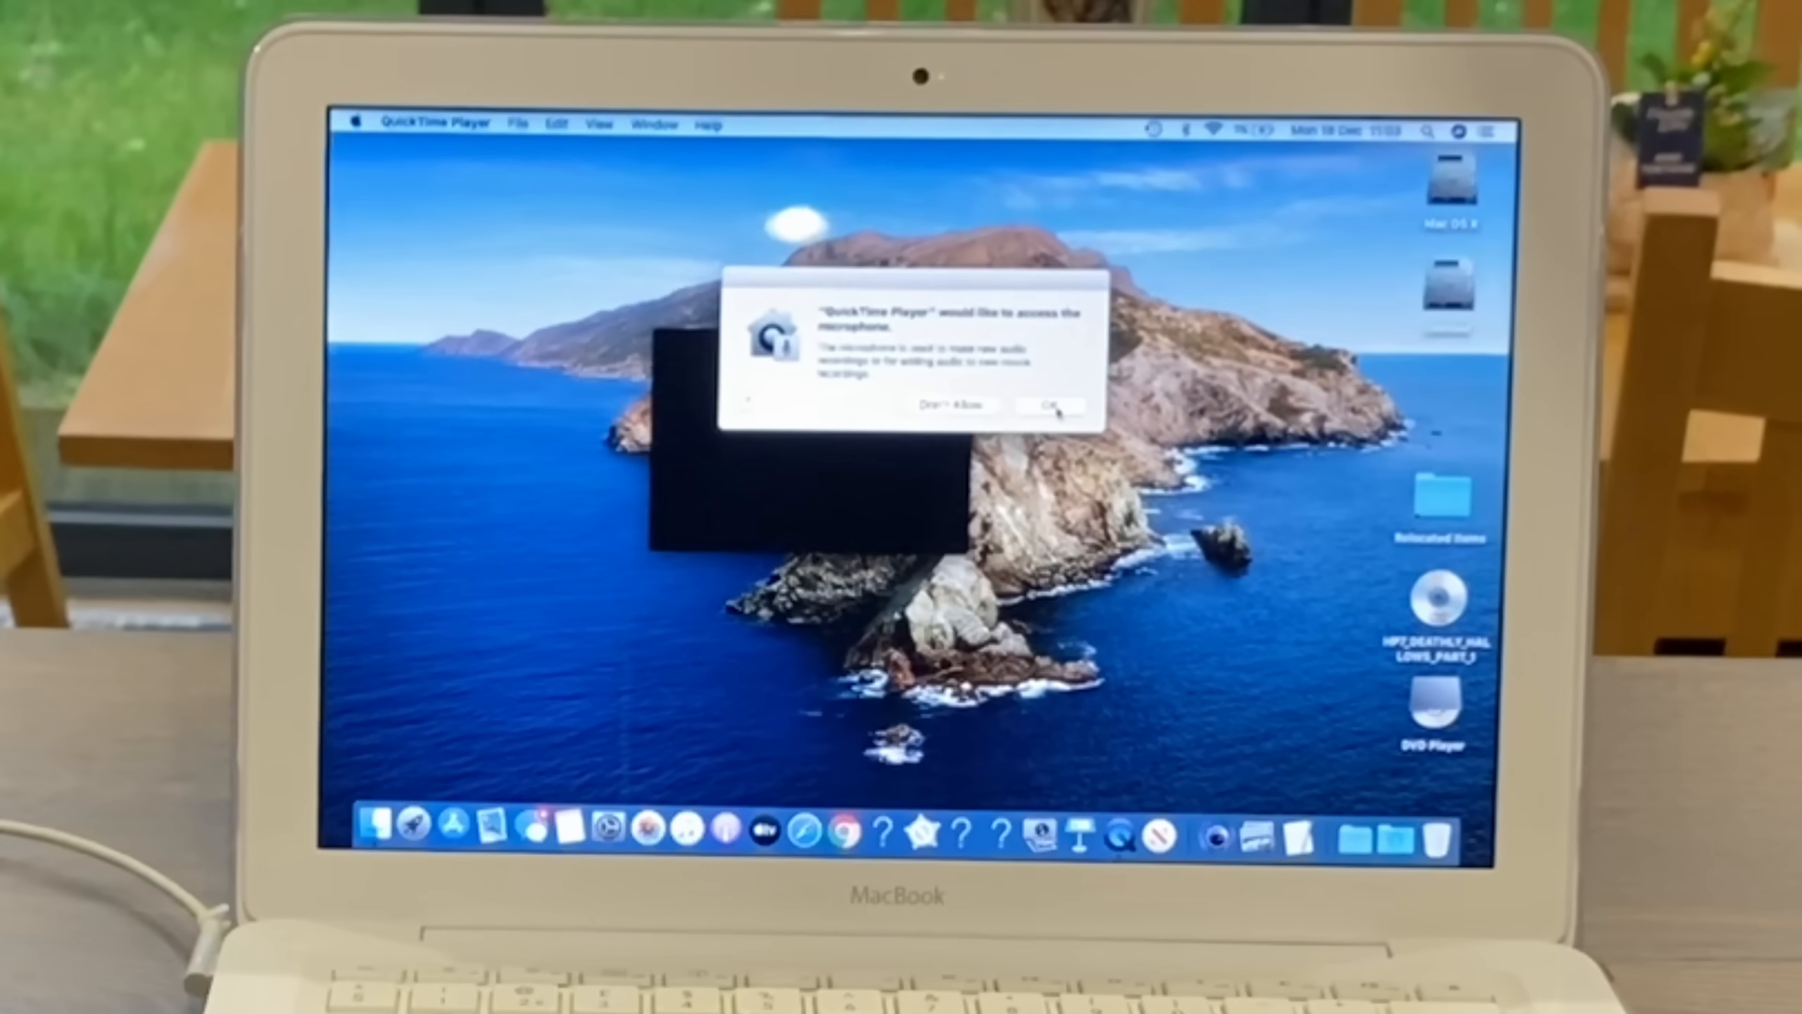
click(1050, 404)
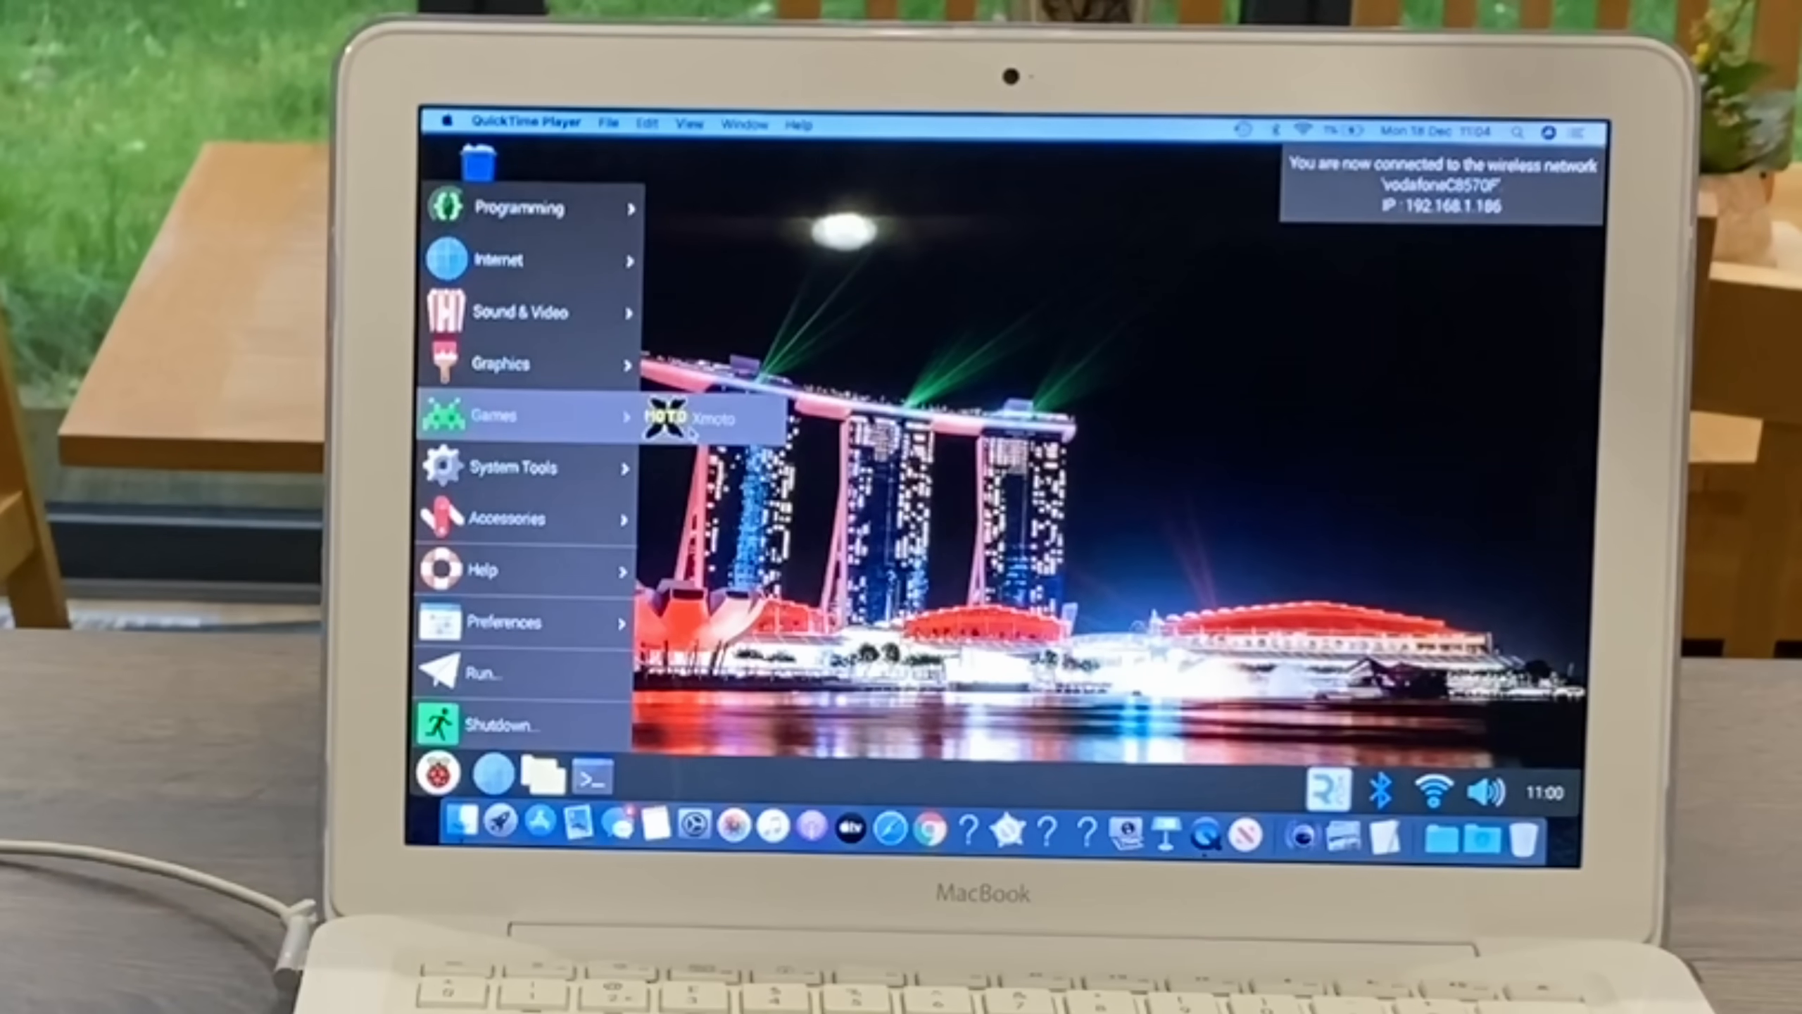
Launch X-Moto, play aeRo's Training level #06, then bring up the in-game menu
click(706, 415)
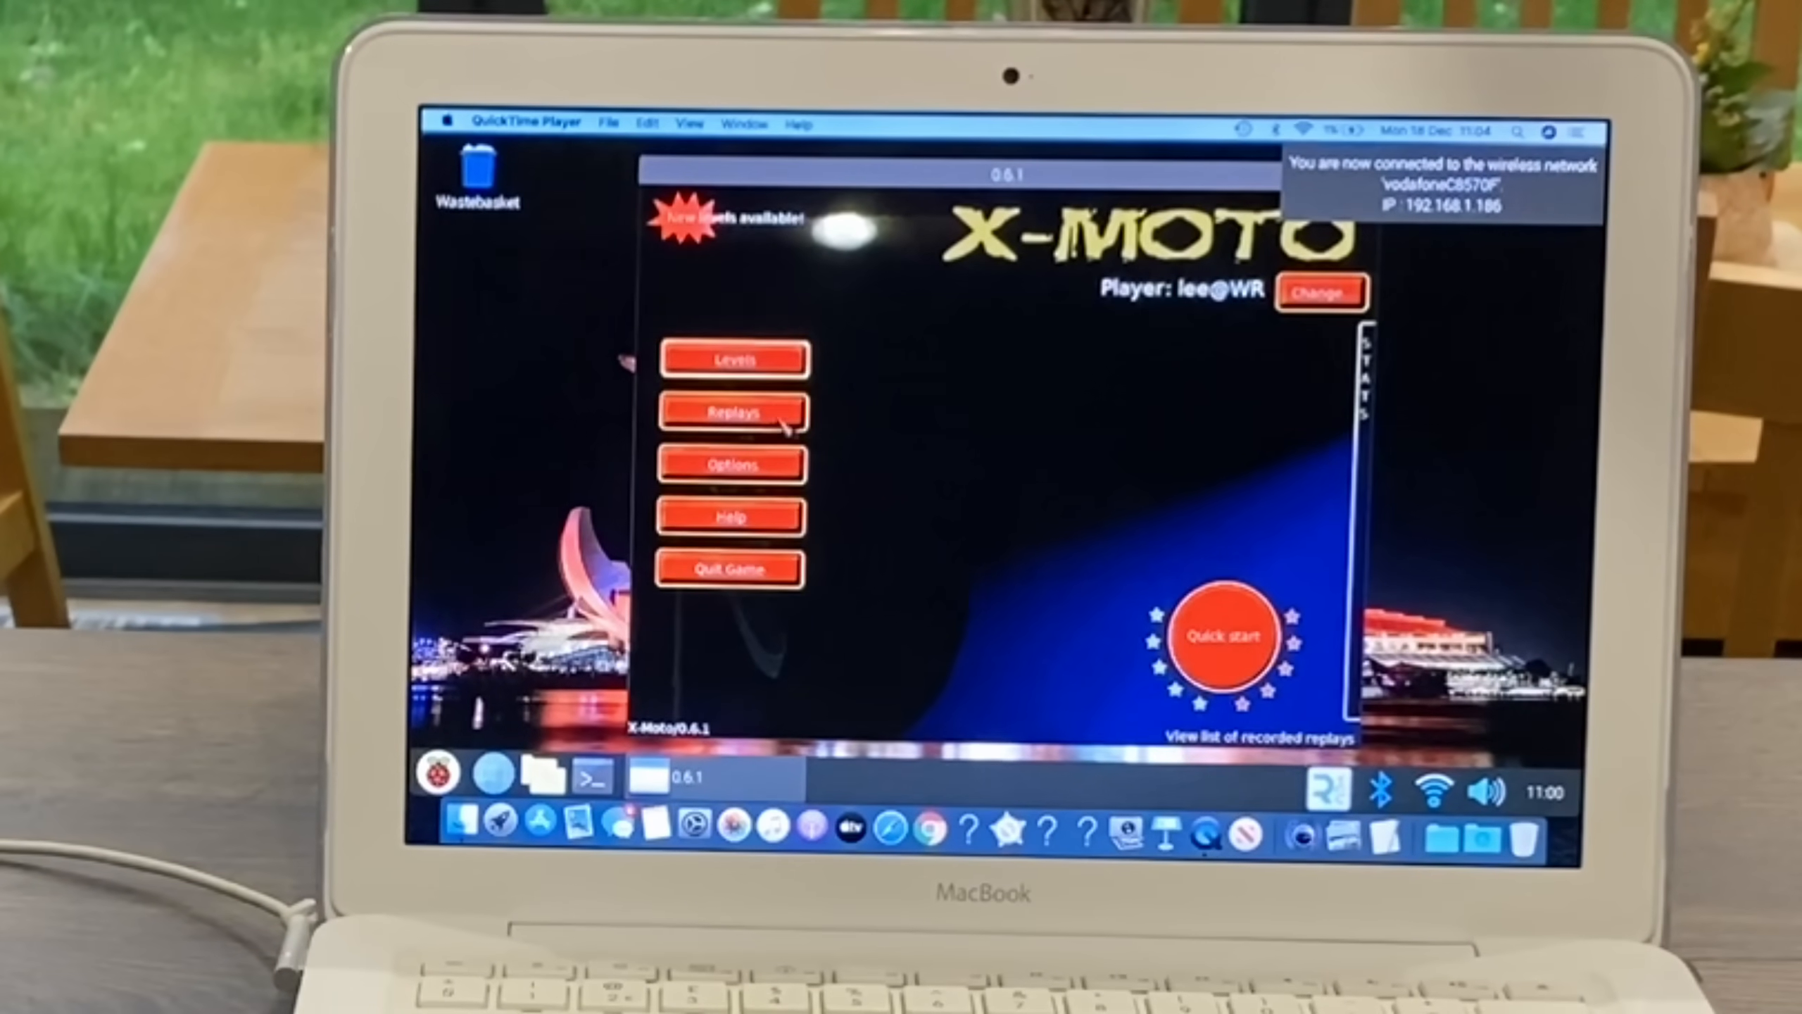
click(733, 358)
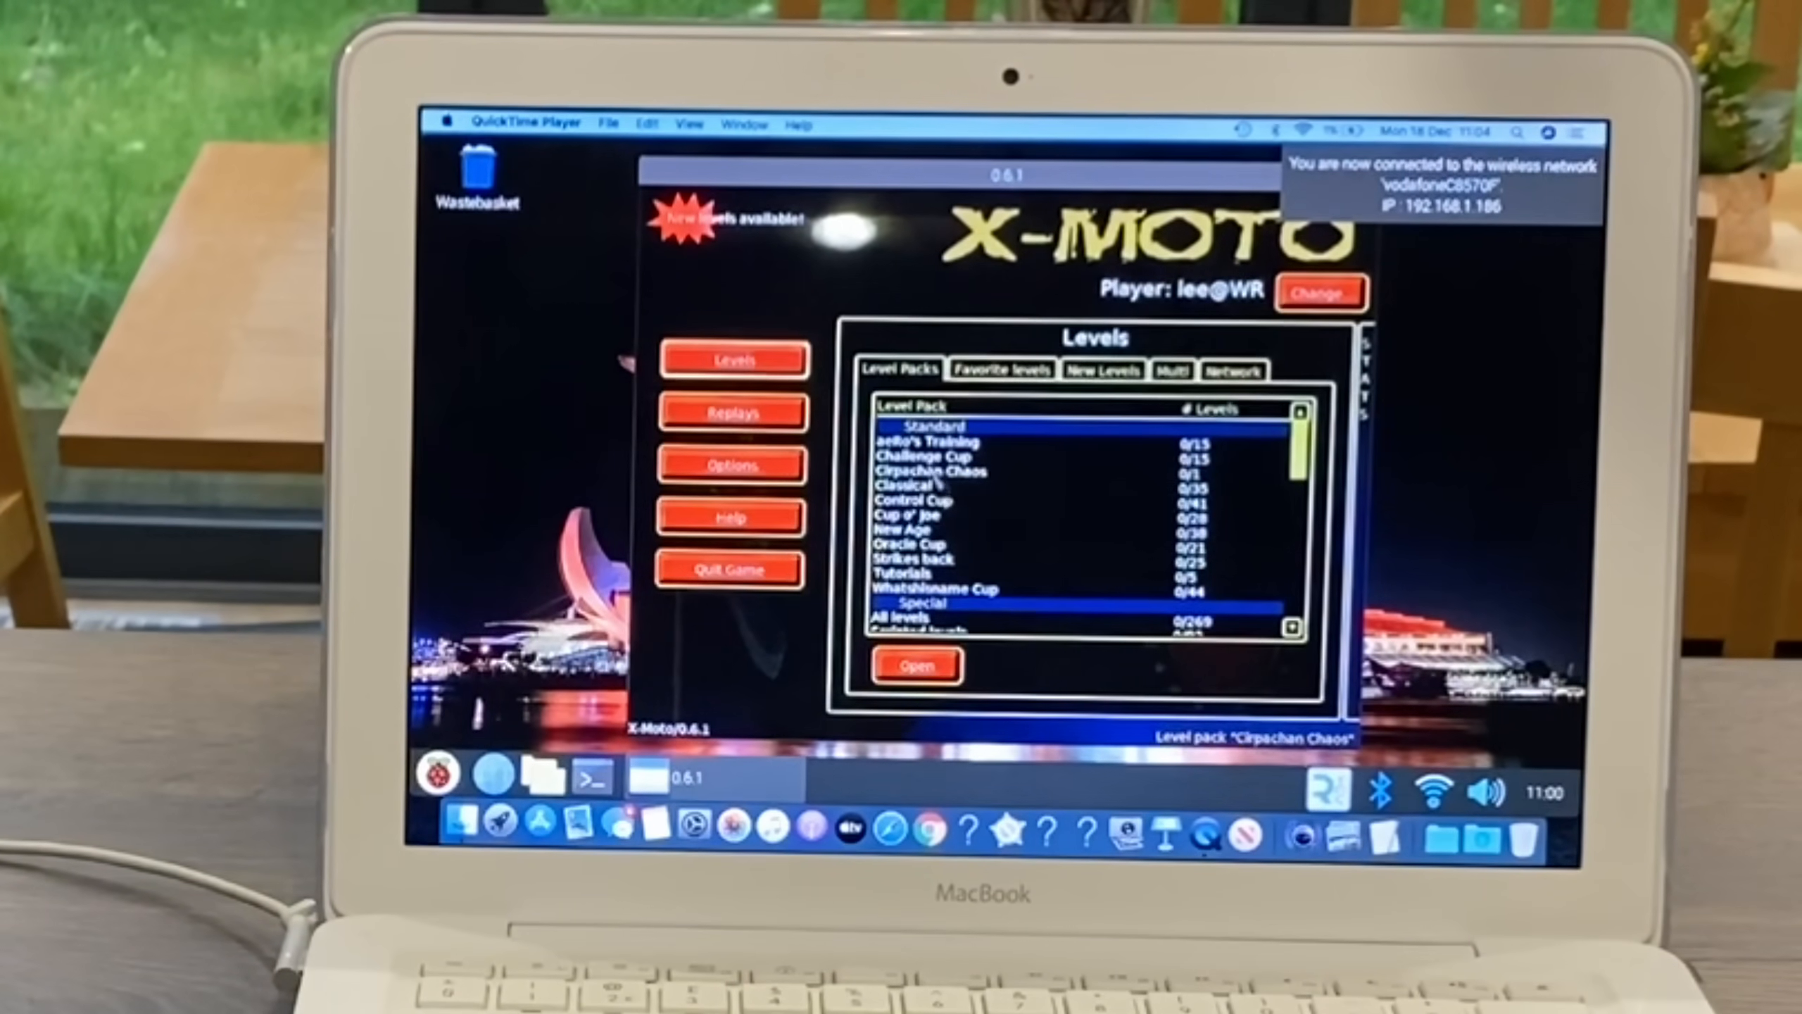
click(908, 499)
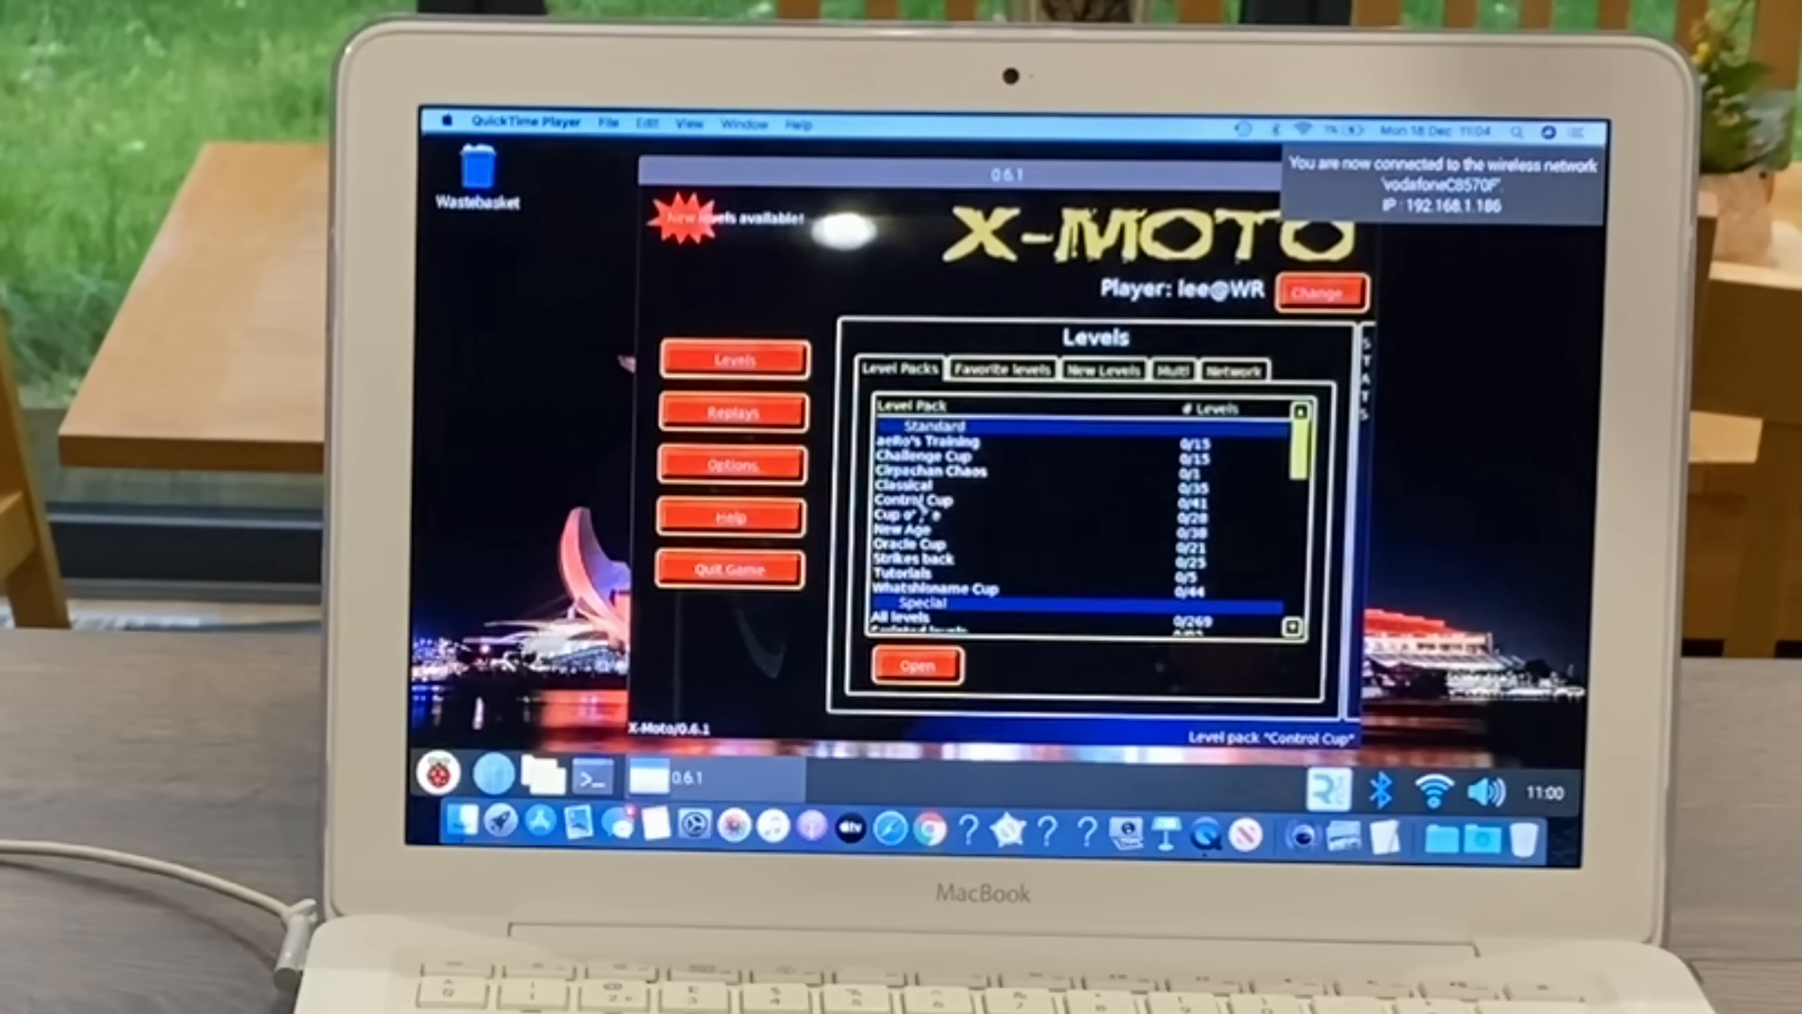
click(925, 440)
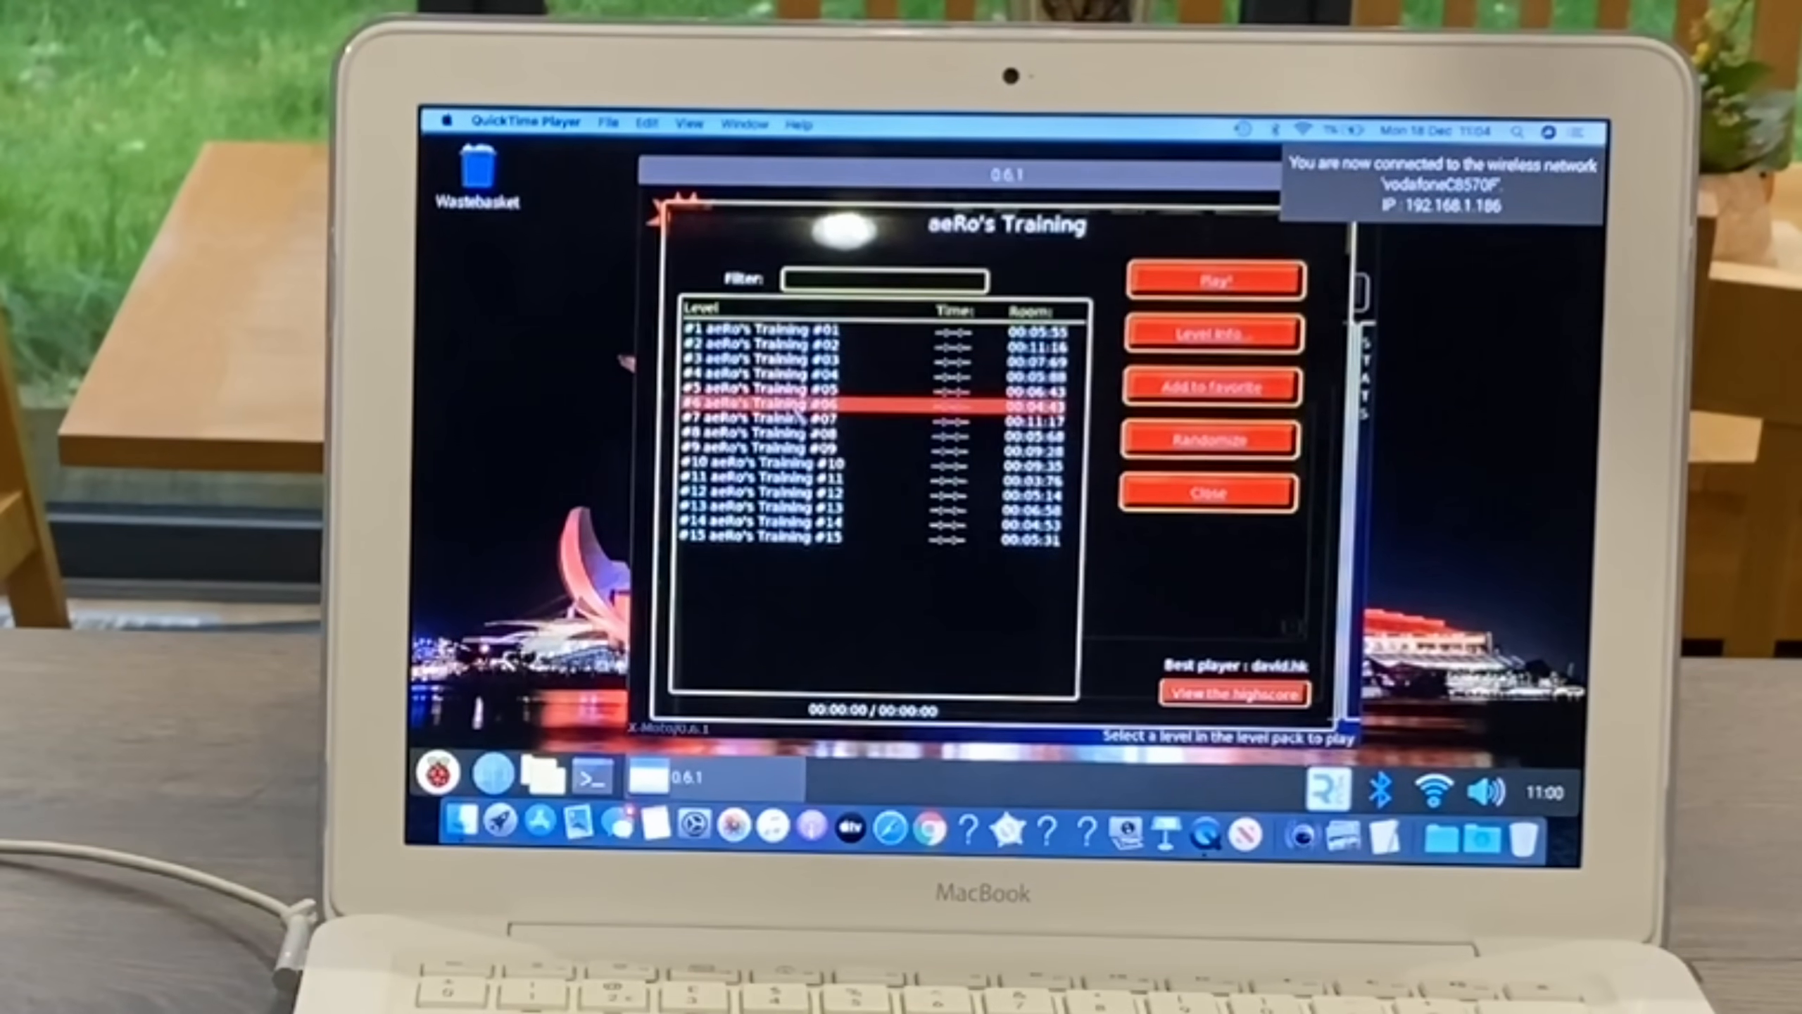
click(1214, 280)
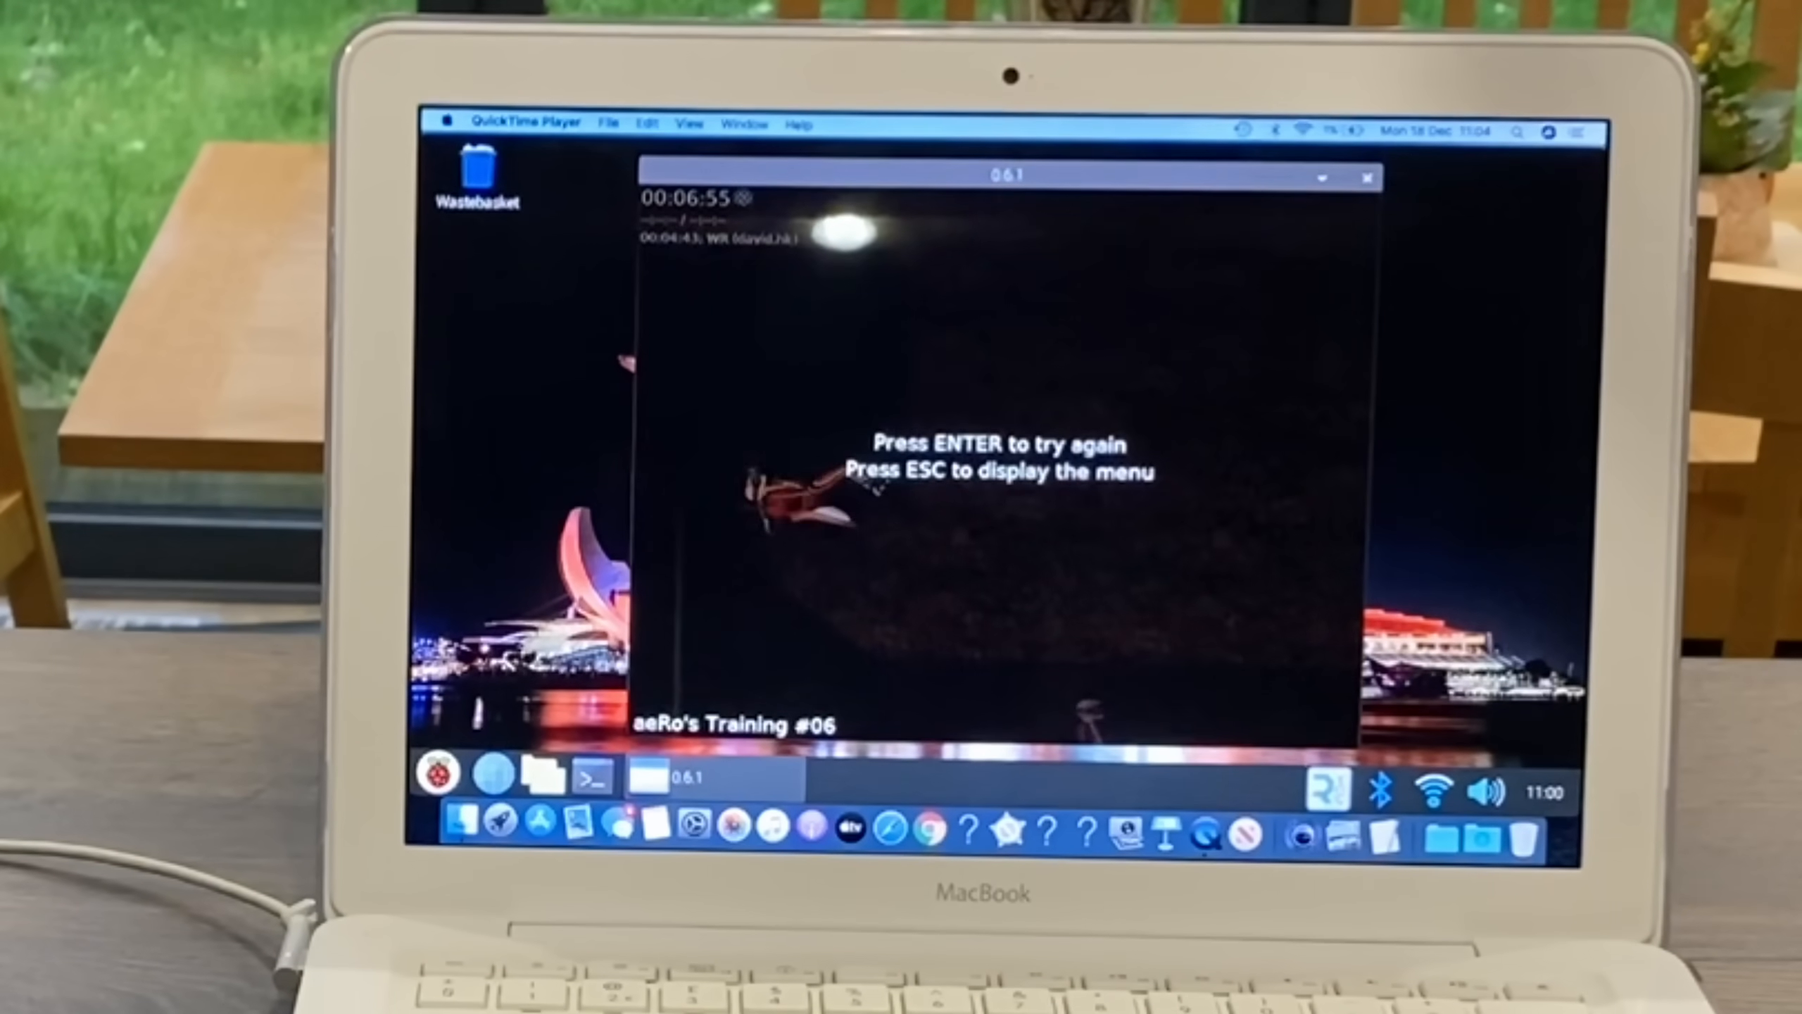
key(enter)
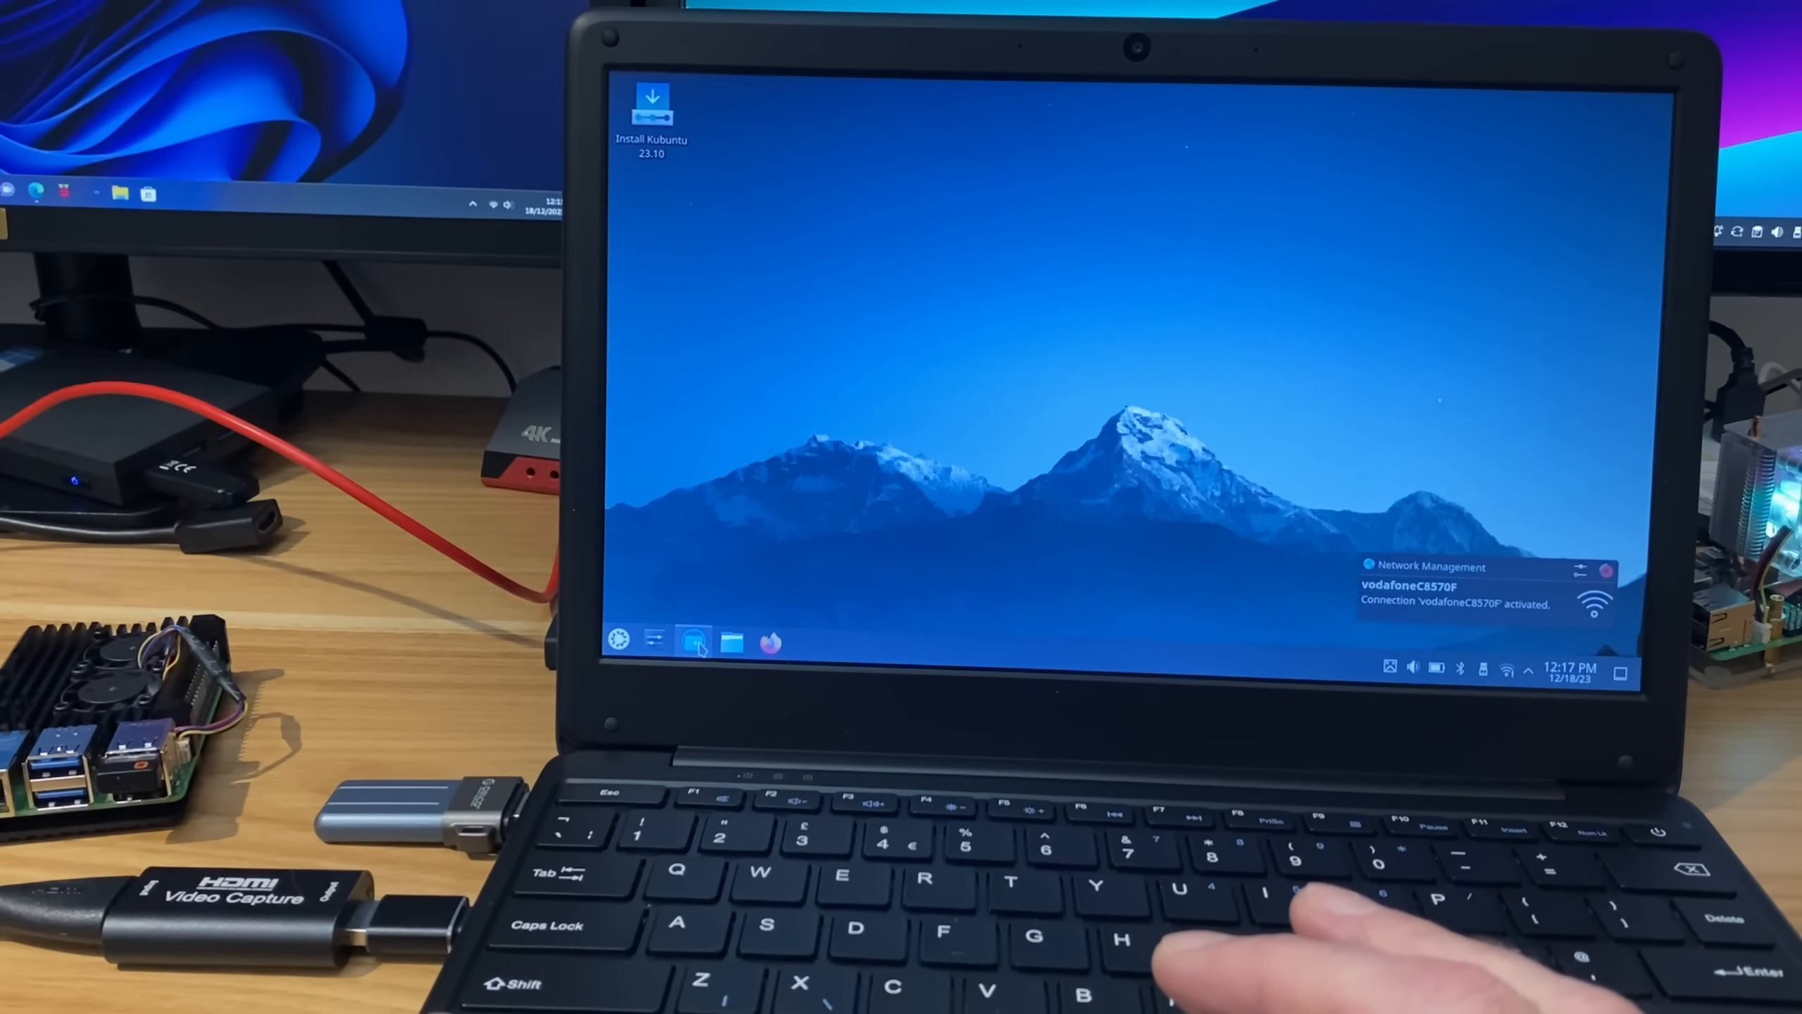
Try Discover, then search the Kubuntu launcher for 'obs' to start OBS Studio
click(692, 639)
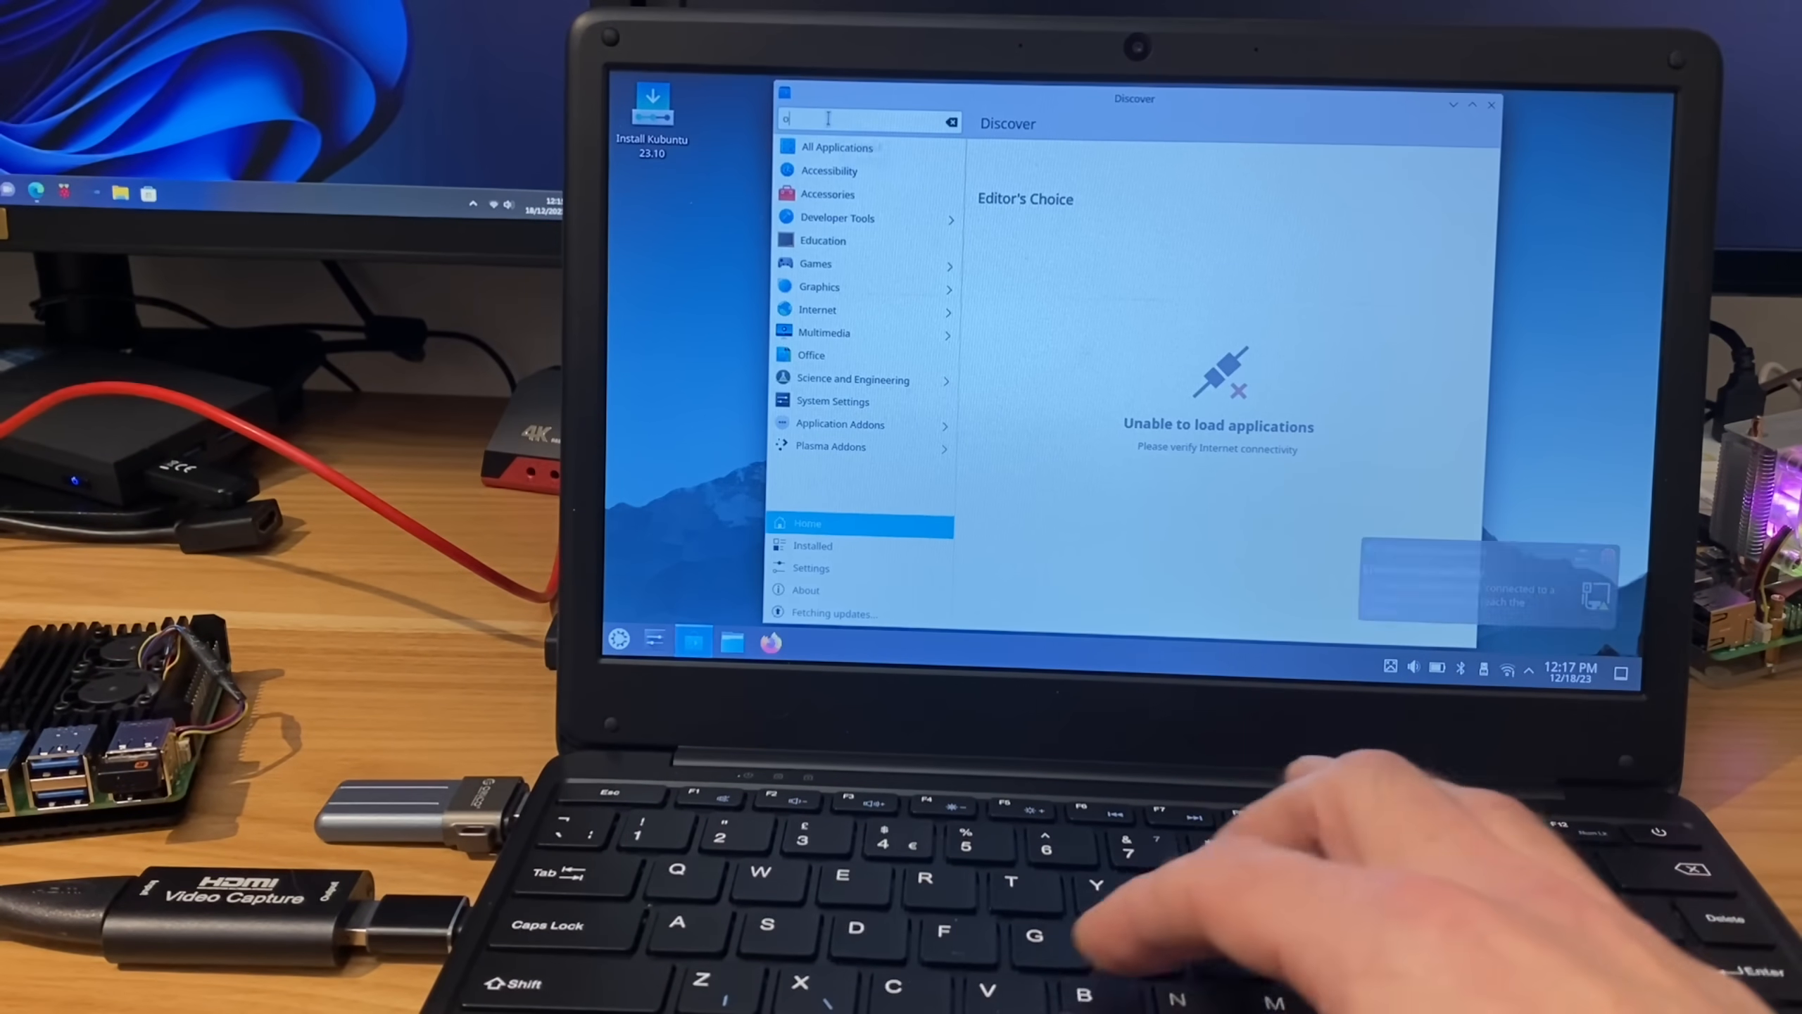
text(bs)
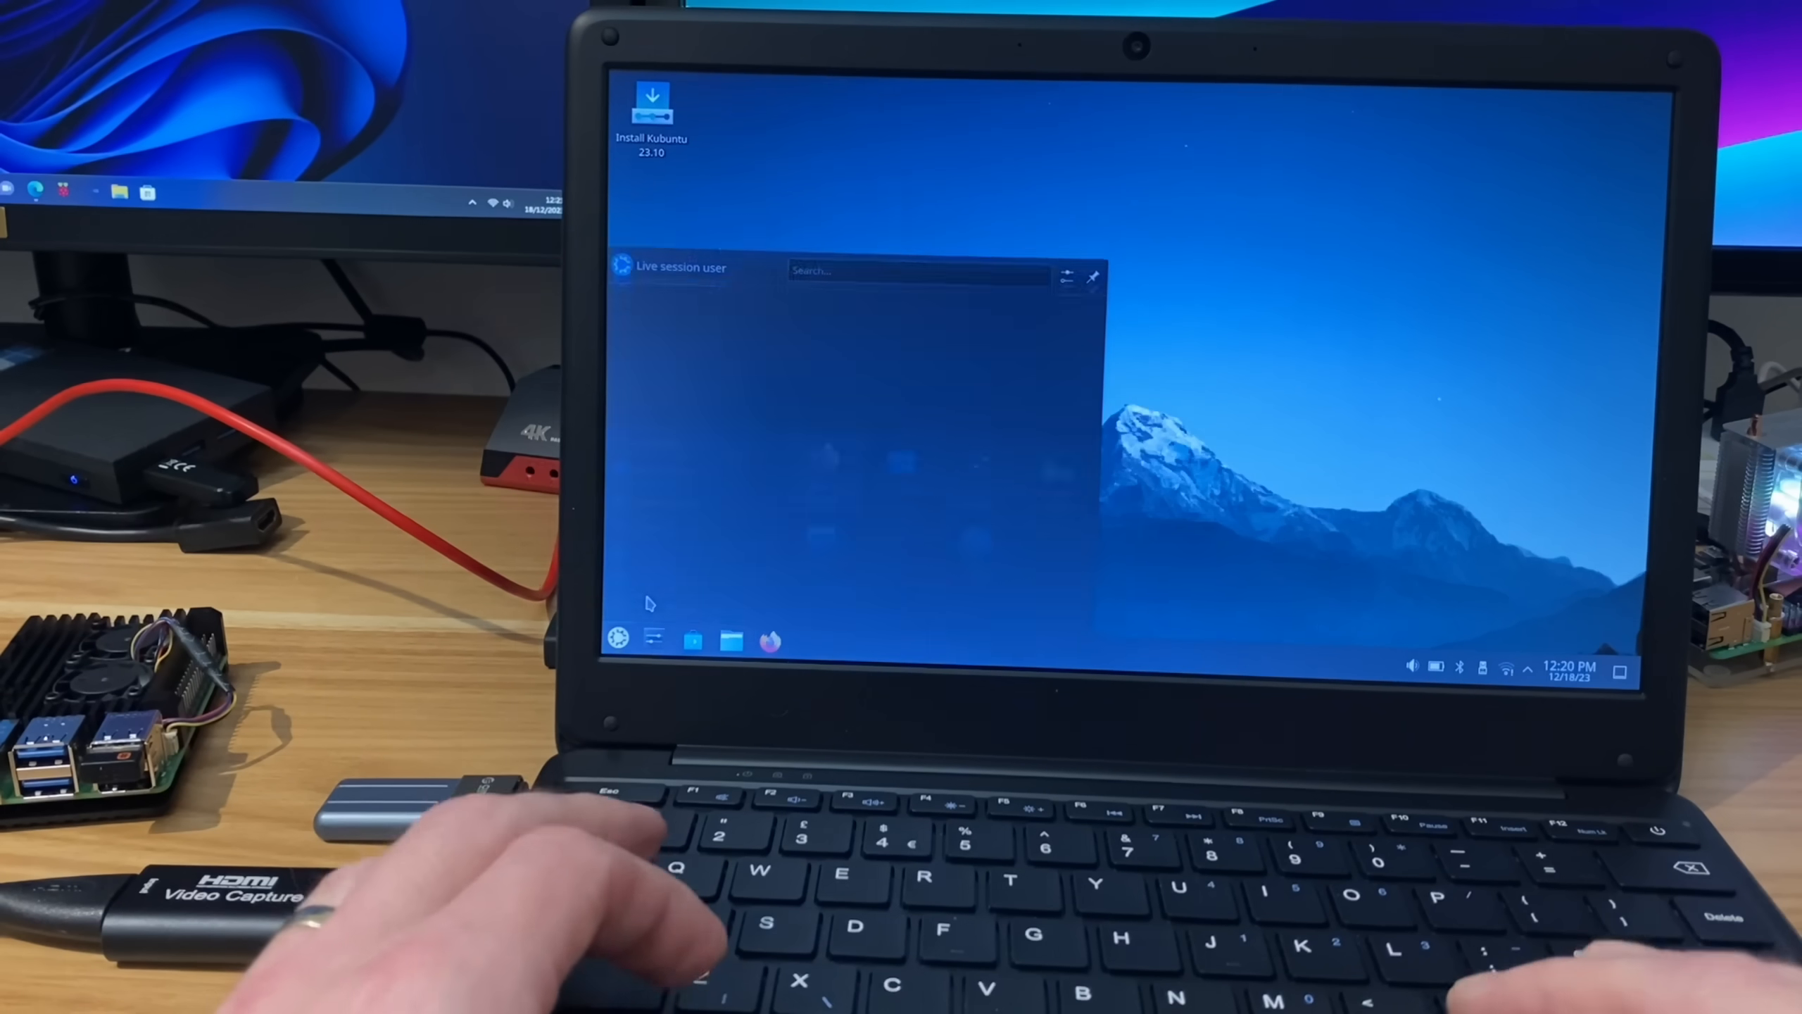
text(ob)
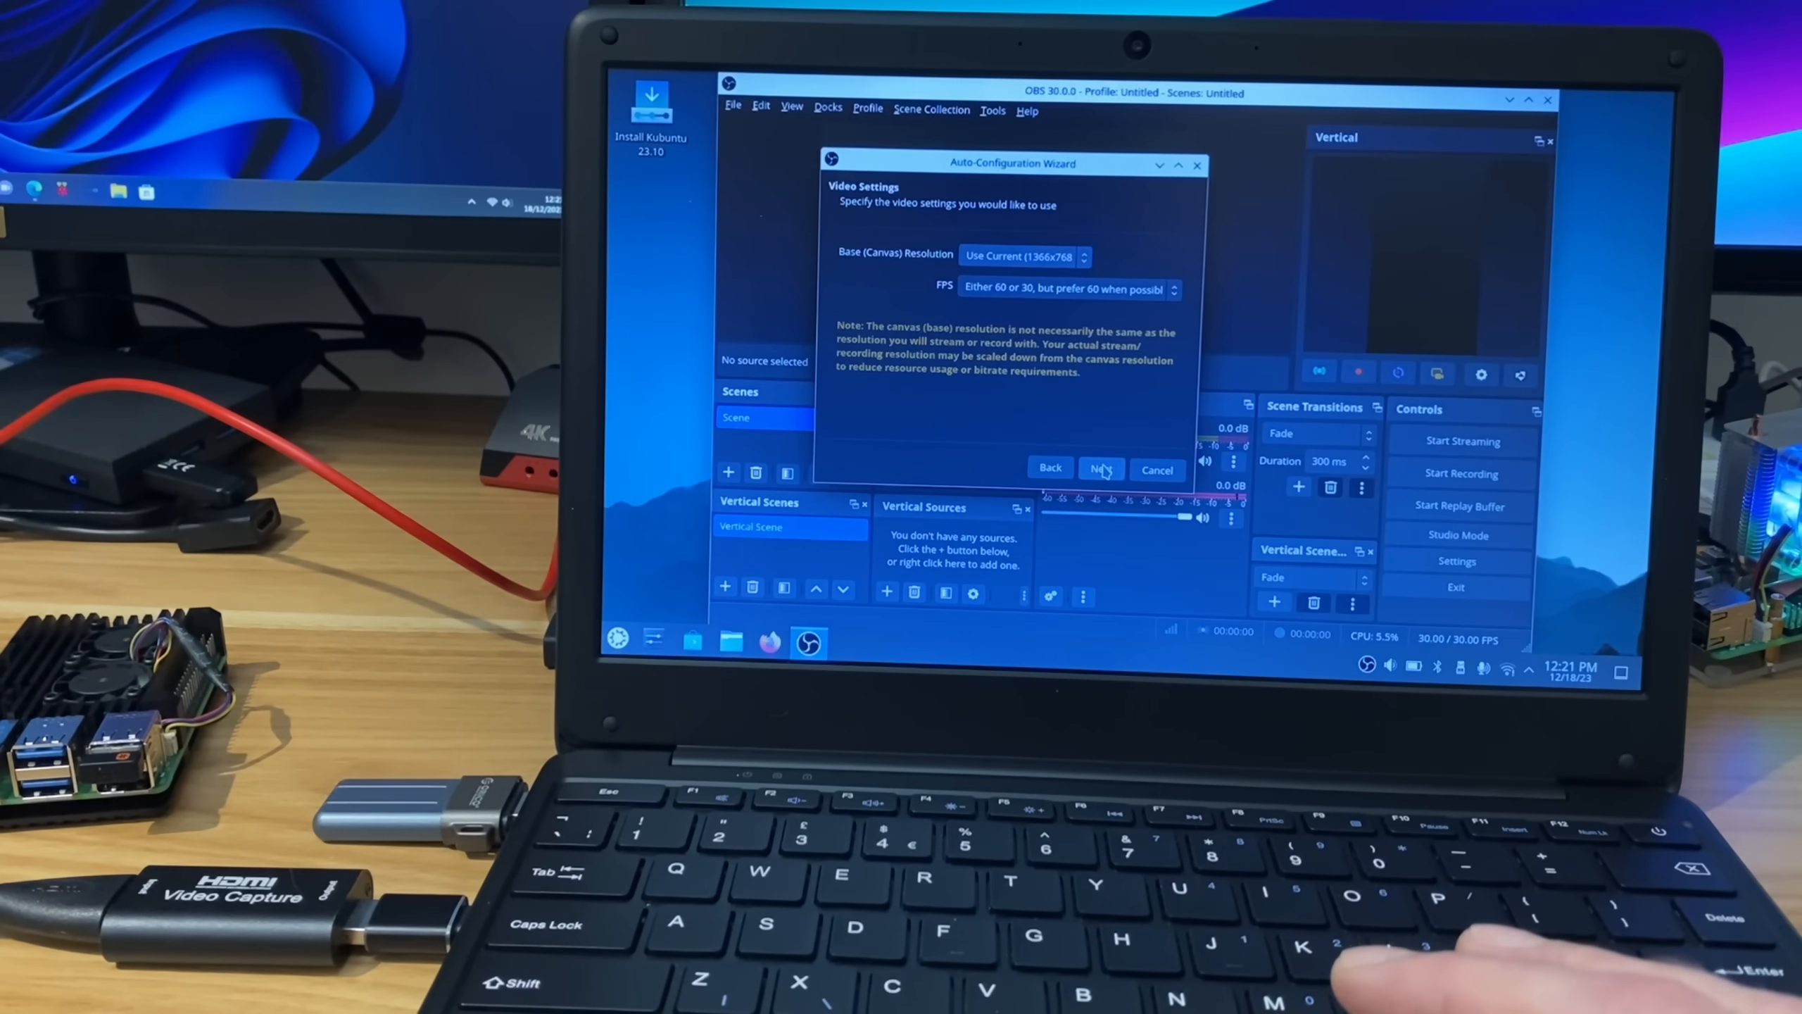
Finish the OBS wizard by applying recommended settings, then open the add-source list
click(1099, 468)
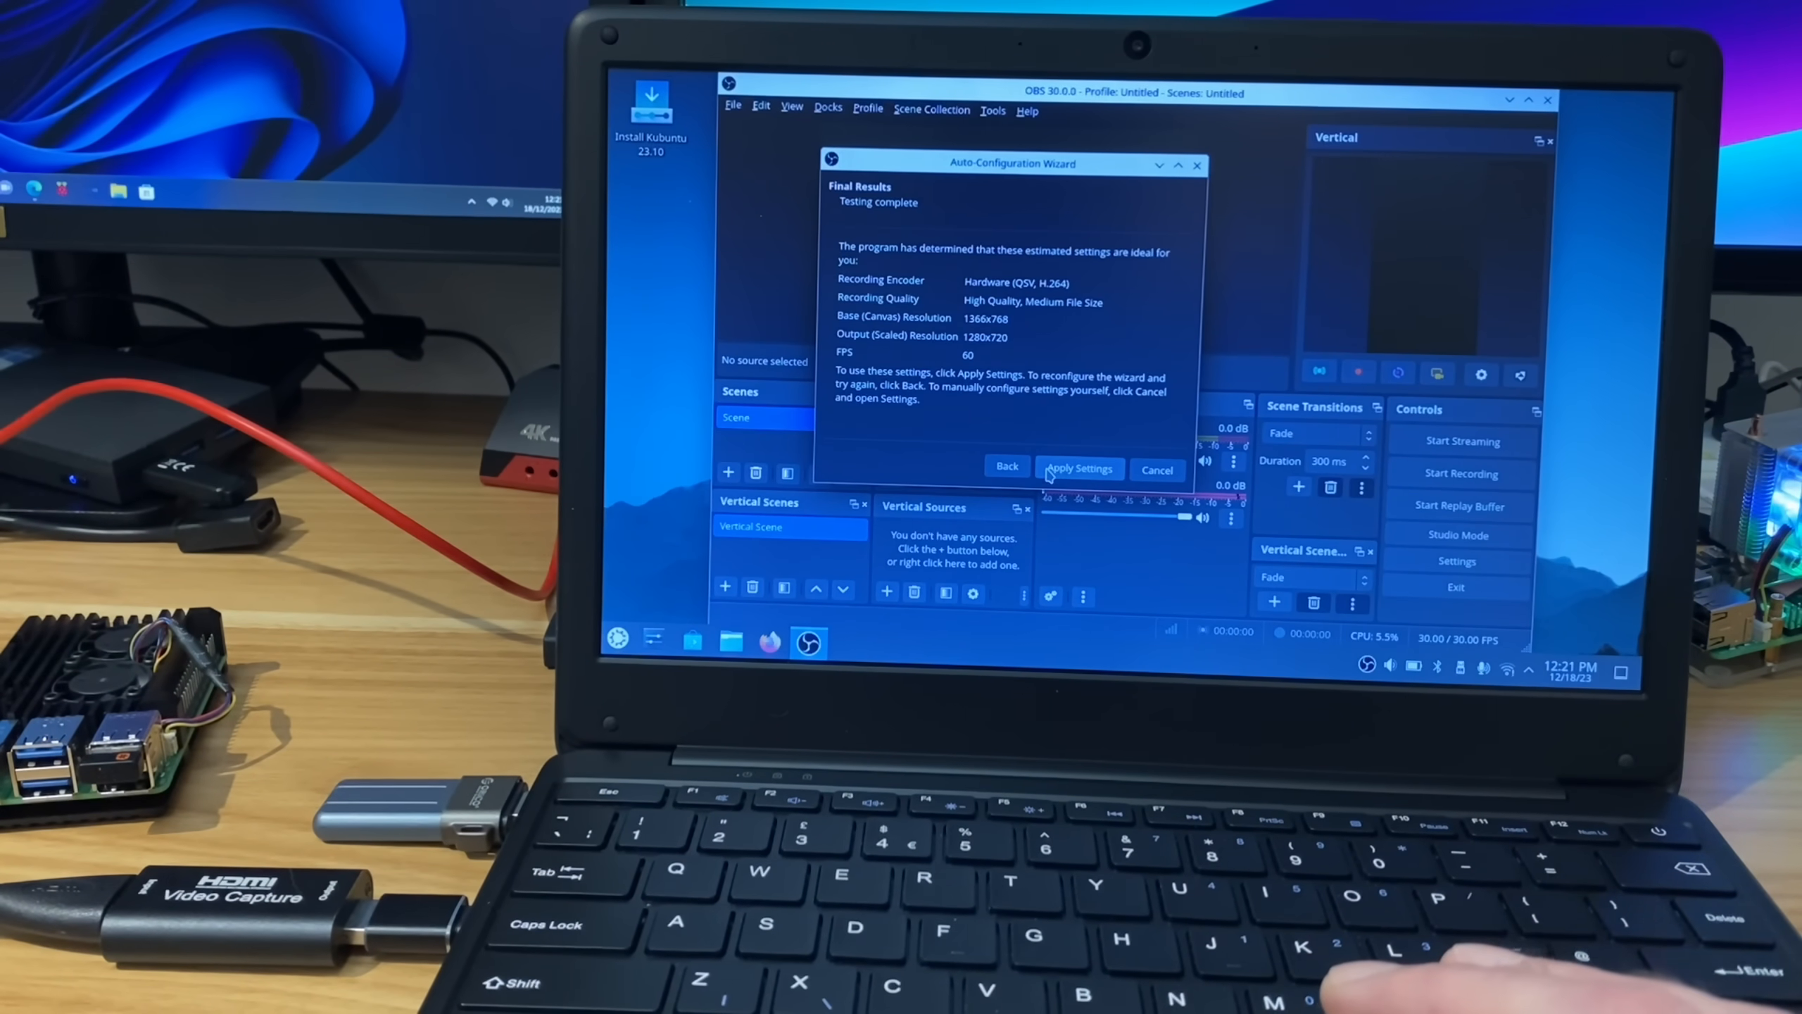
click(1076, 467)
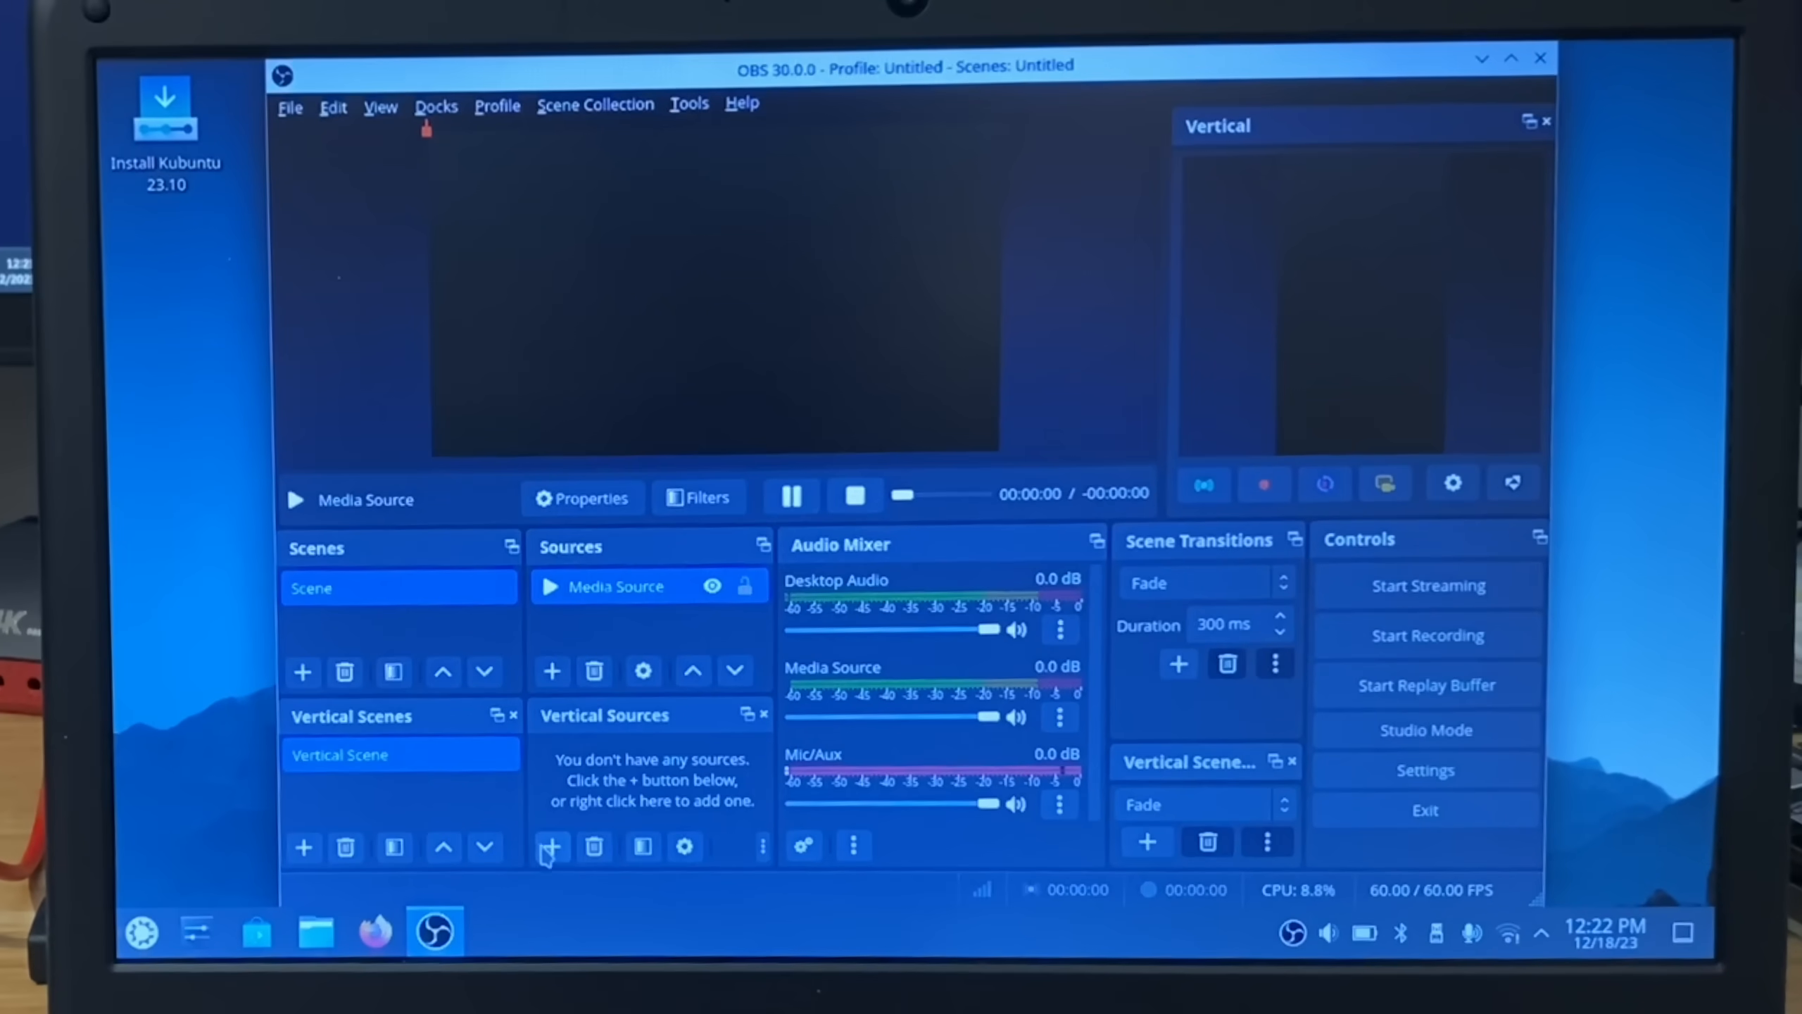
click(551, 846)
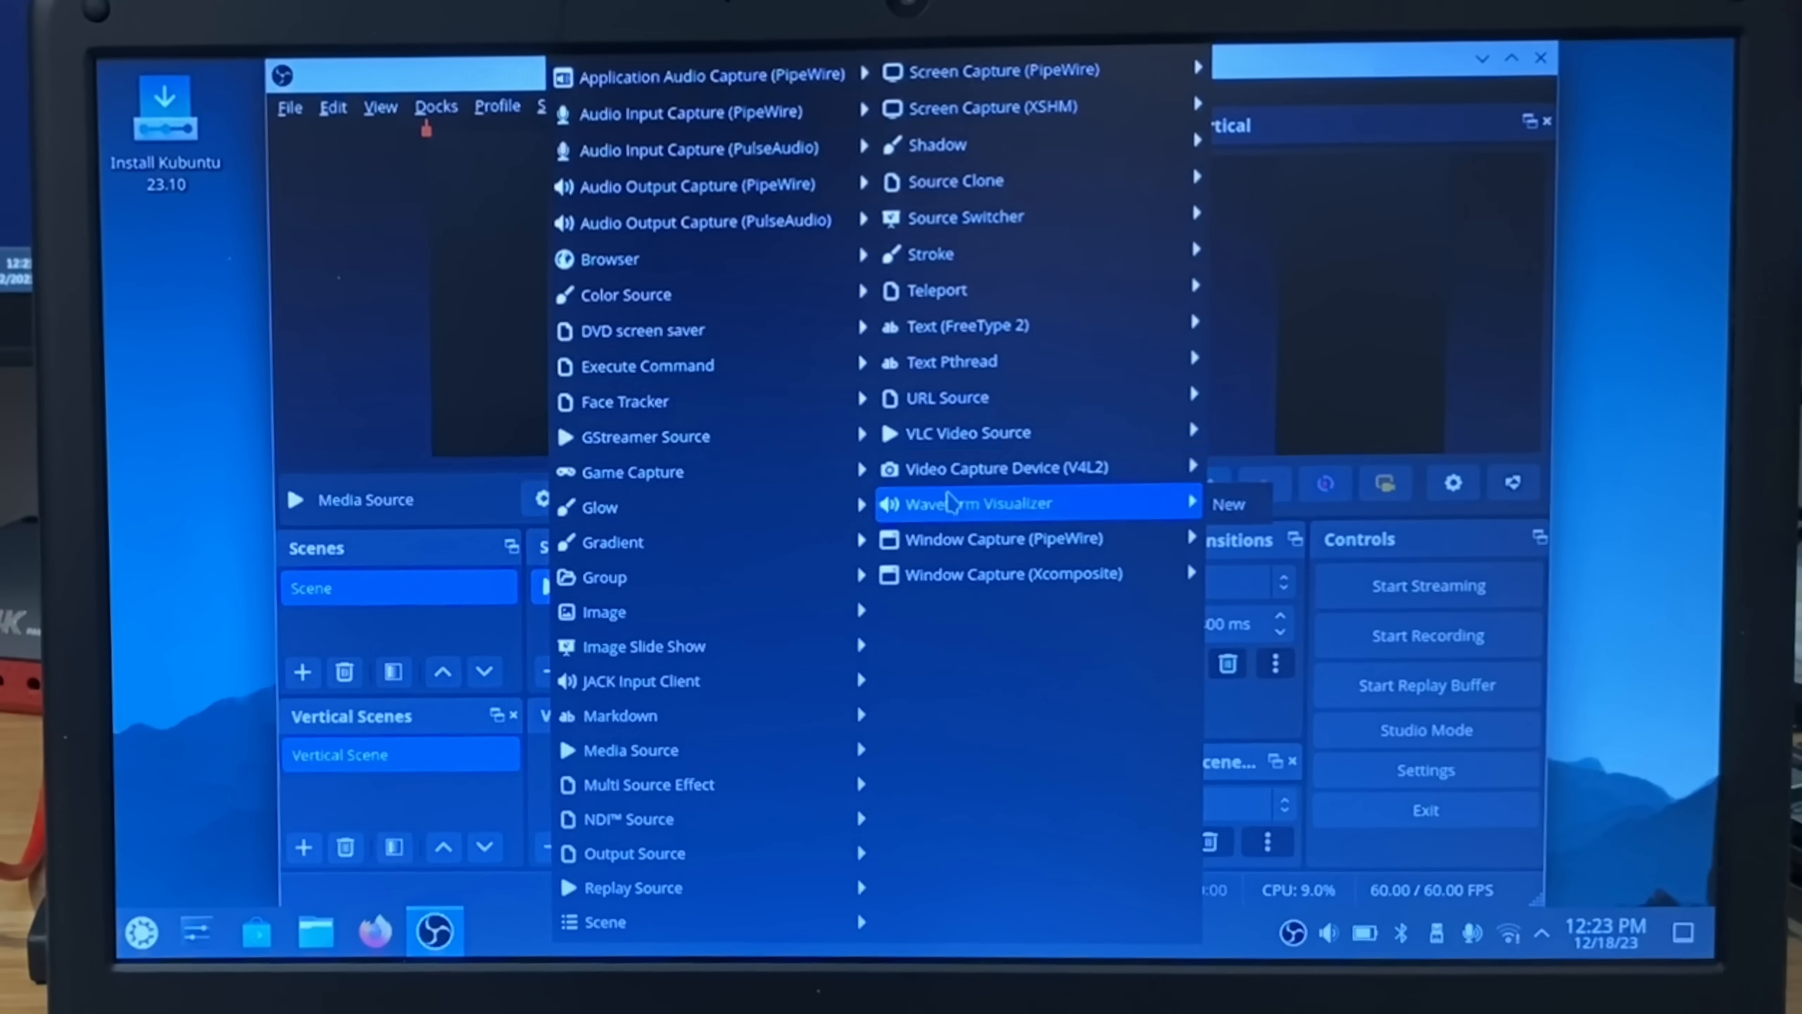
mouse_move(1012, 468)
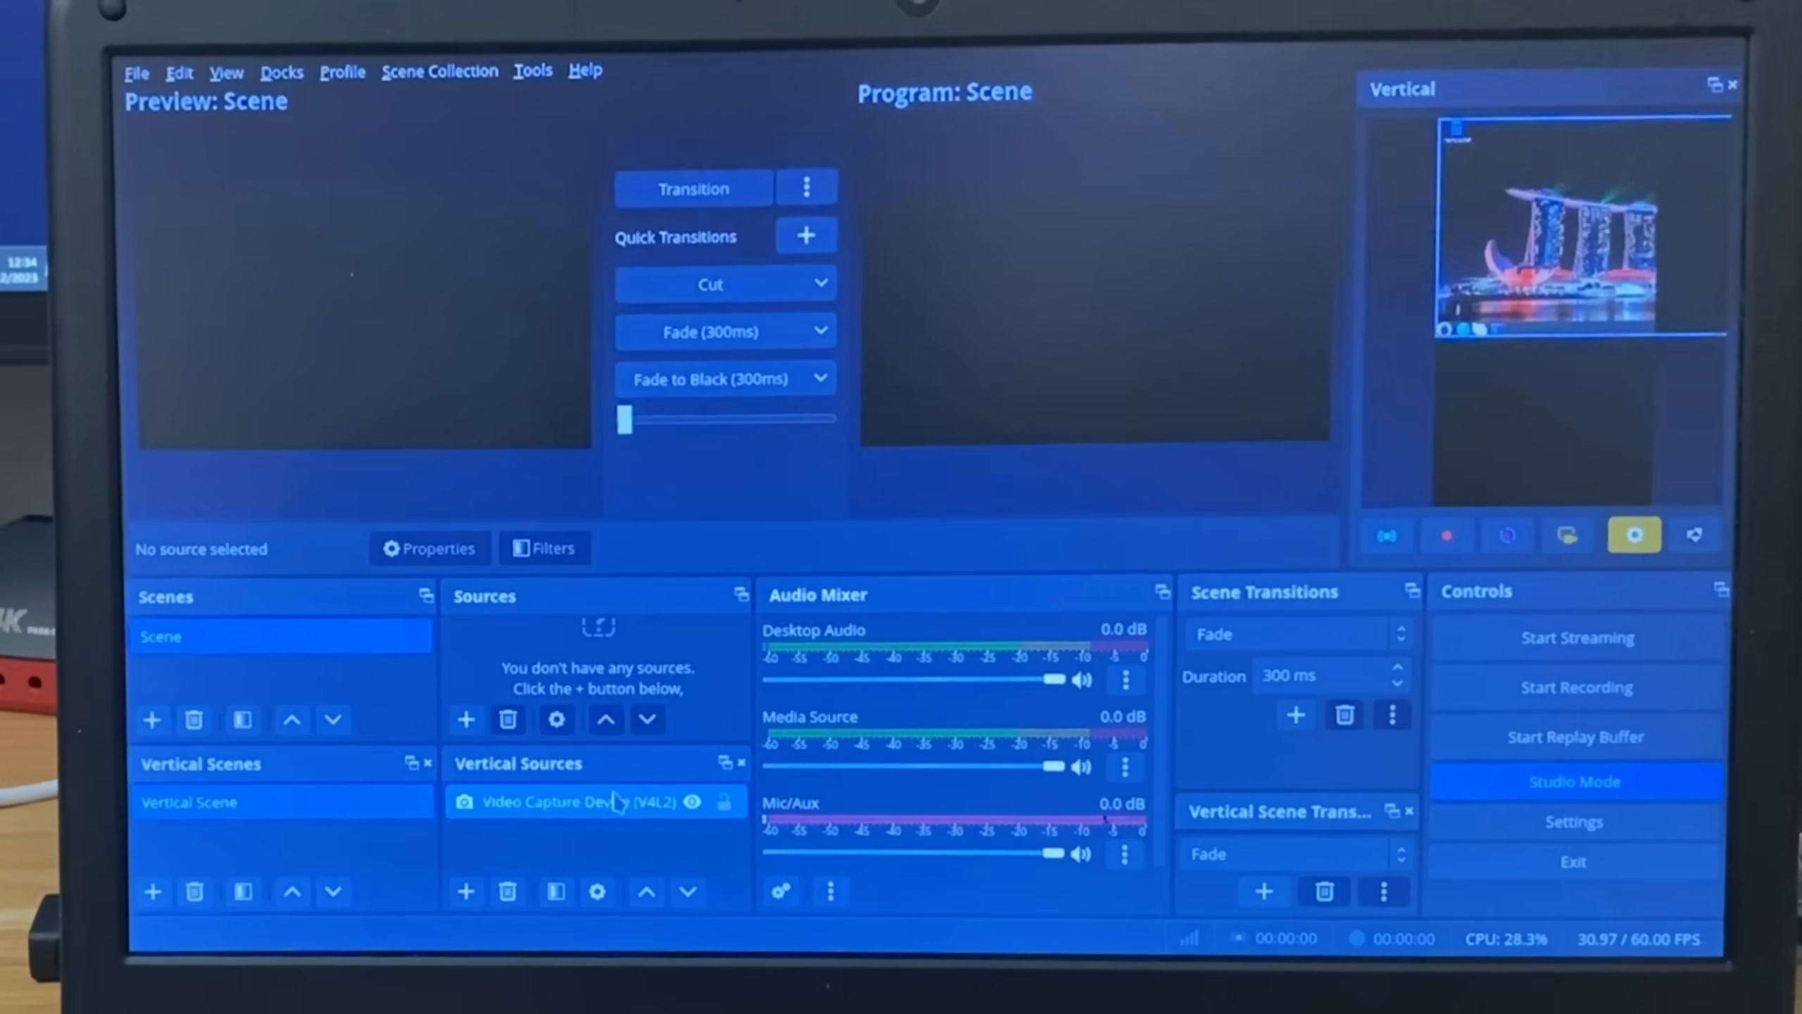
Confirm the Video Capture Device source's USB capture settings in its properties
double_click(574, 802)
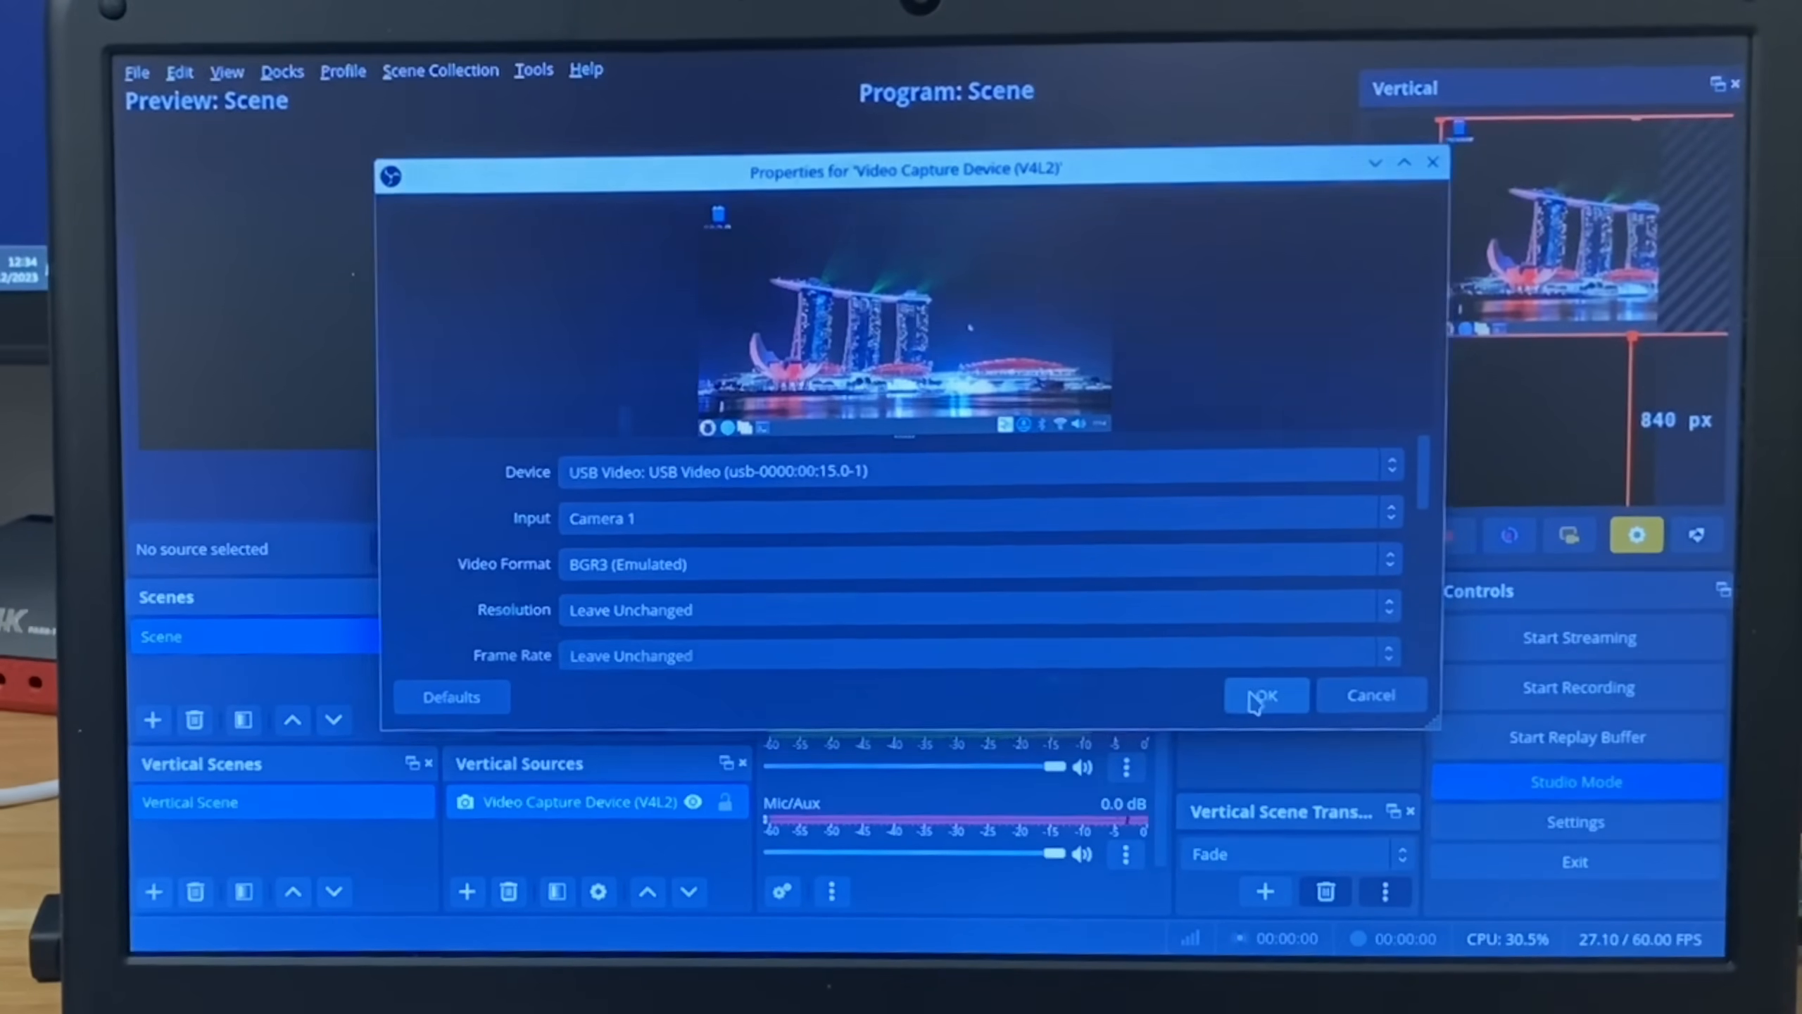
click(1264, 696)
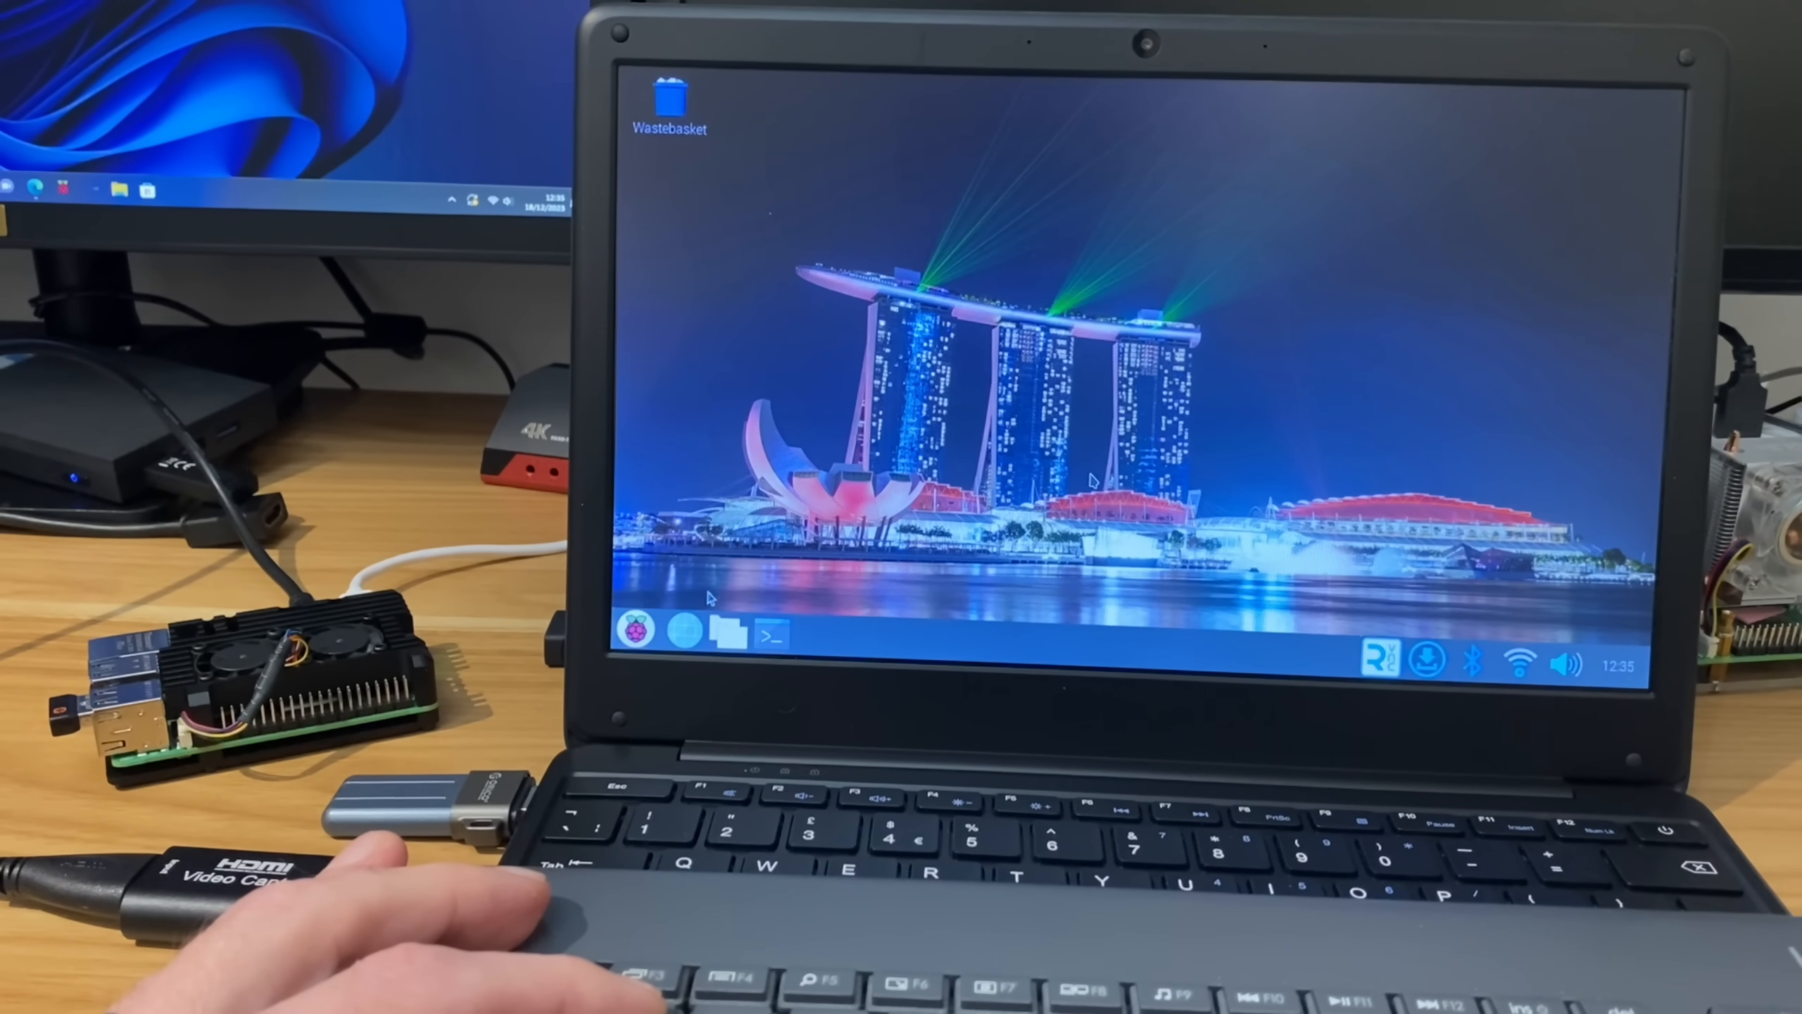
Launch Extreme Tux Racer from the Pi's Games menu
click(634, 631)
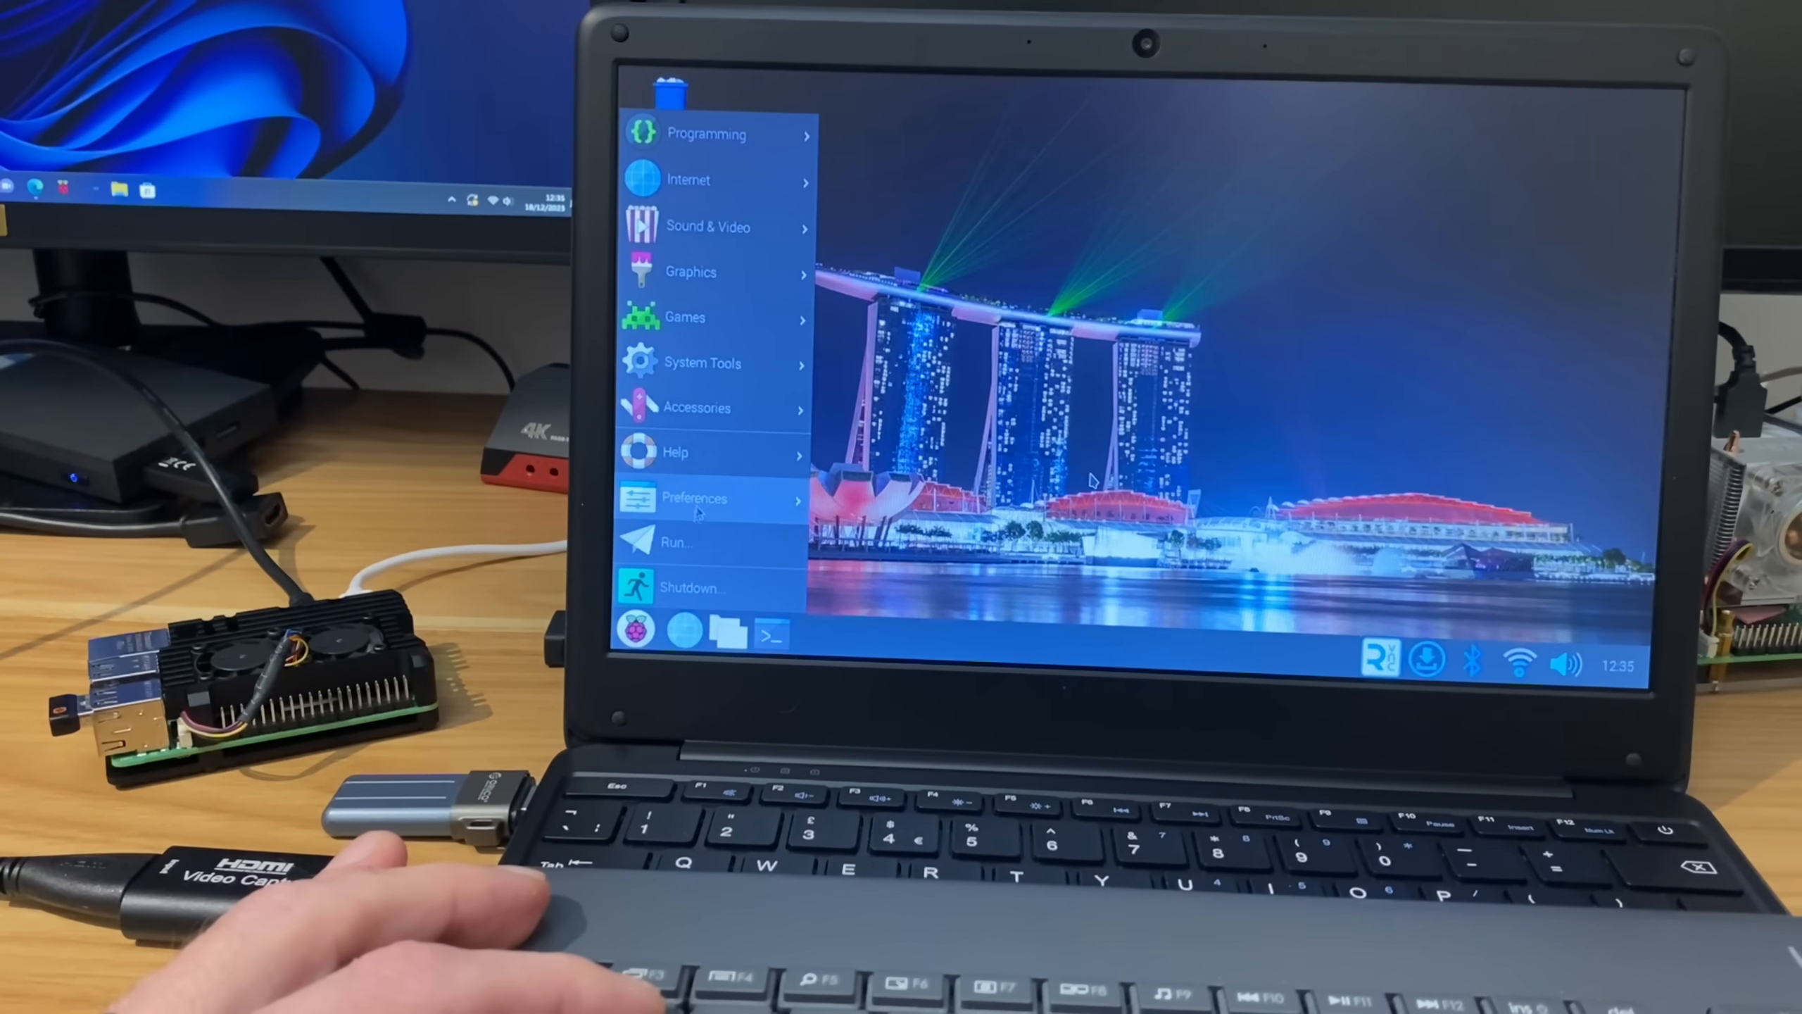
mouse_move(713, 317)
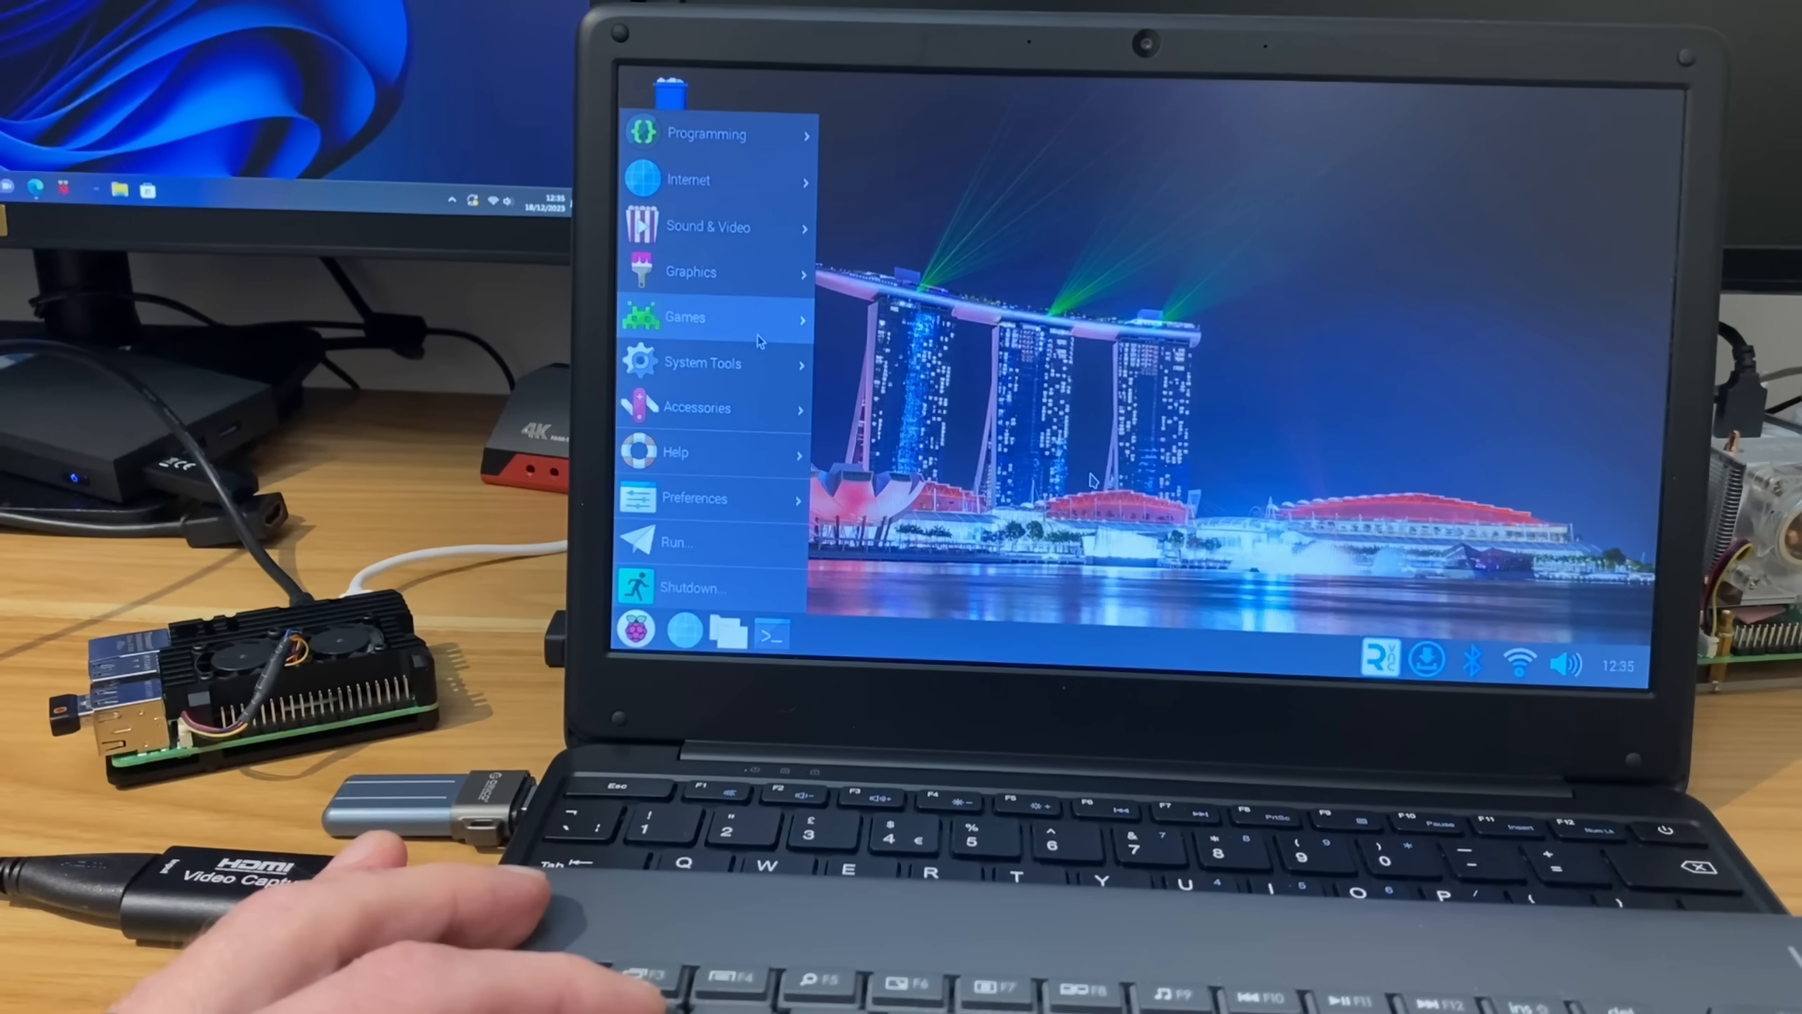
mouse_move(713, 317)
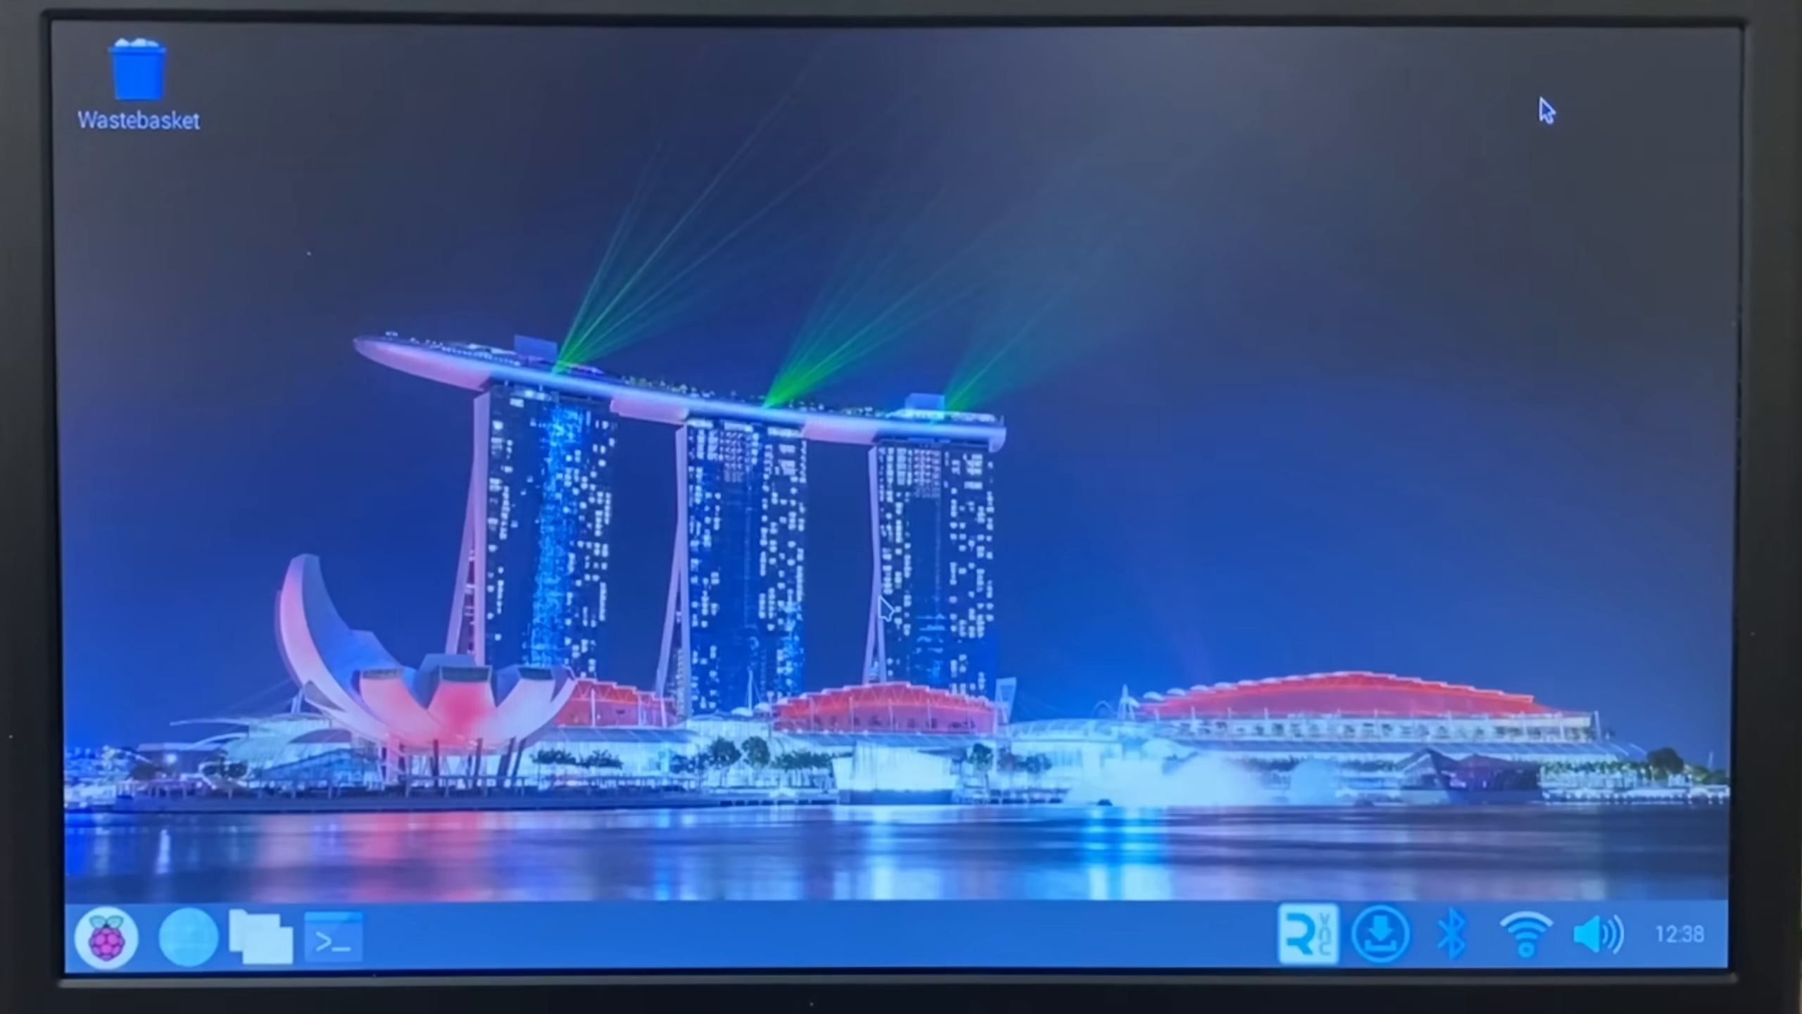
click(101, 933)
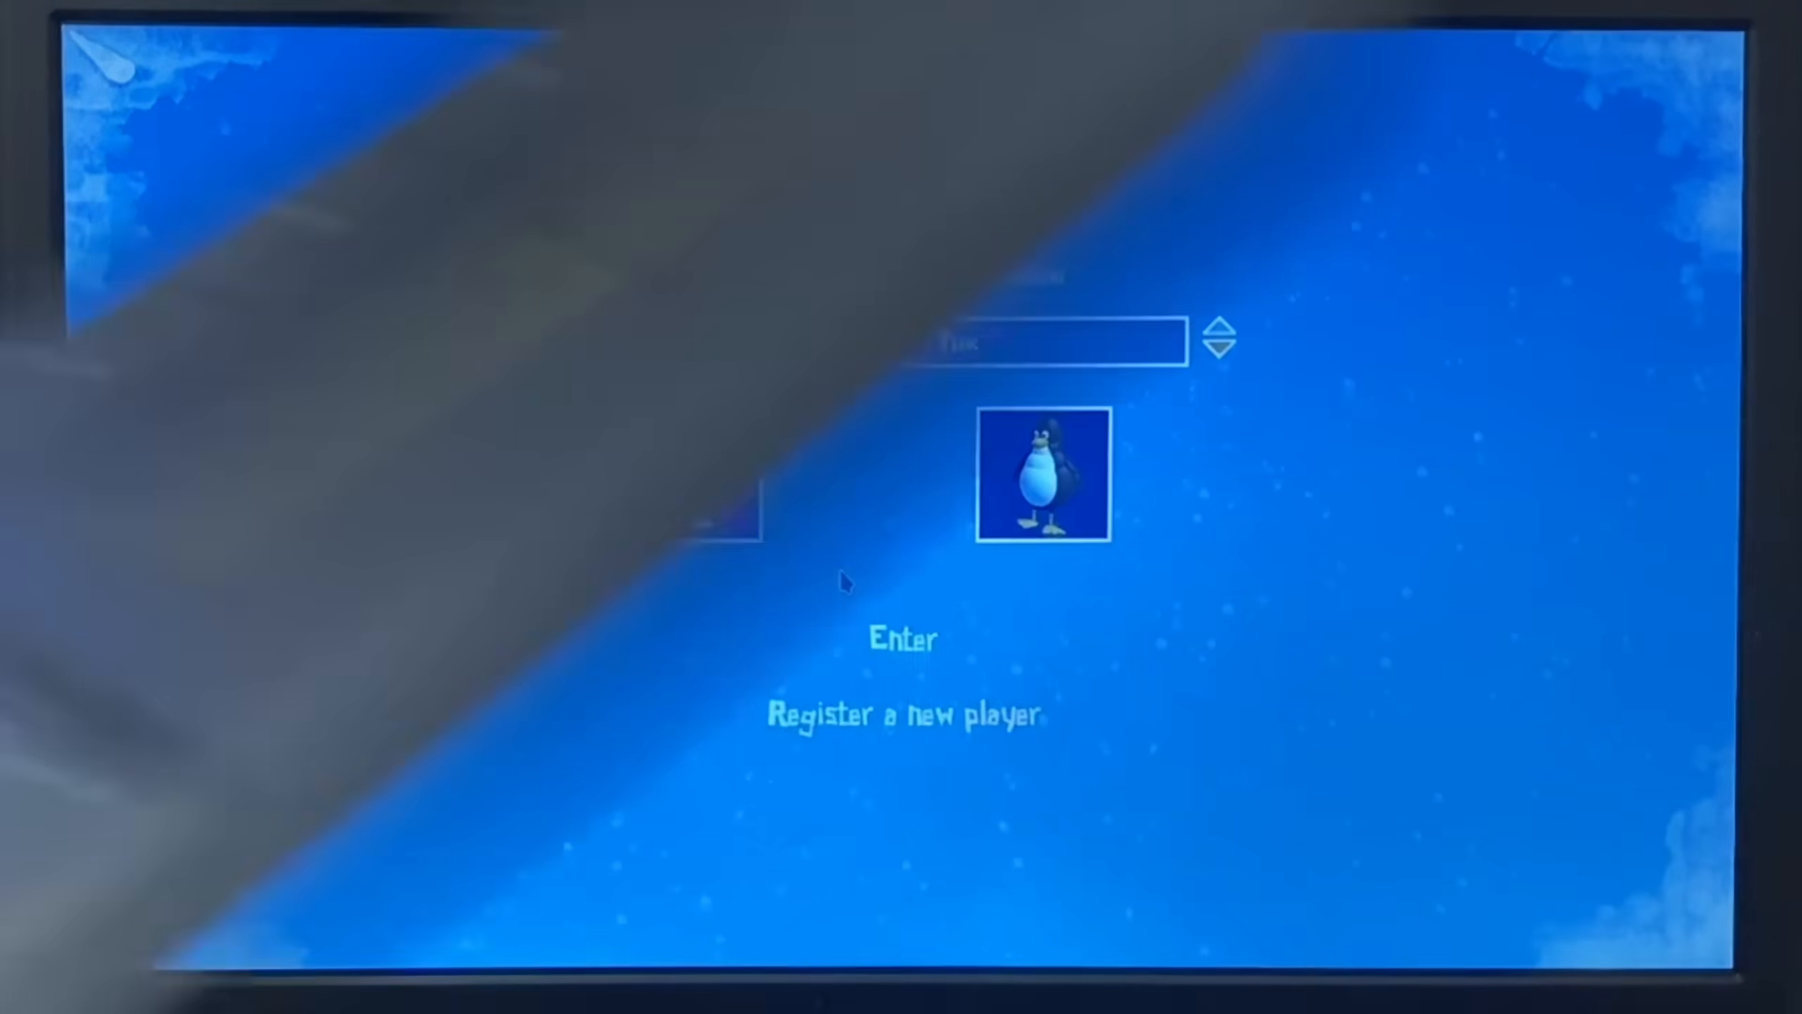
Enter Tux Racer as the current player and continue with the Canadian Cup
click(903, 639)
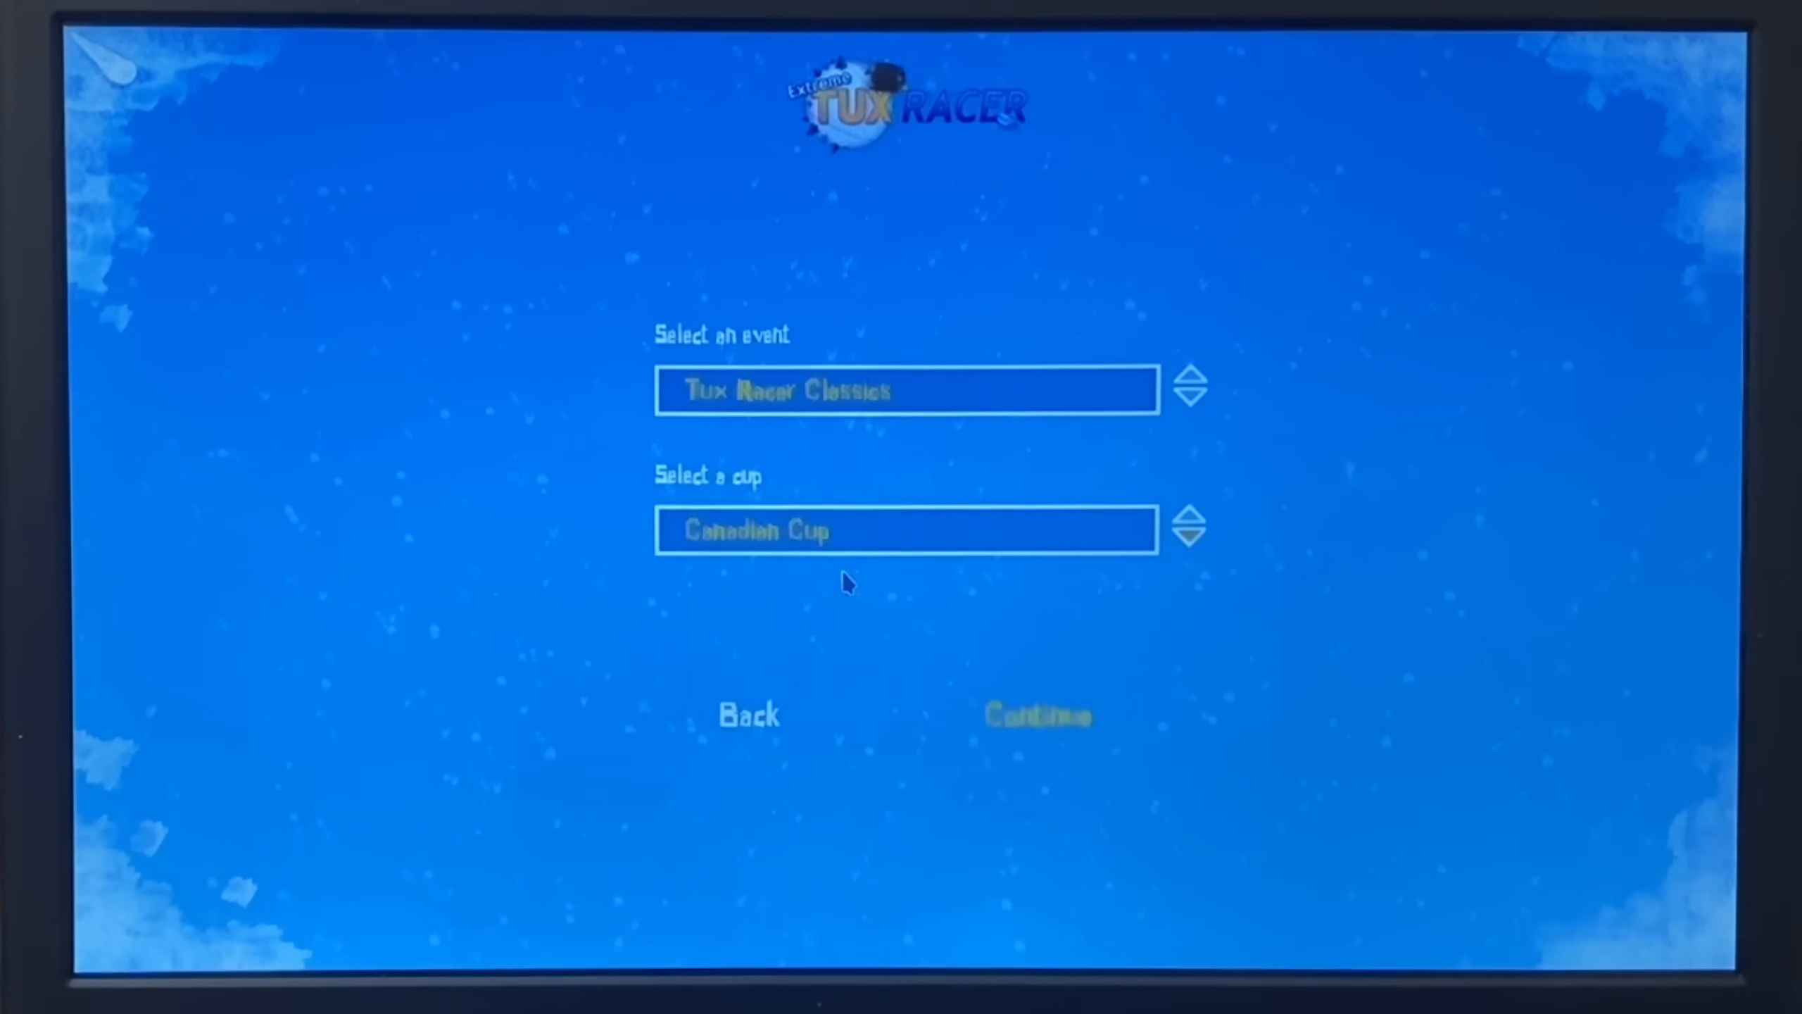
click(1036, 714)
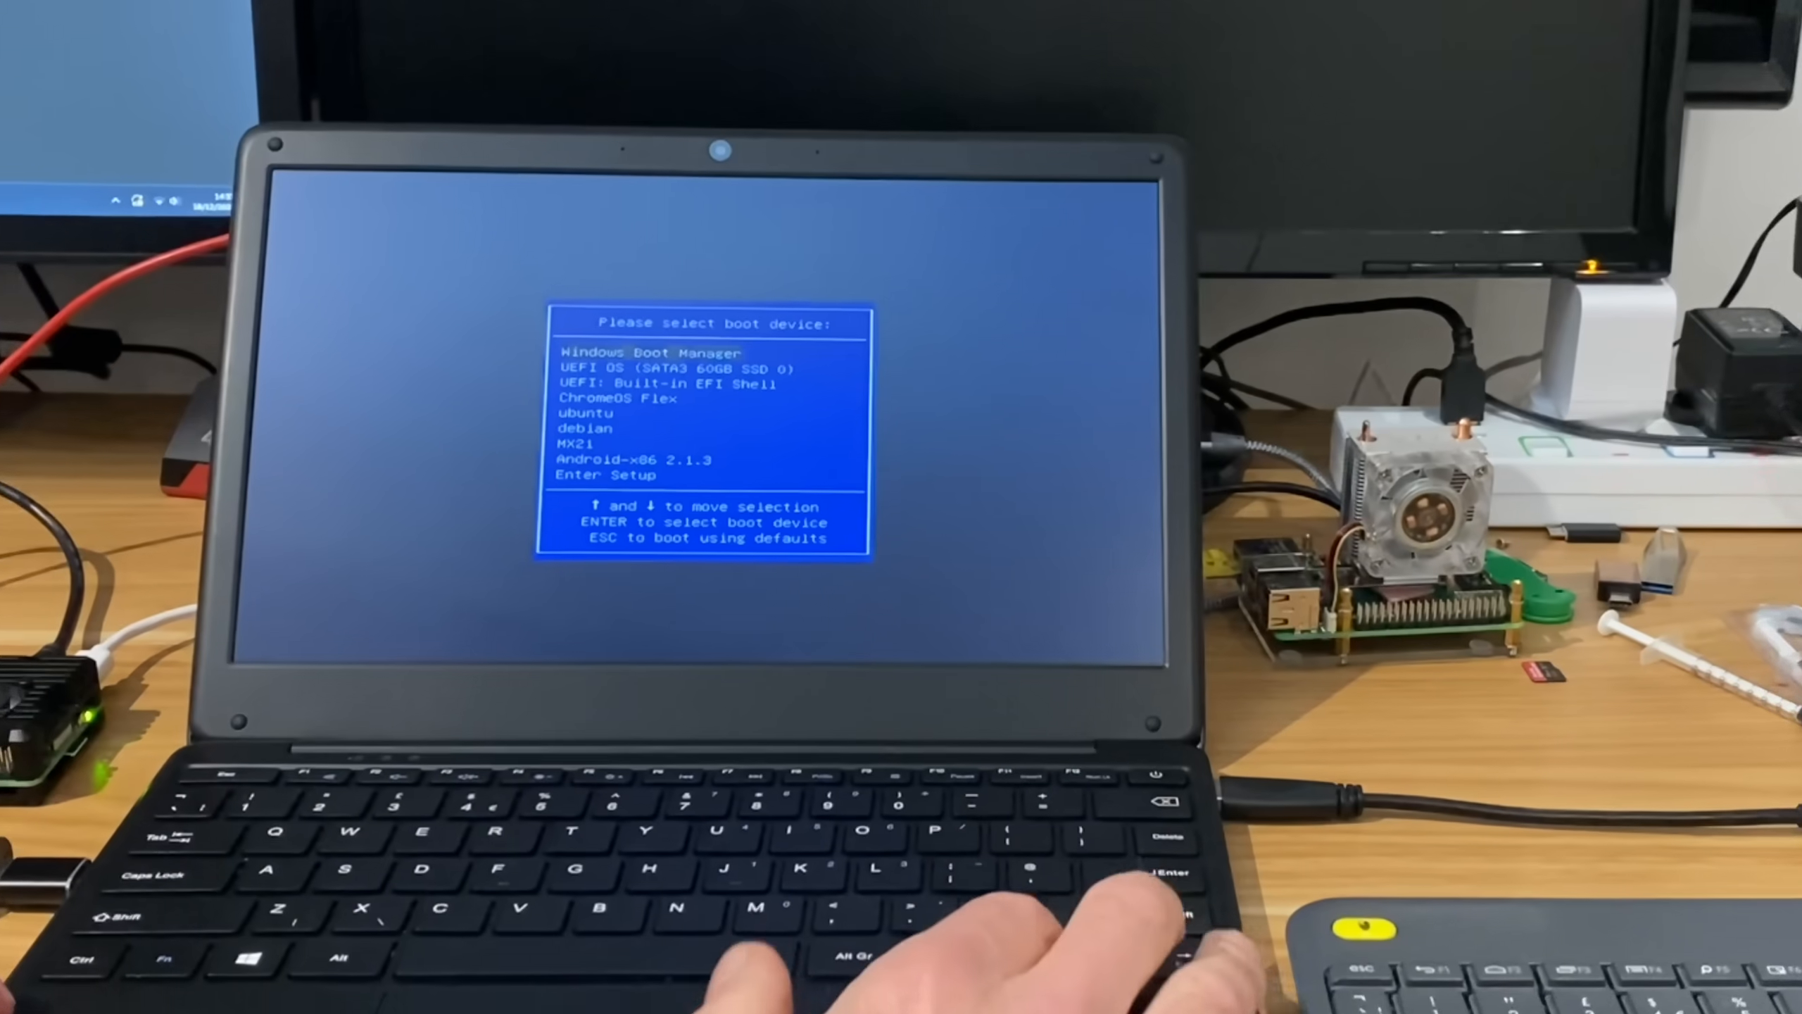
Boot the laptop into ChromeOS Flex and start a guest session without signing in
key(enter)
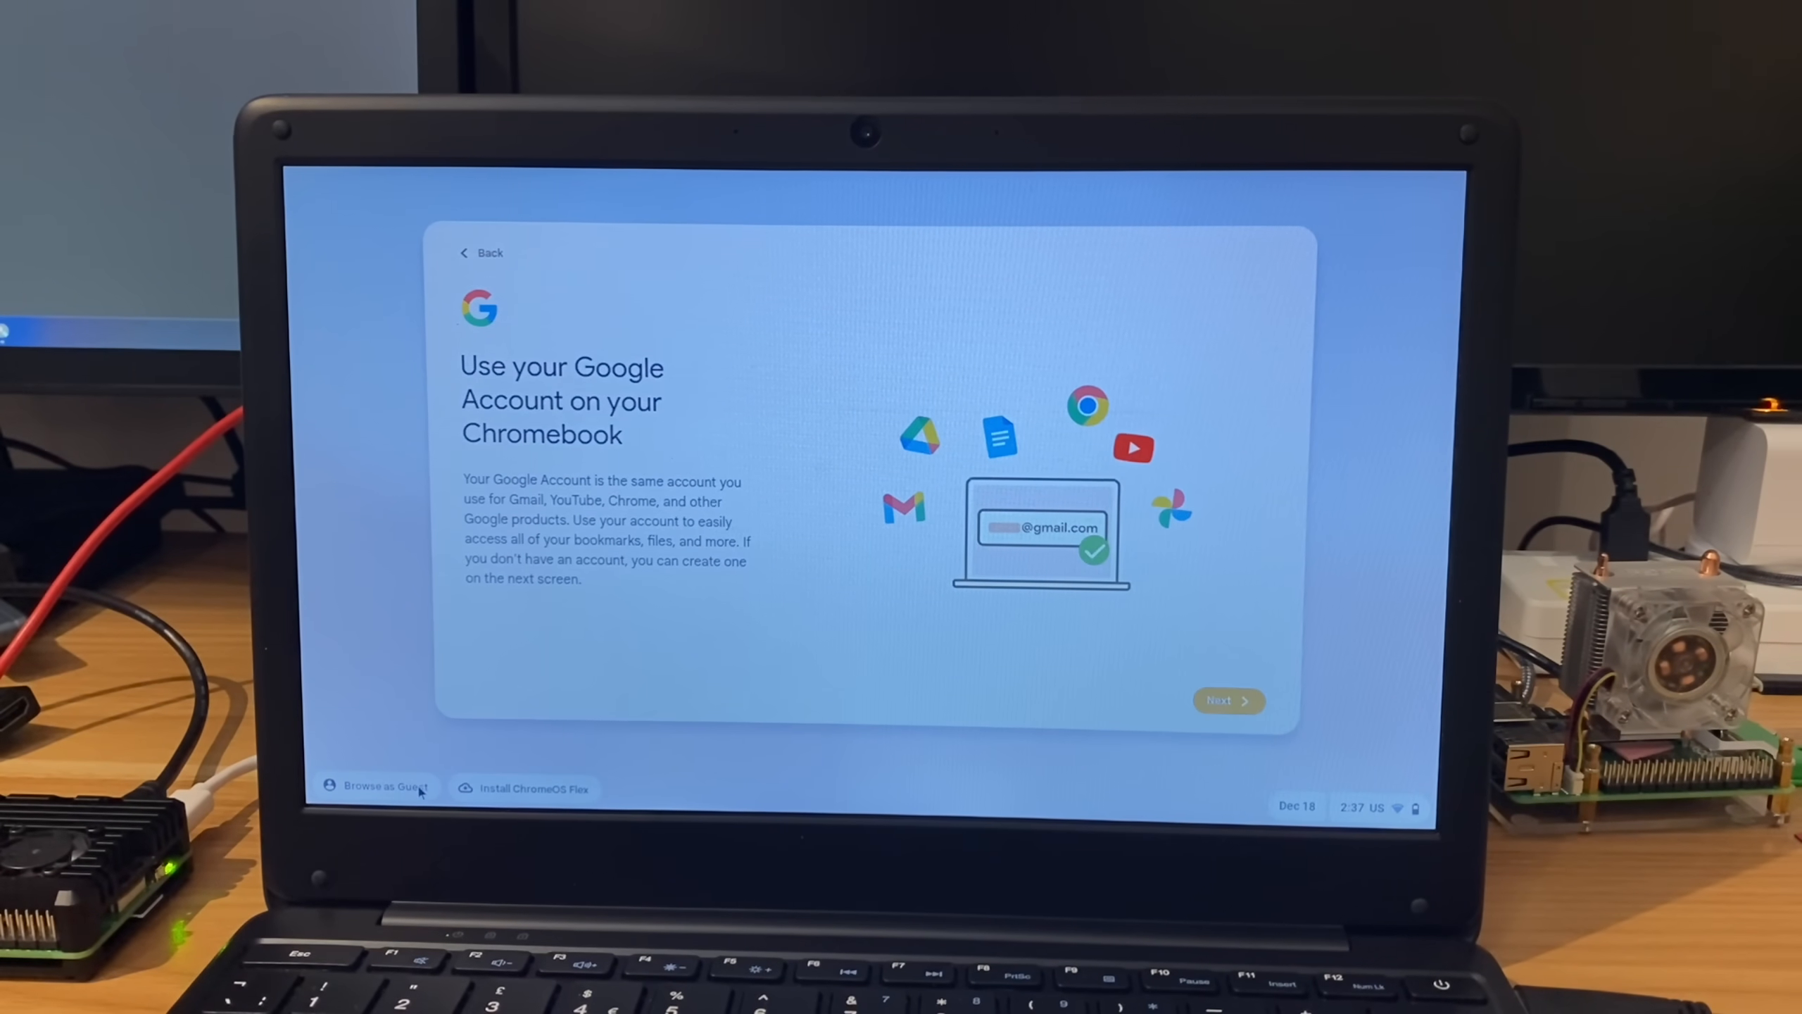
click(382, 787)
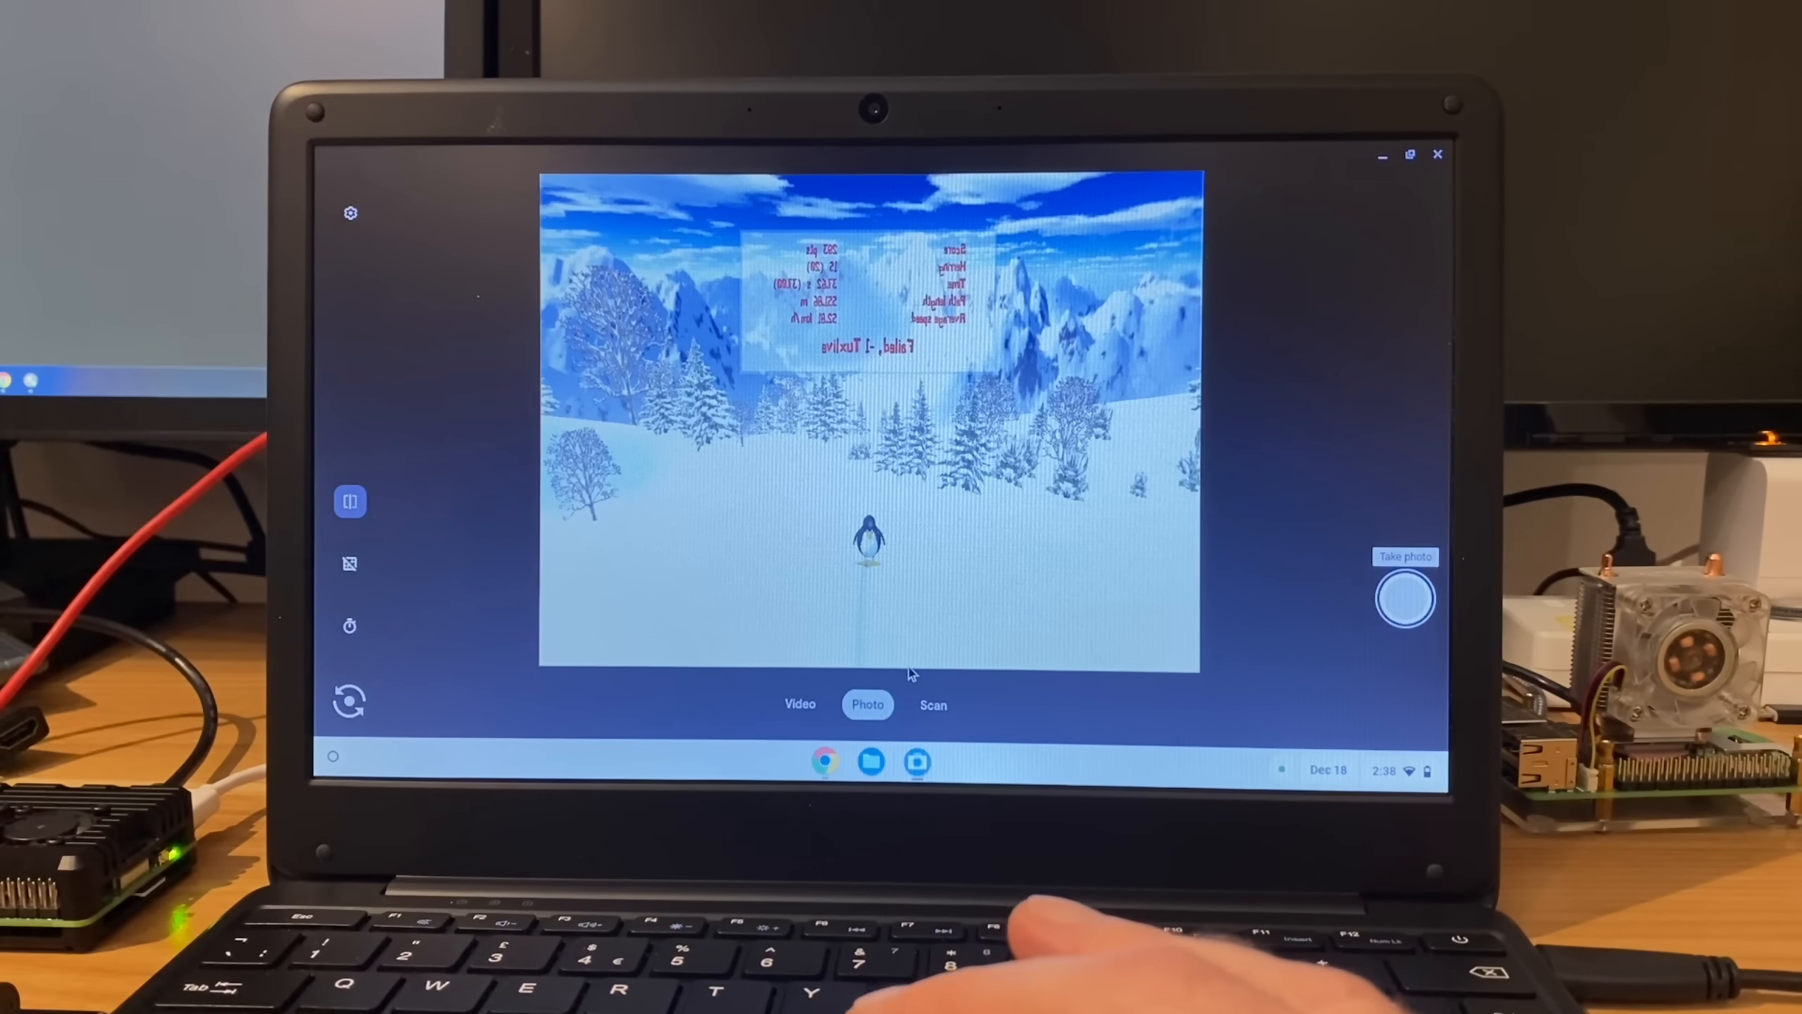
Put the Camera app in video mode and turn preview mirroring off
click(800, 703)
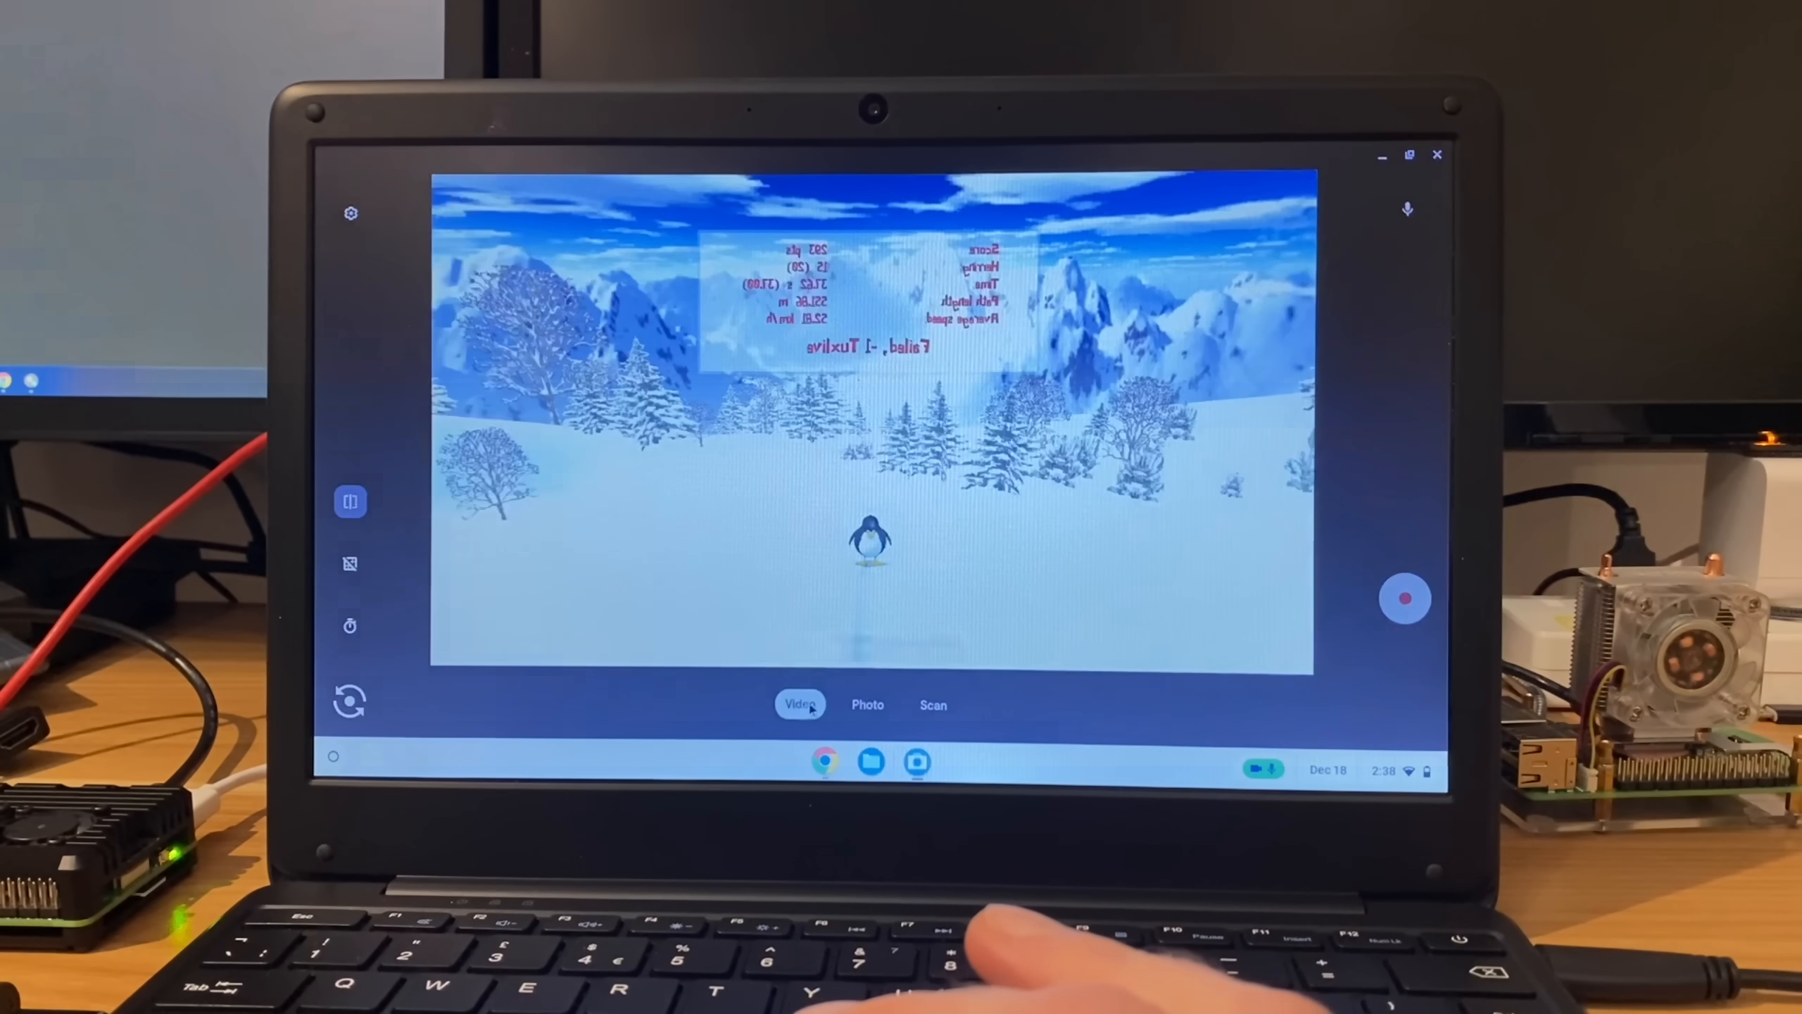
click(799, 703)
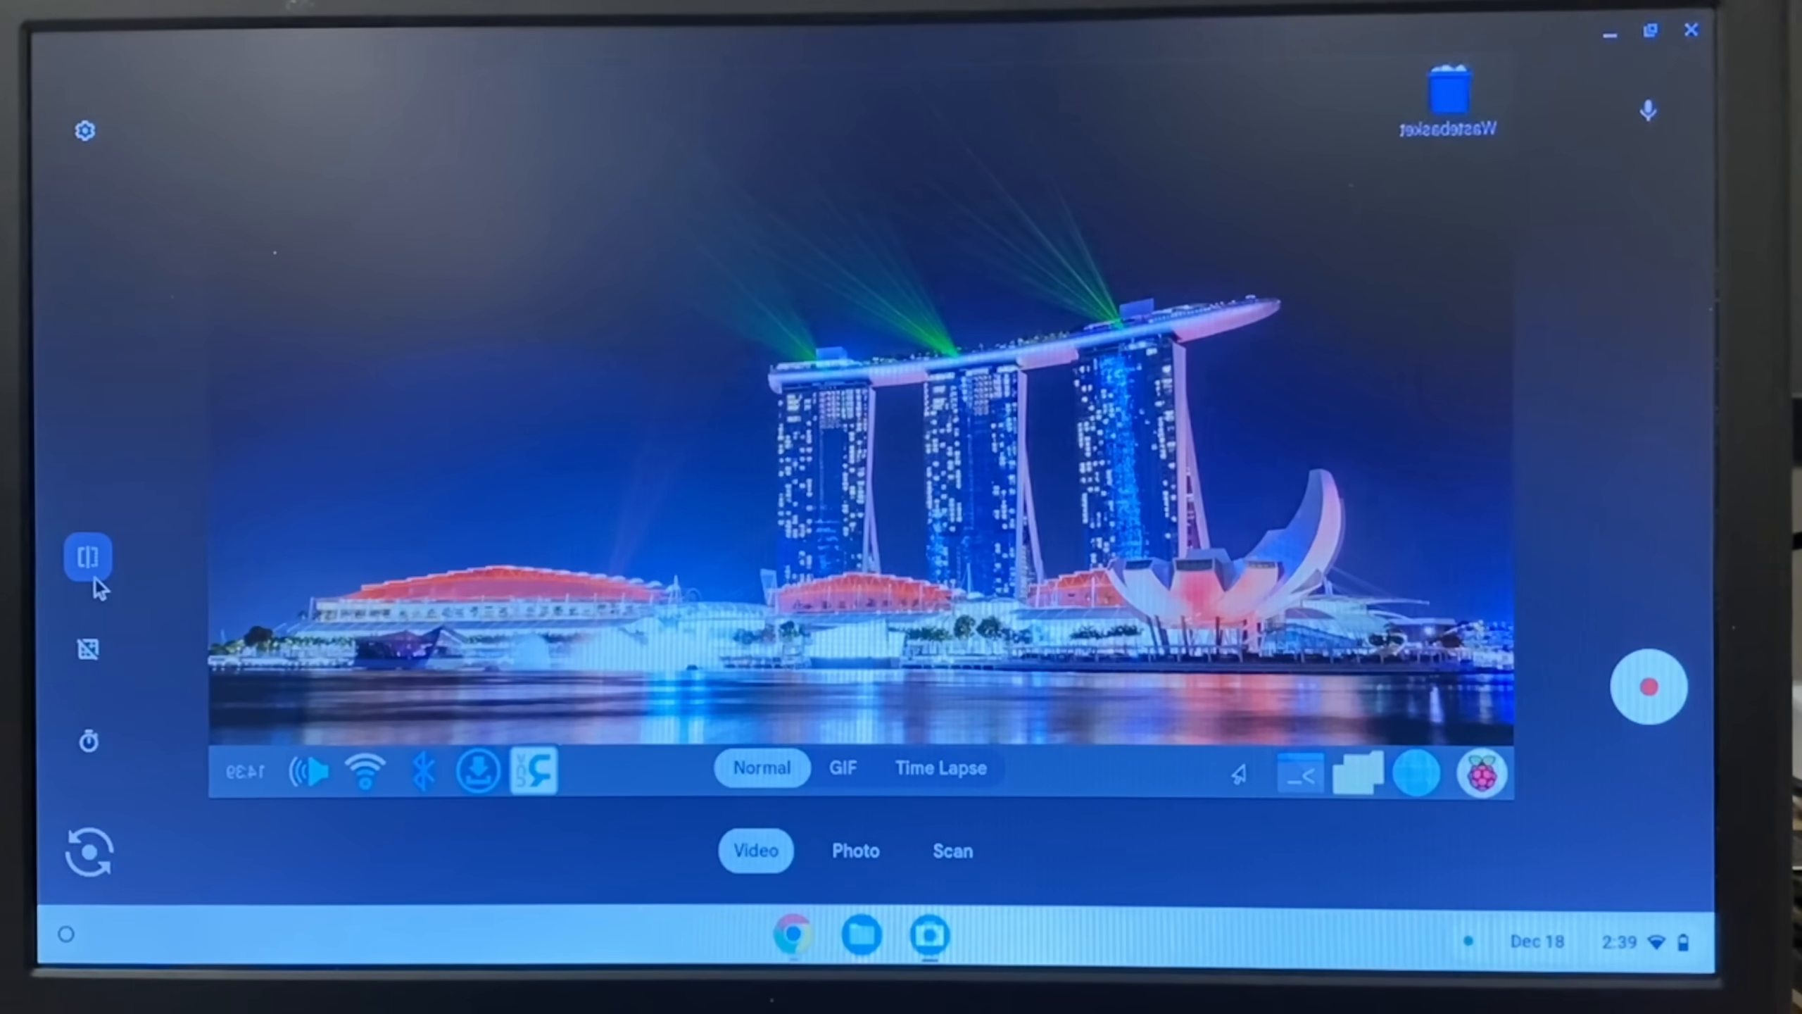
click(88, 557)
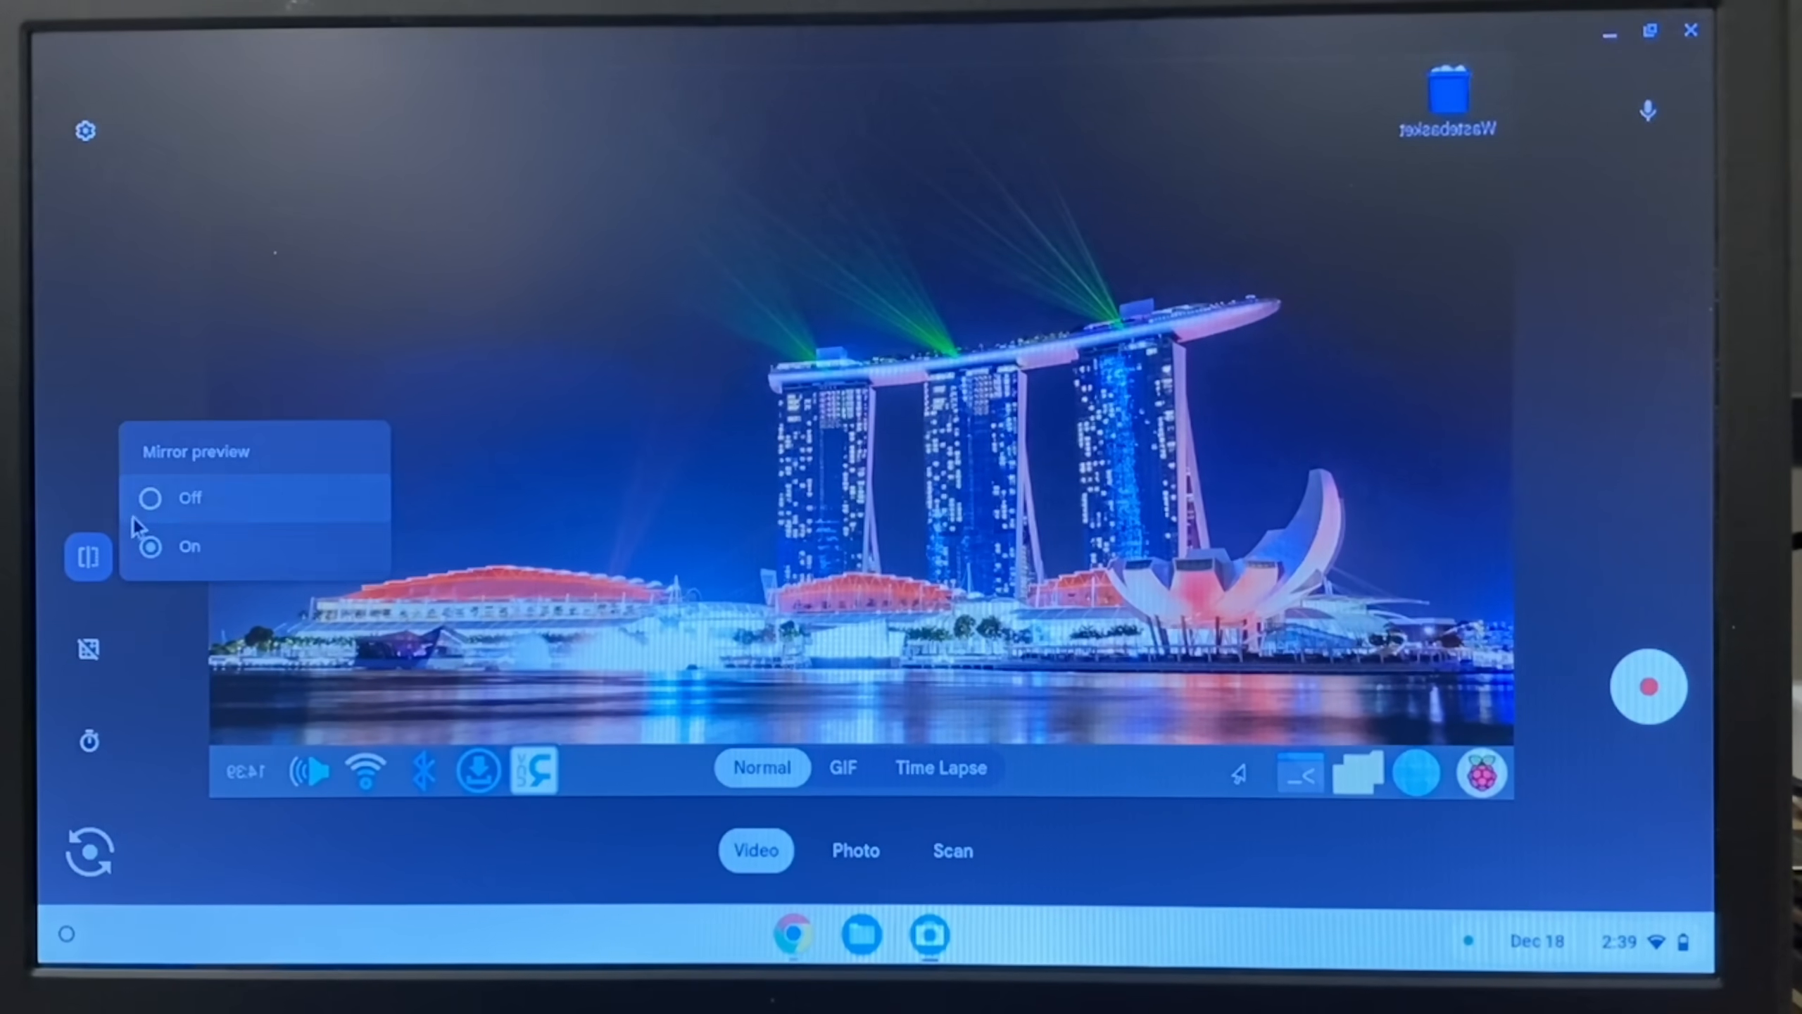
click(151, 498)
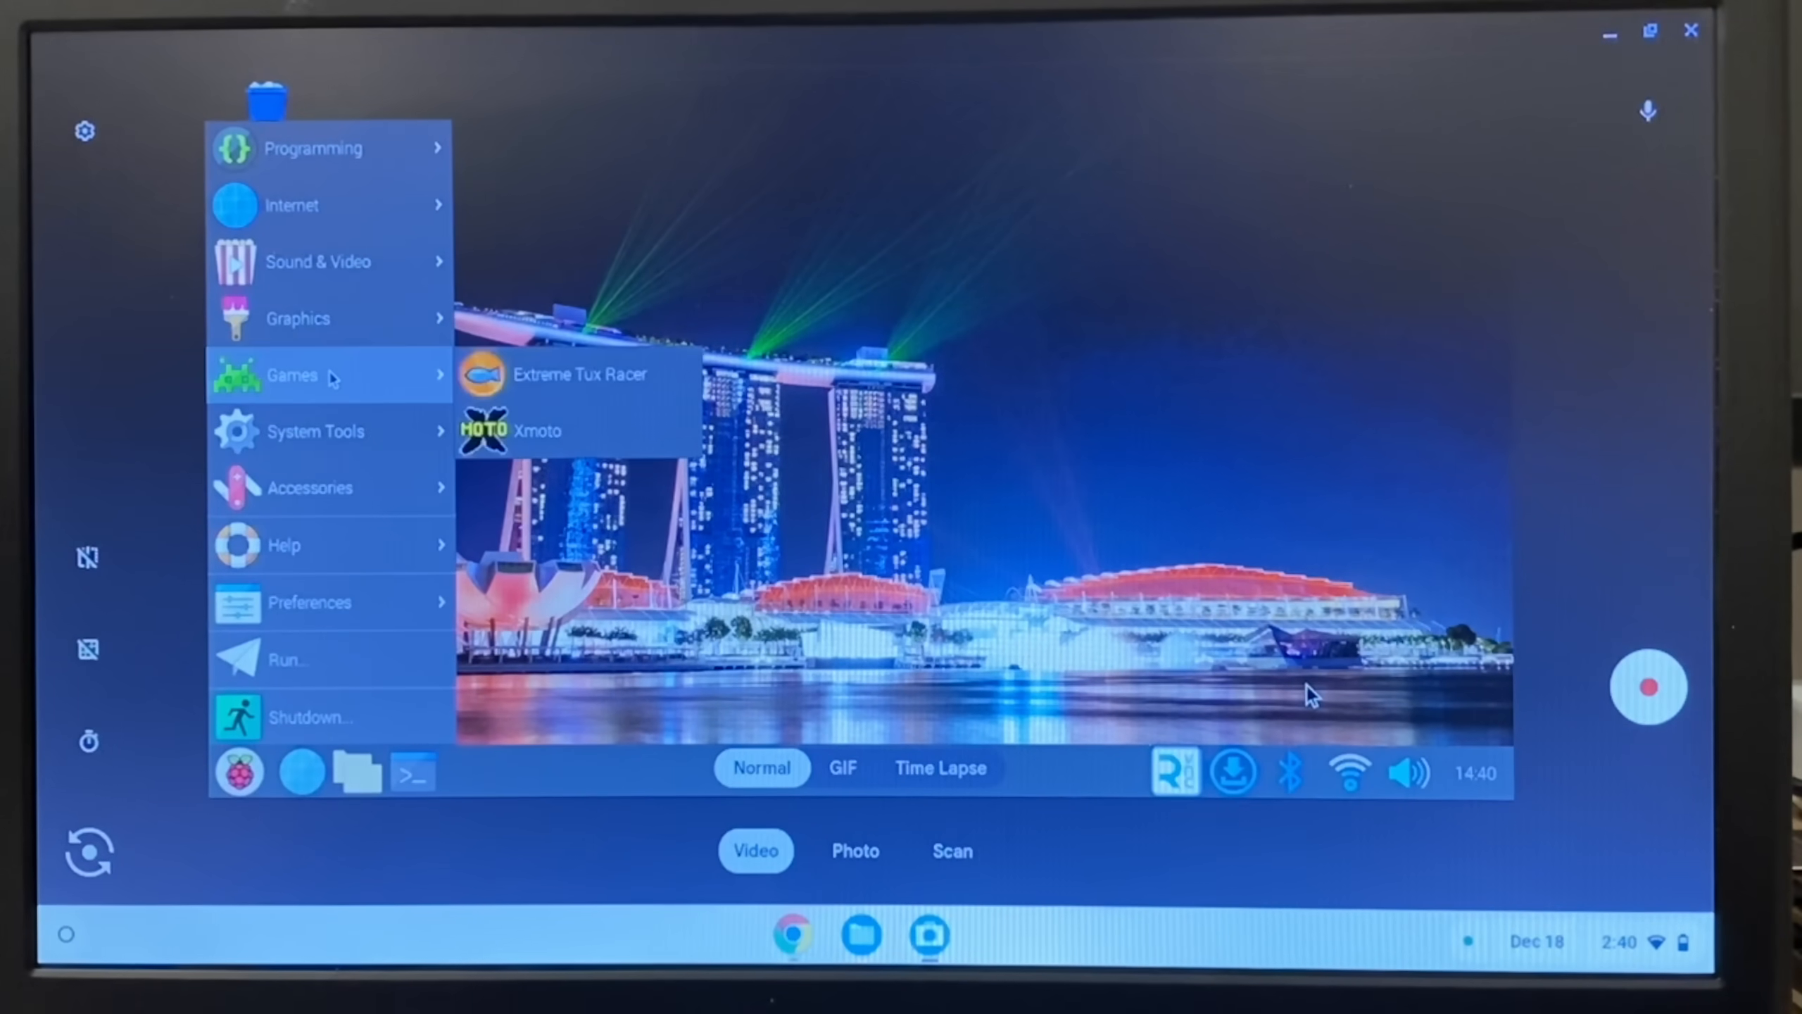
Launch Extreme Tux Racer, start the first Canadian Cup race, then bring up the Pi's shutdown options
click(581, 373)
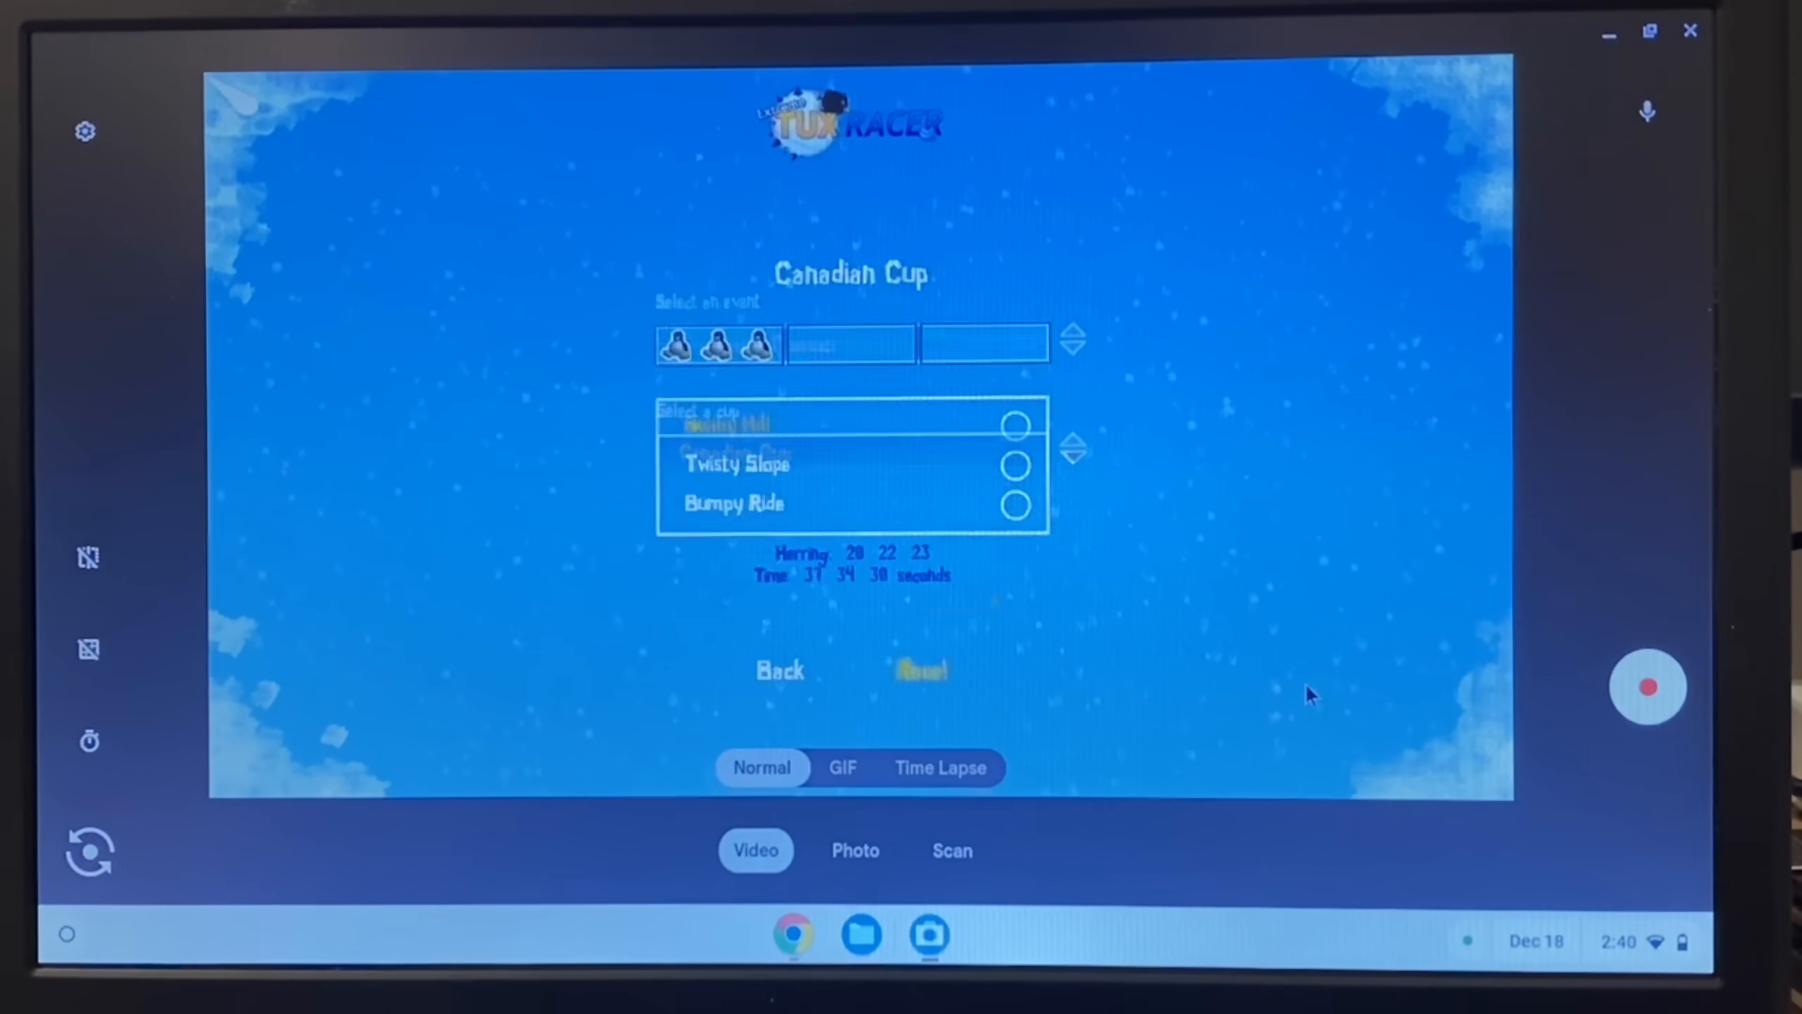
click(921, 670)
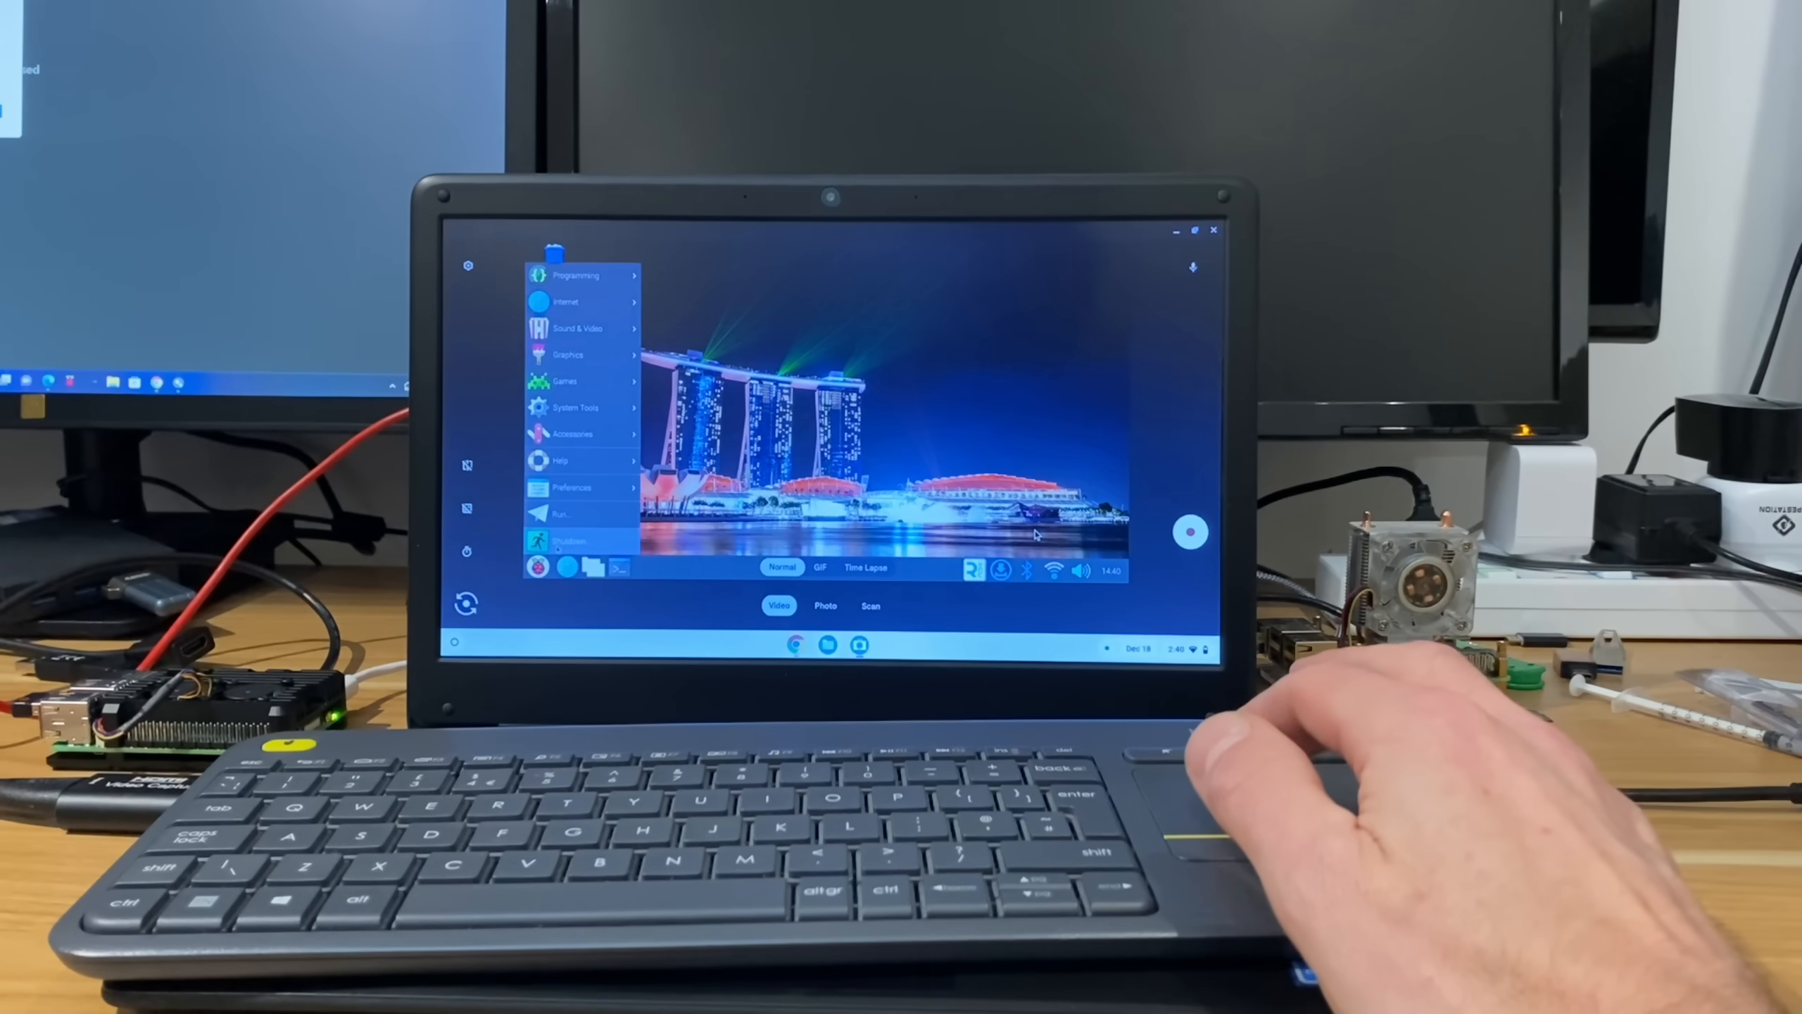
click(569, 542)
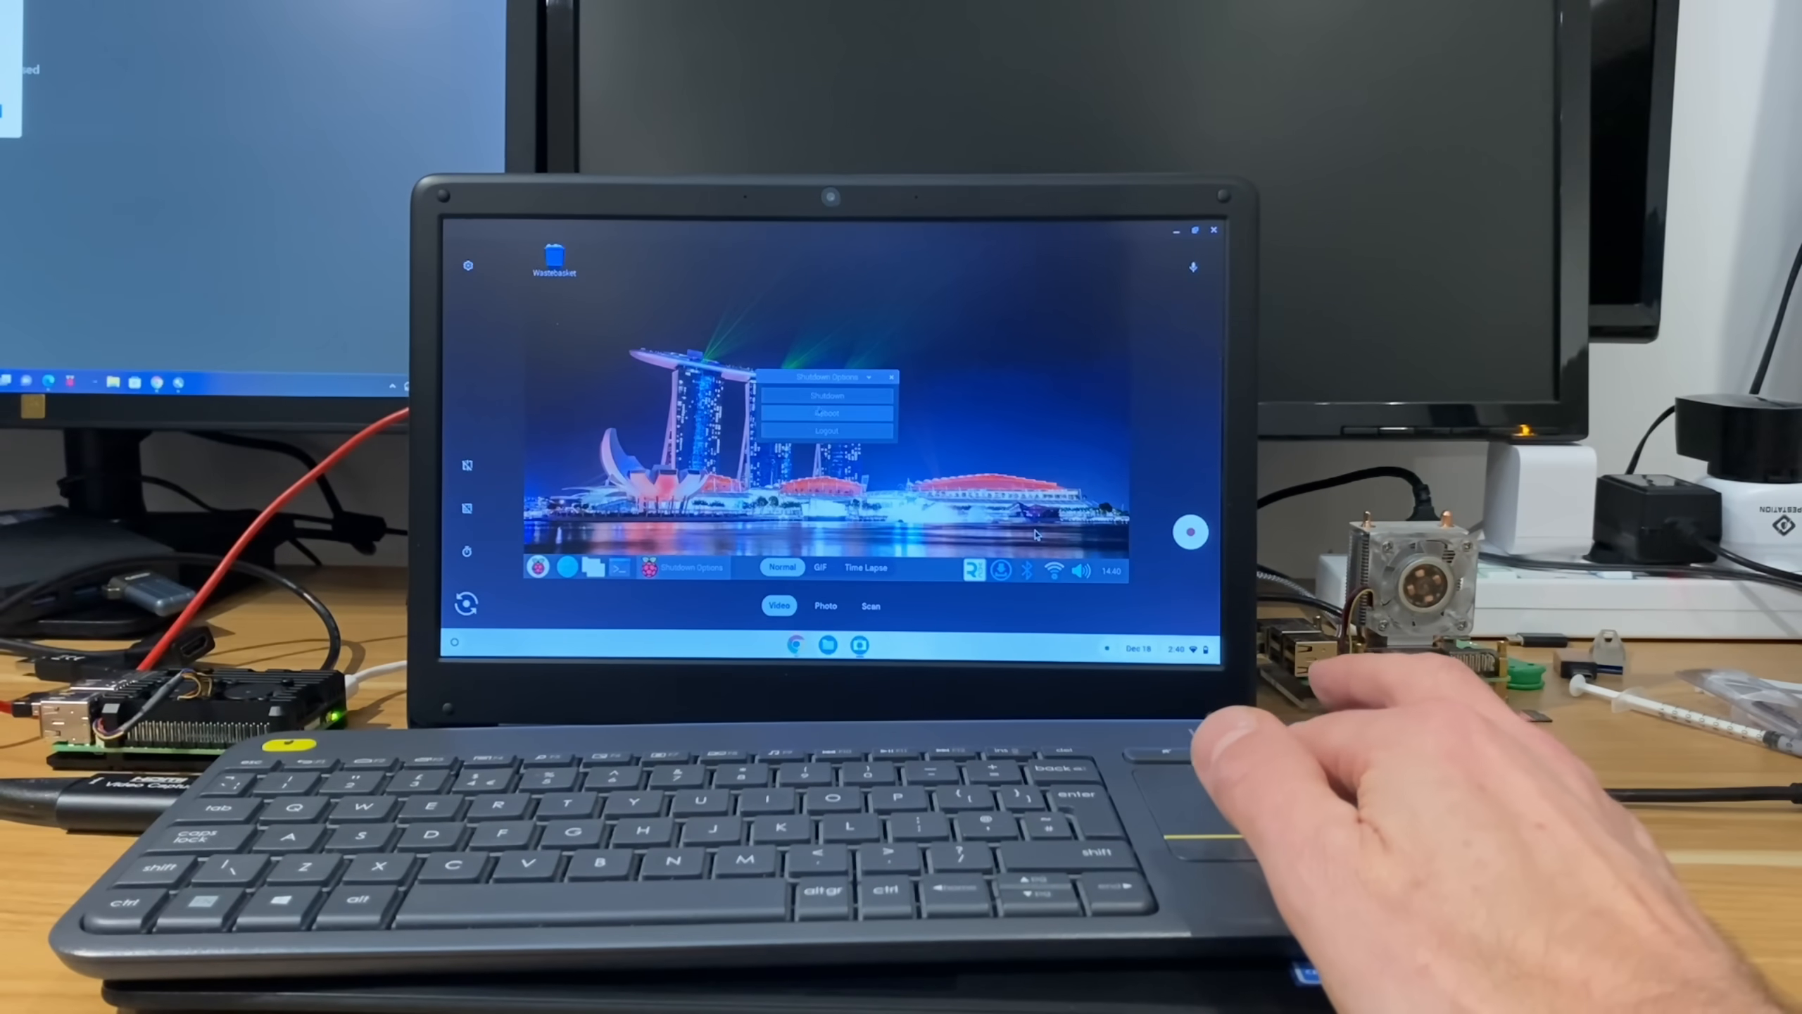